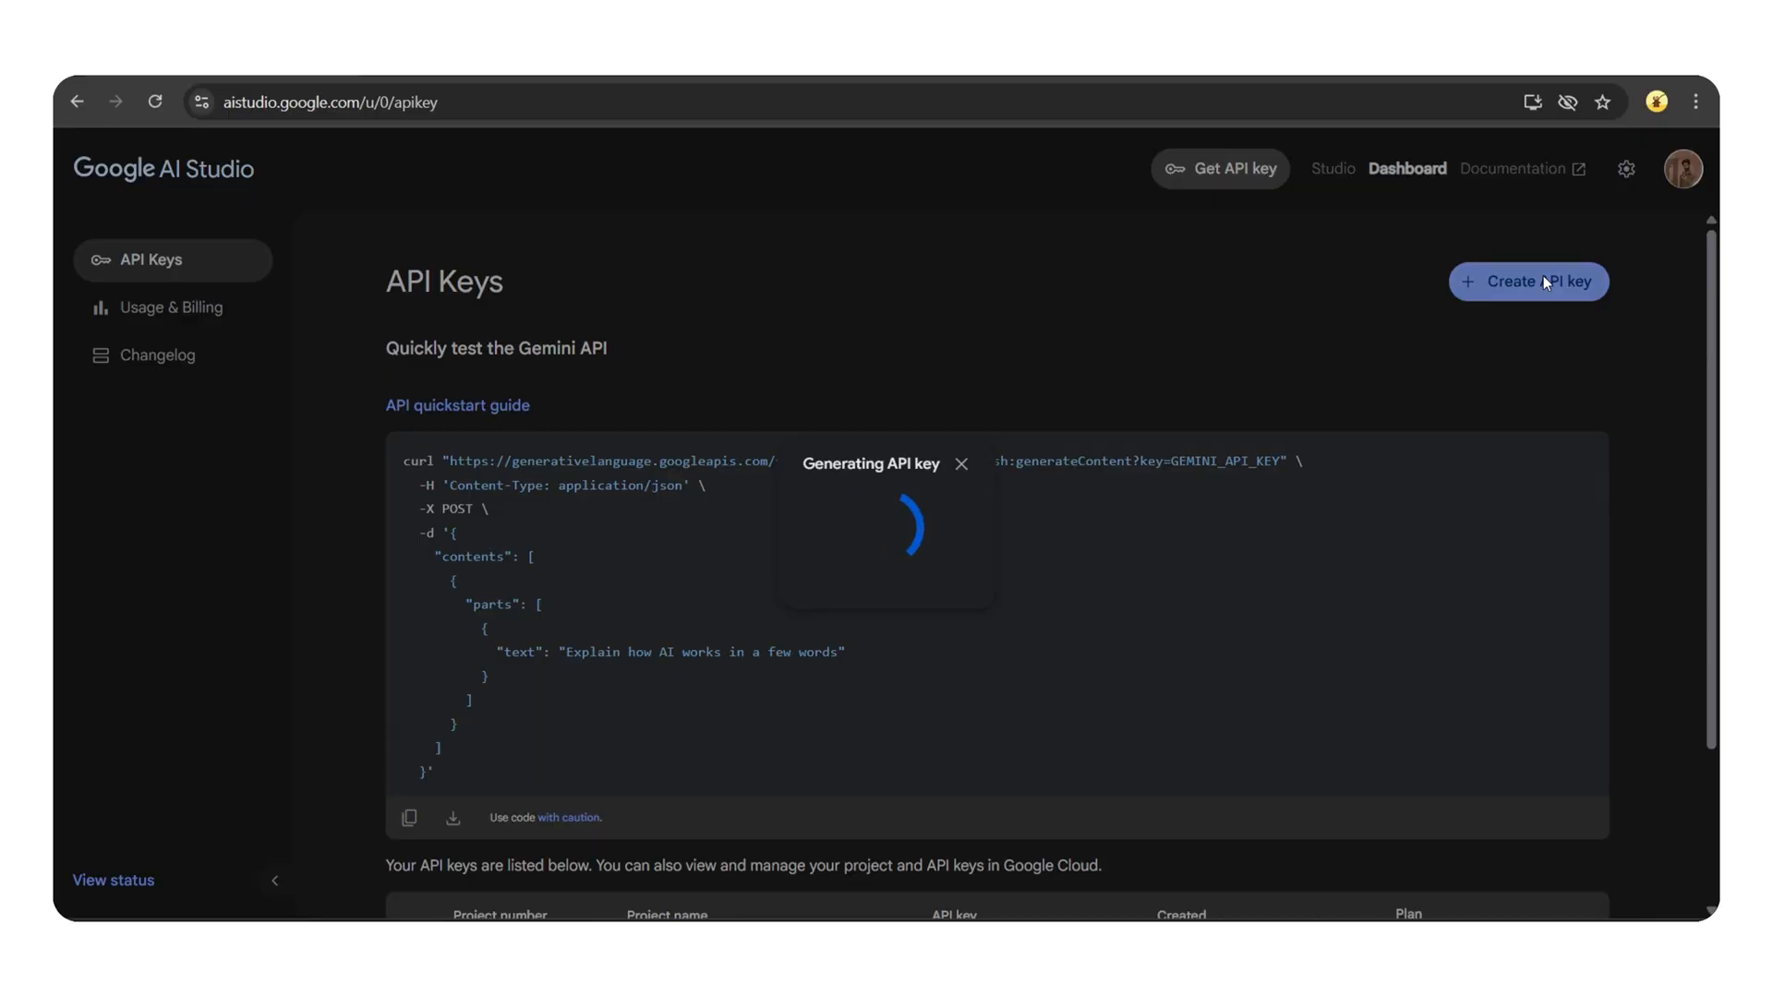
# Step: Request a new API key from the API Keys dashboard, bringing up the terms consent dialog
pyautogui.click(903, 555)
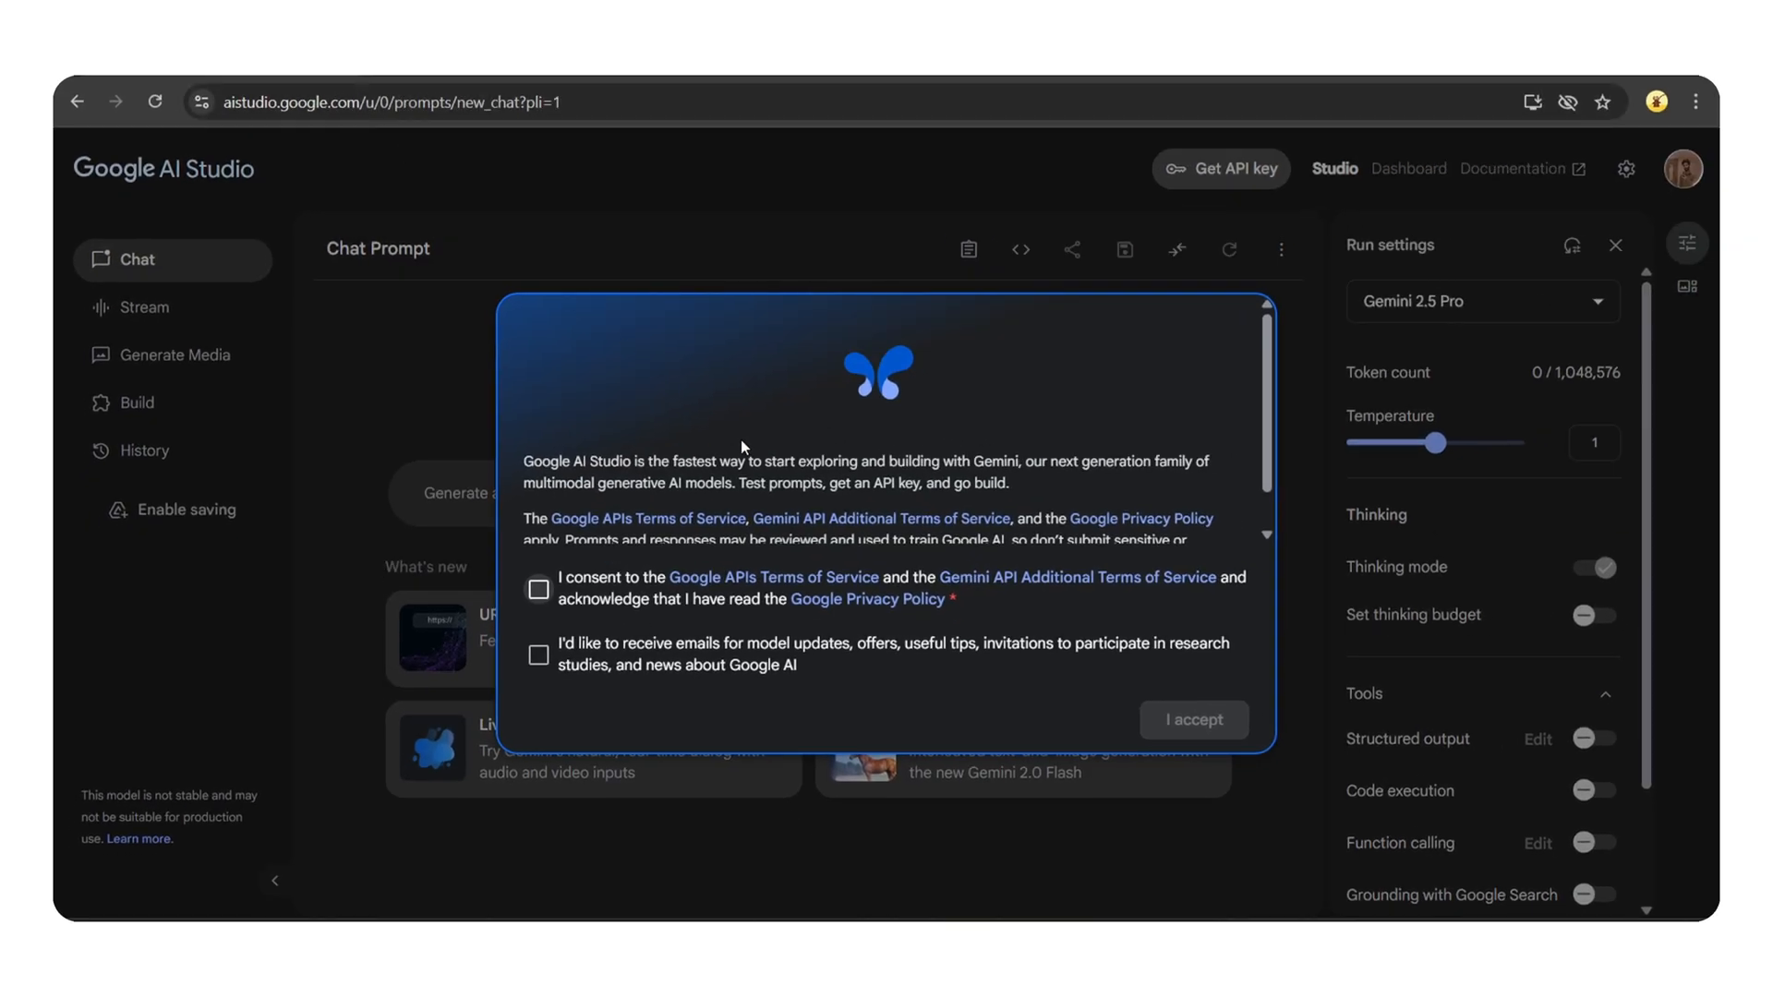
pyautogui.moveTo(627, 622)
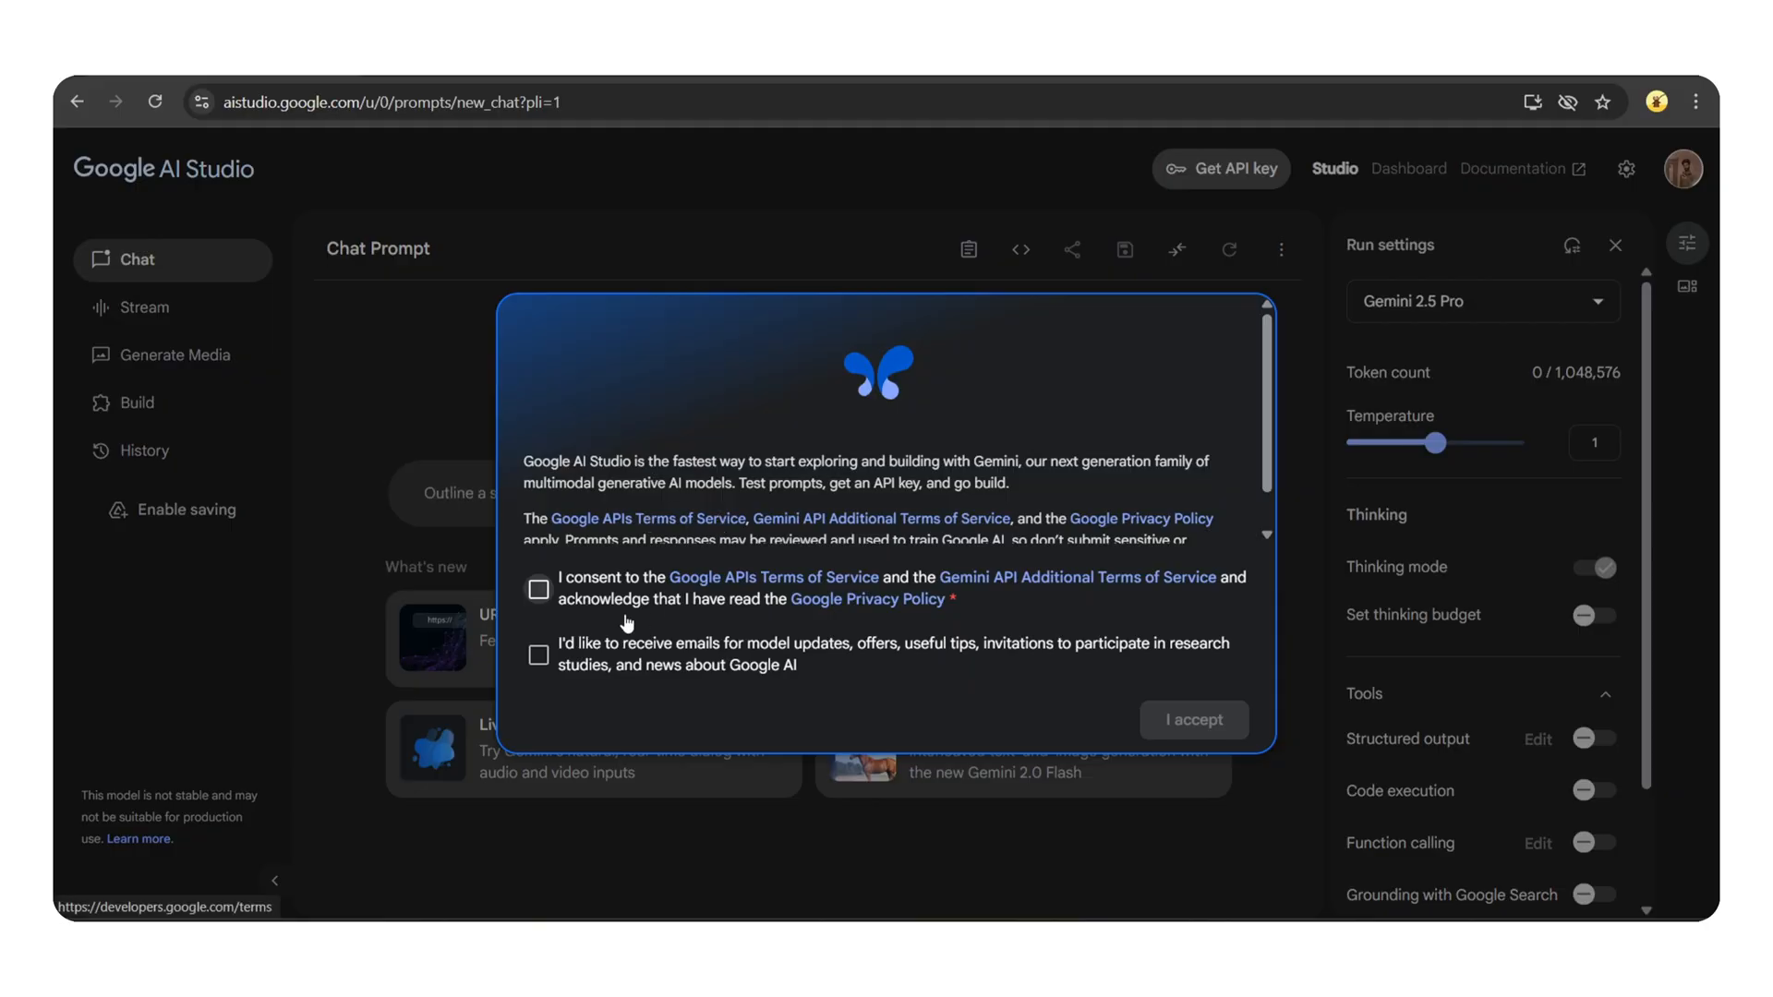
# Step: Agree to the terms, opt in to update emails, and accept to reach the Welcome page
pyautogui.click(537, 589)
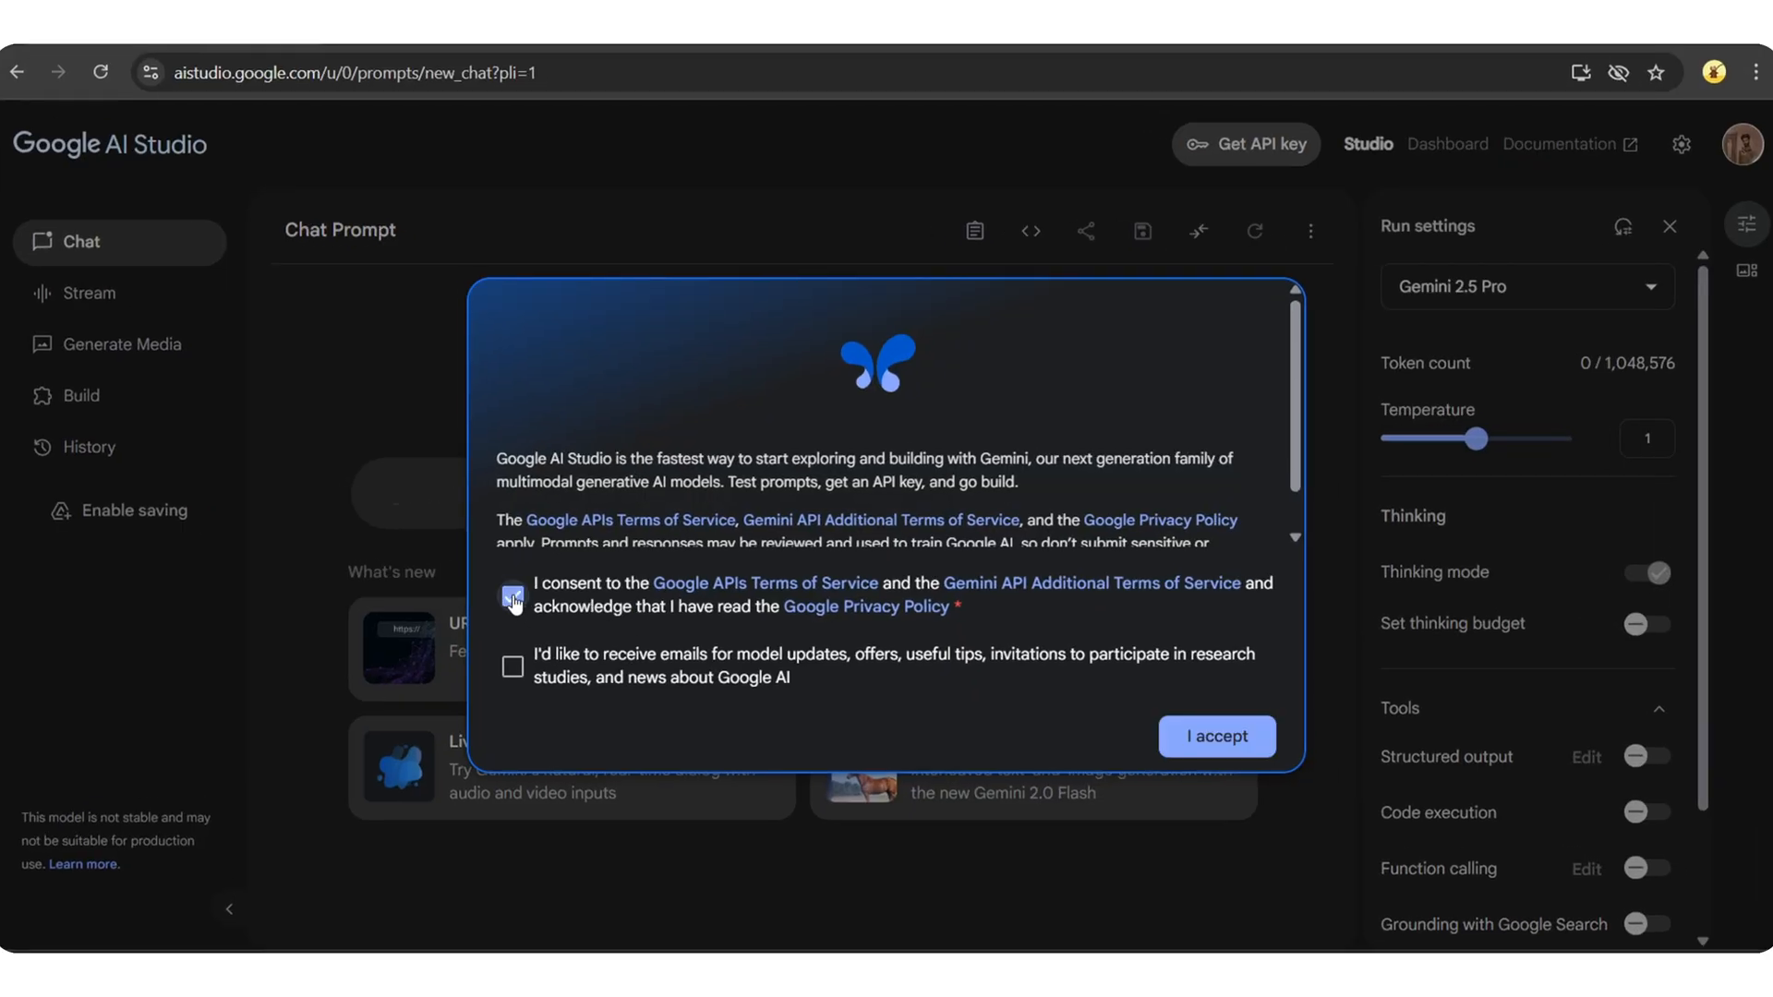
pyautogui.click(512, 597)
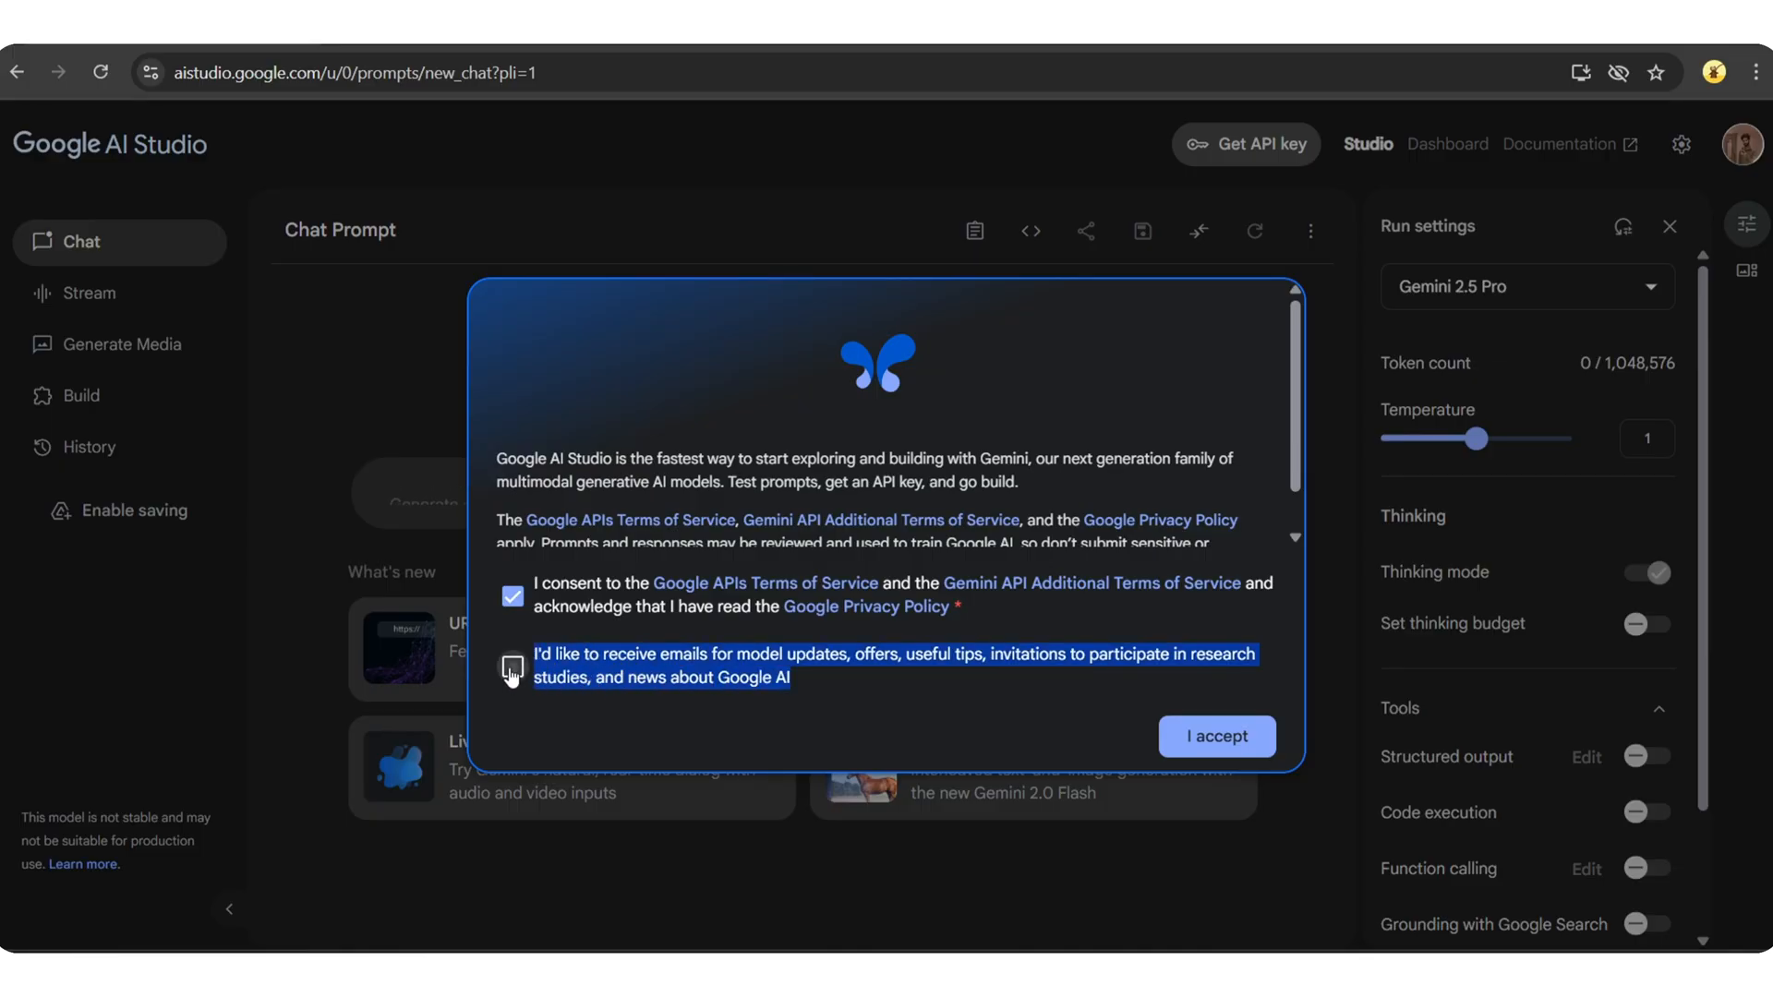
pyautogui.click(511, 666)
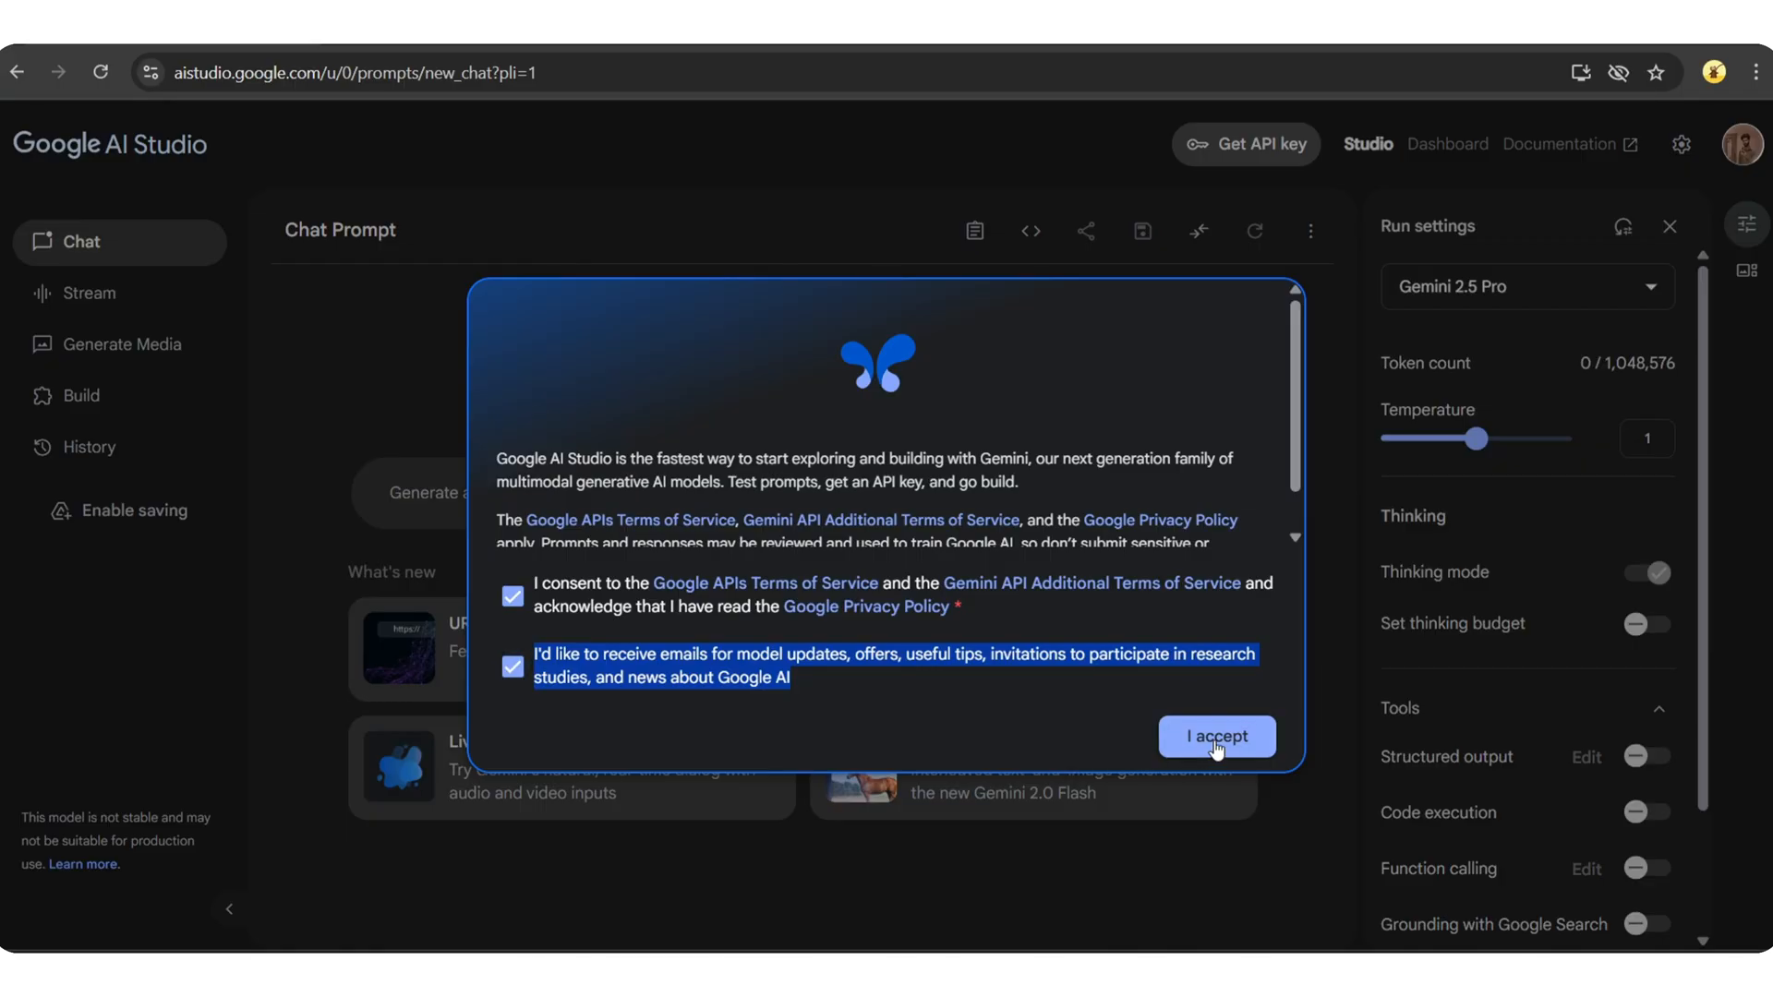
pyautogui.click(1217, 735)
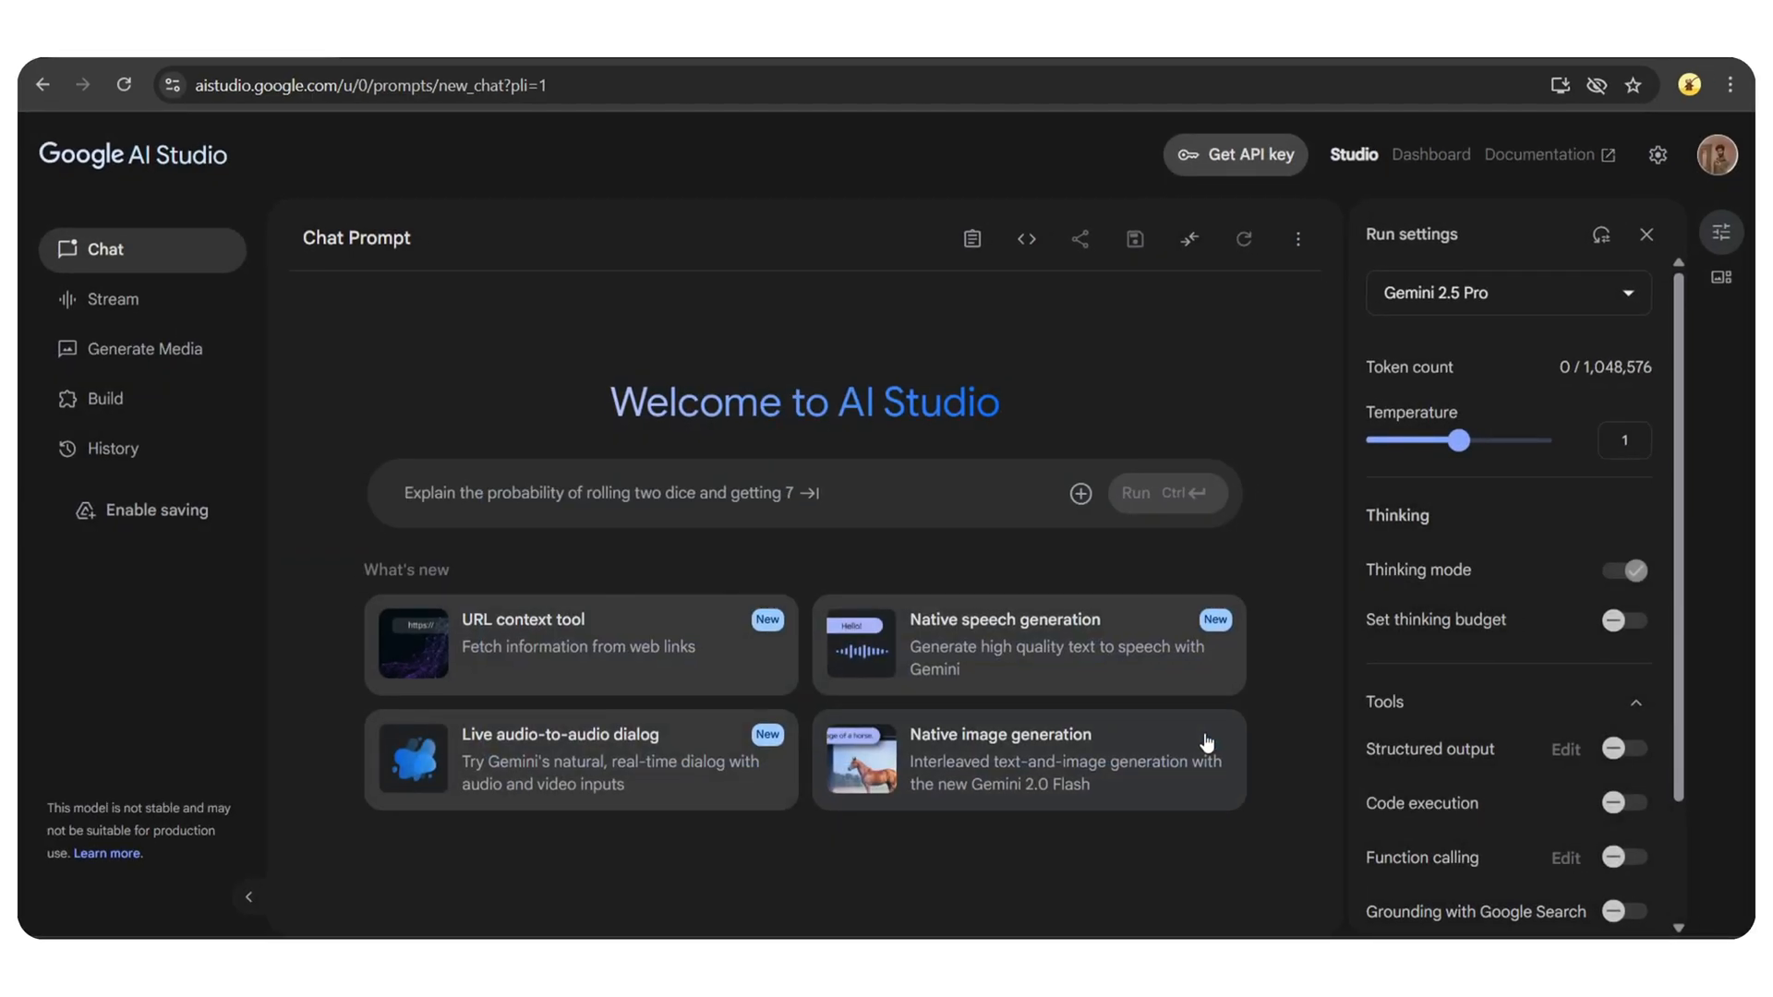
# Step: Generate a new Gemini API key, copy it, and dismiss the generated-key notice
pyautogui.click(1236, 153)
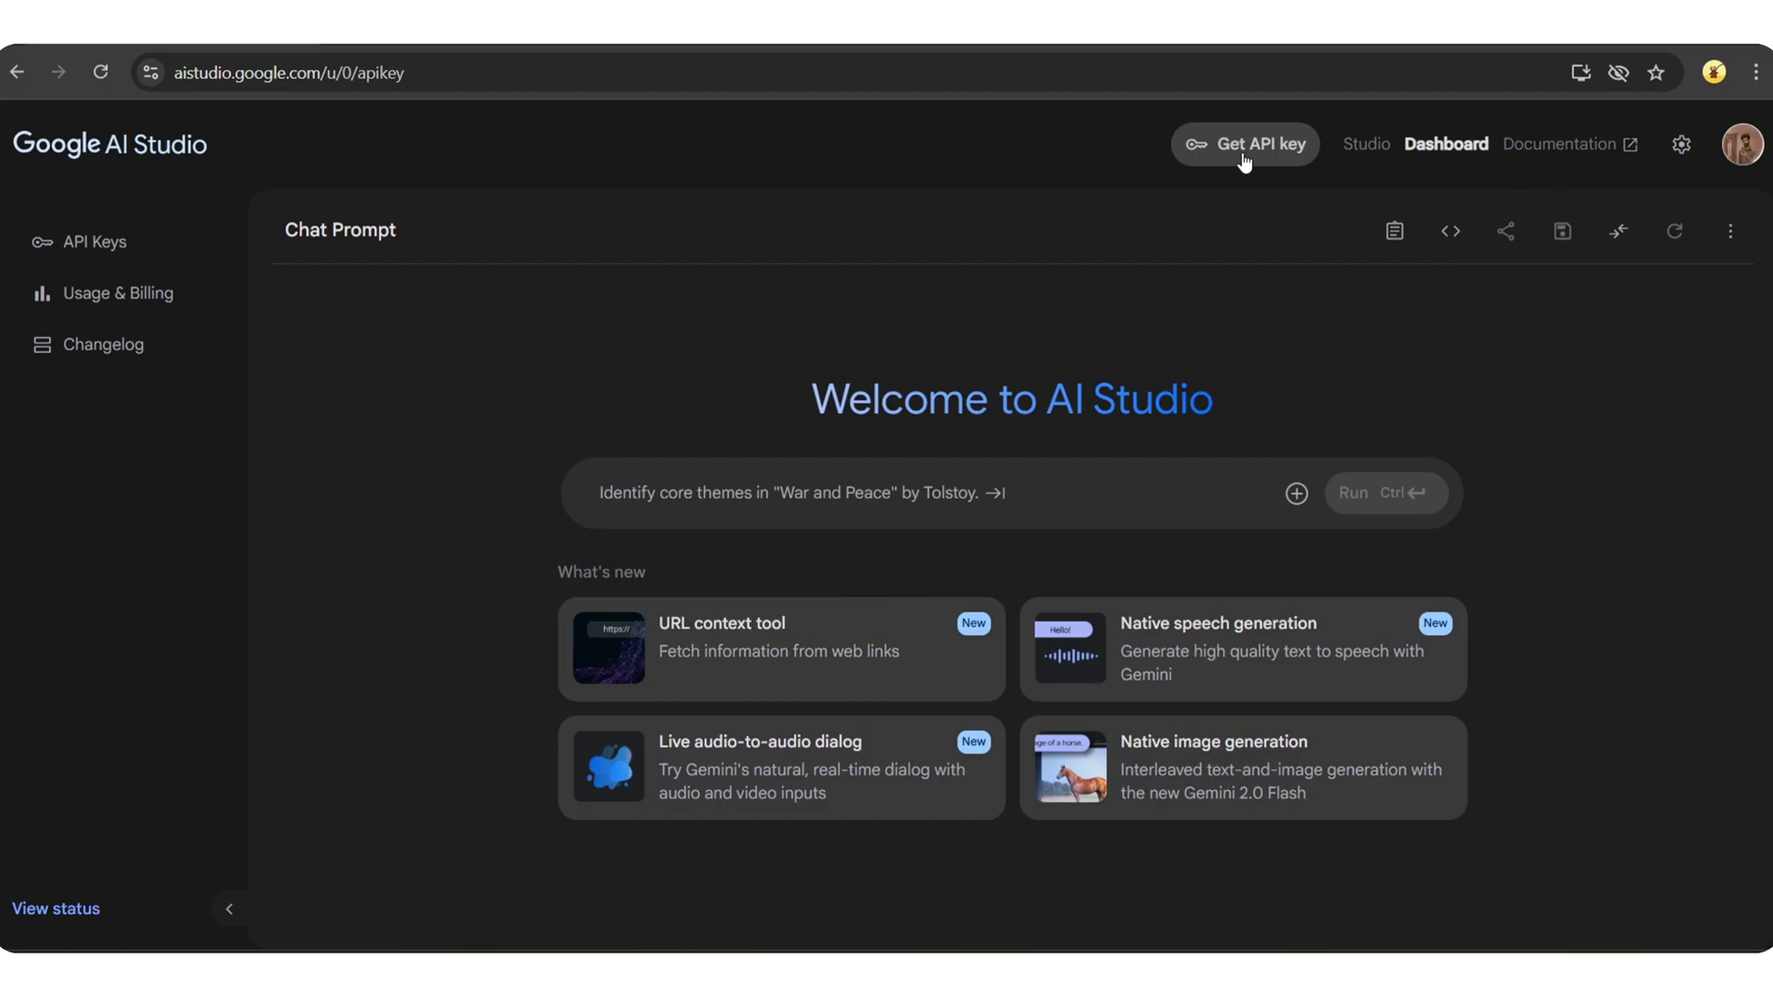
pyautogui.click(1242, 144)
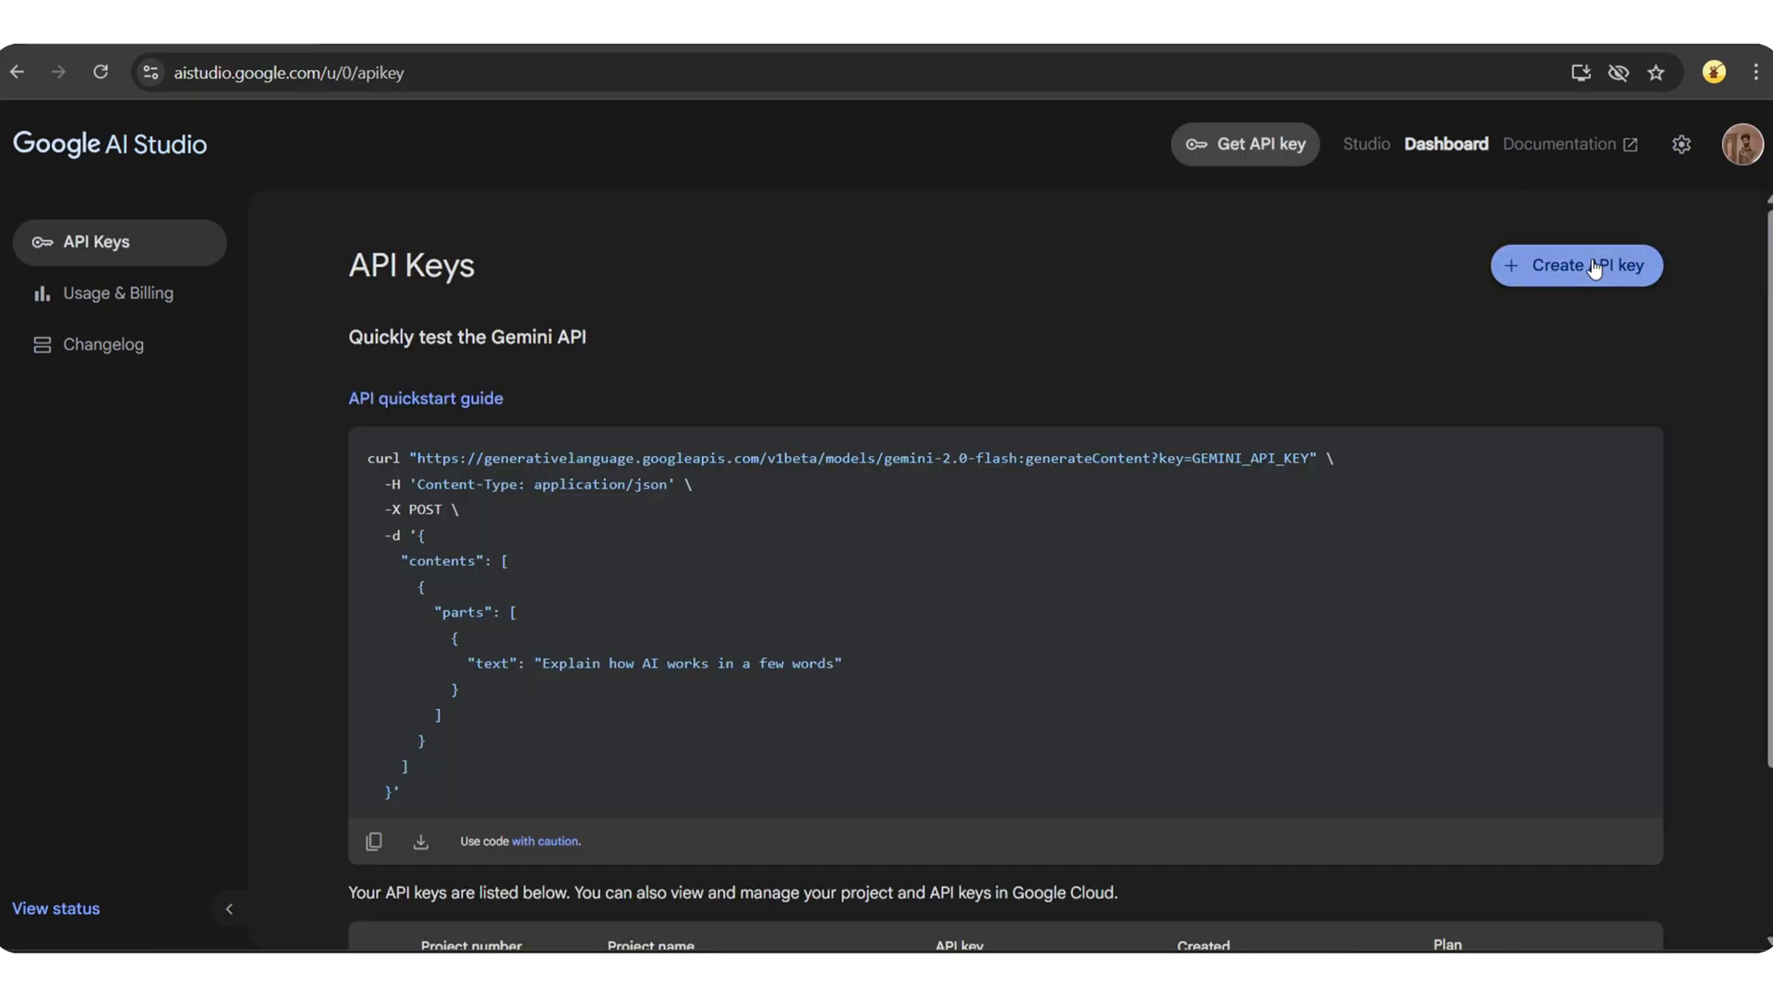
pyautogui.click(1575, 264)
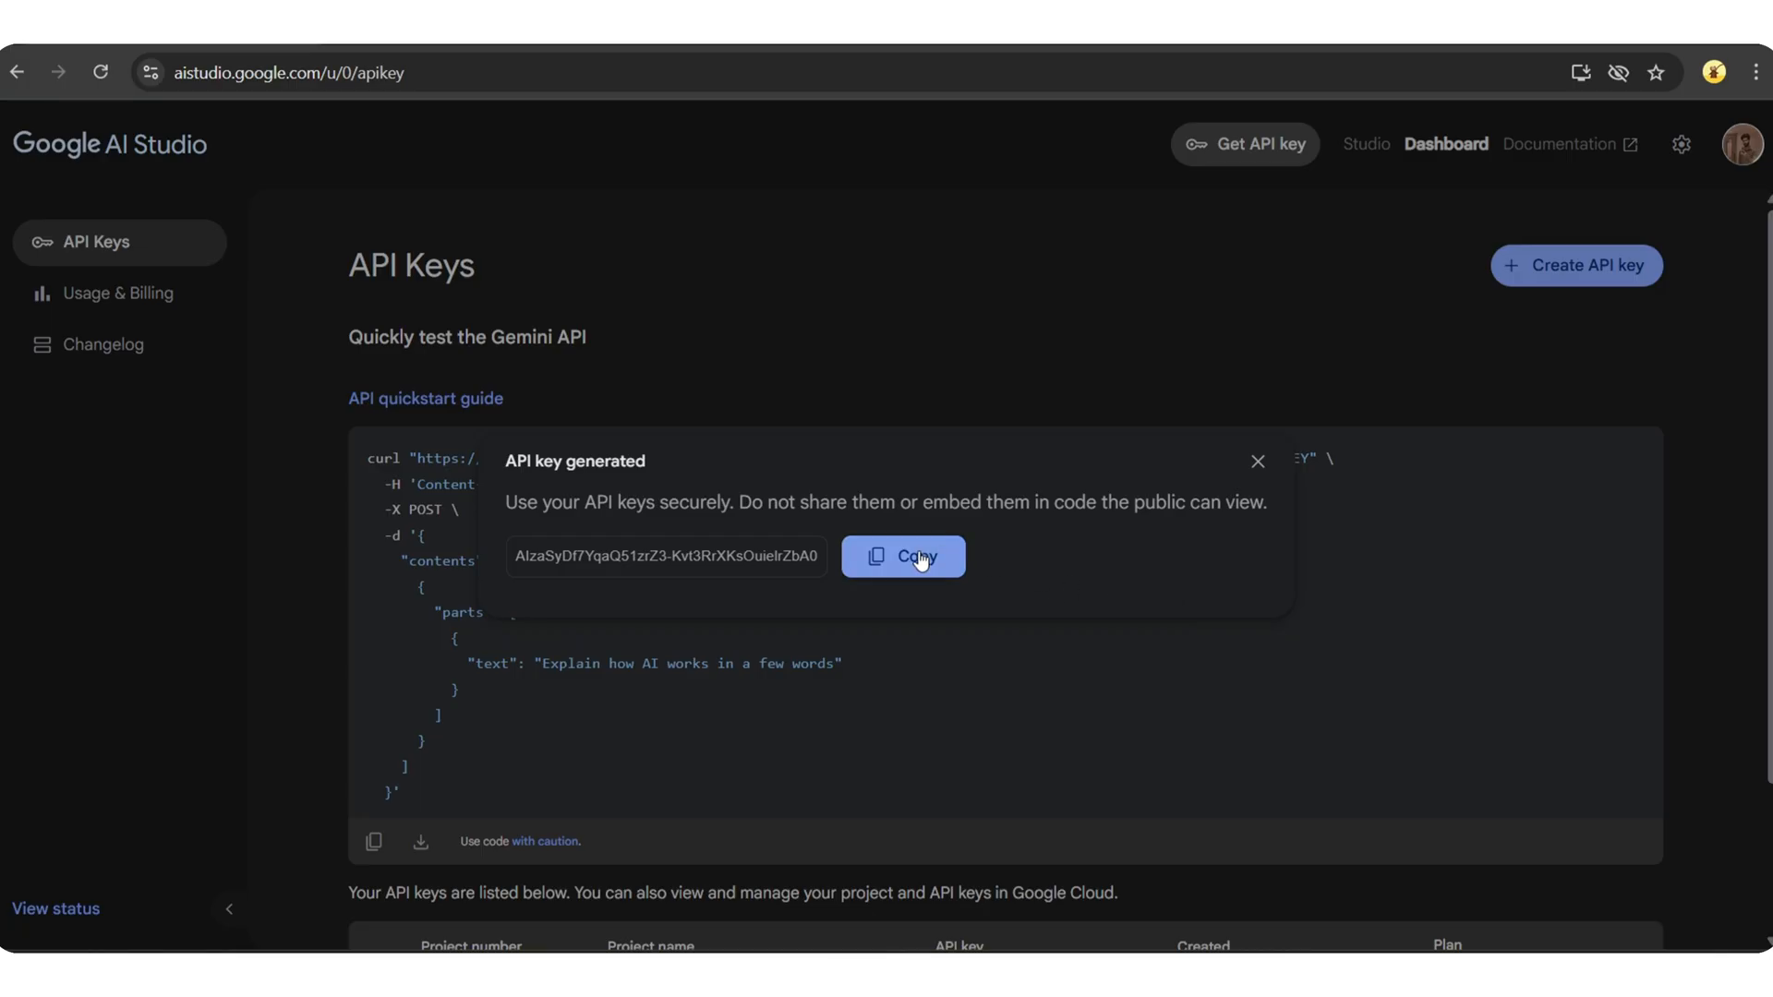
pyautogui.click(903, 556)
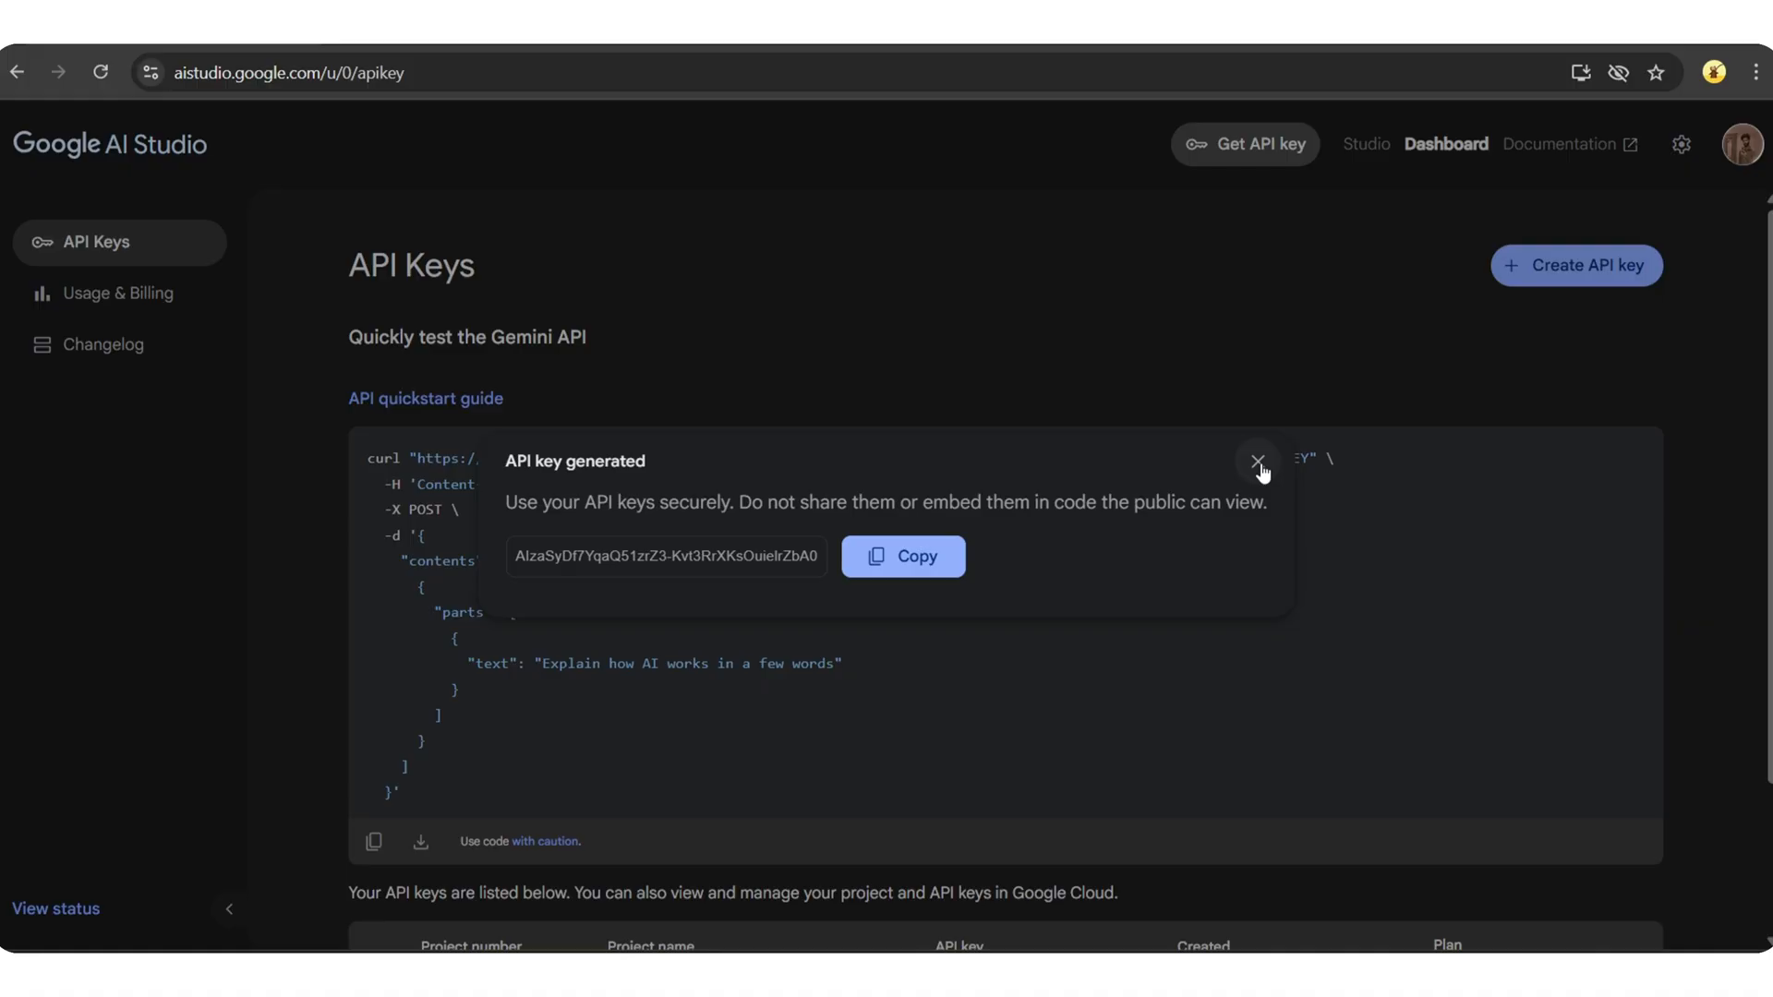
pyautogui.click(1256, 462)
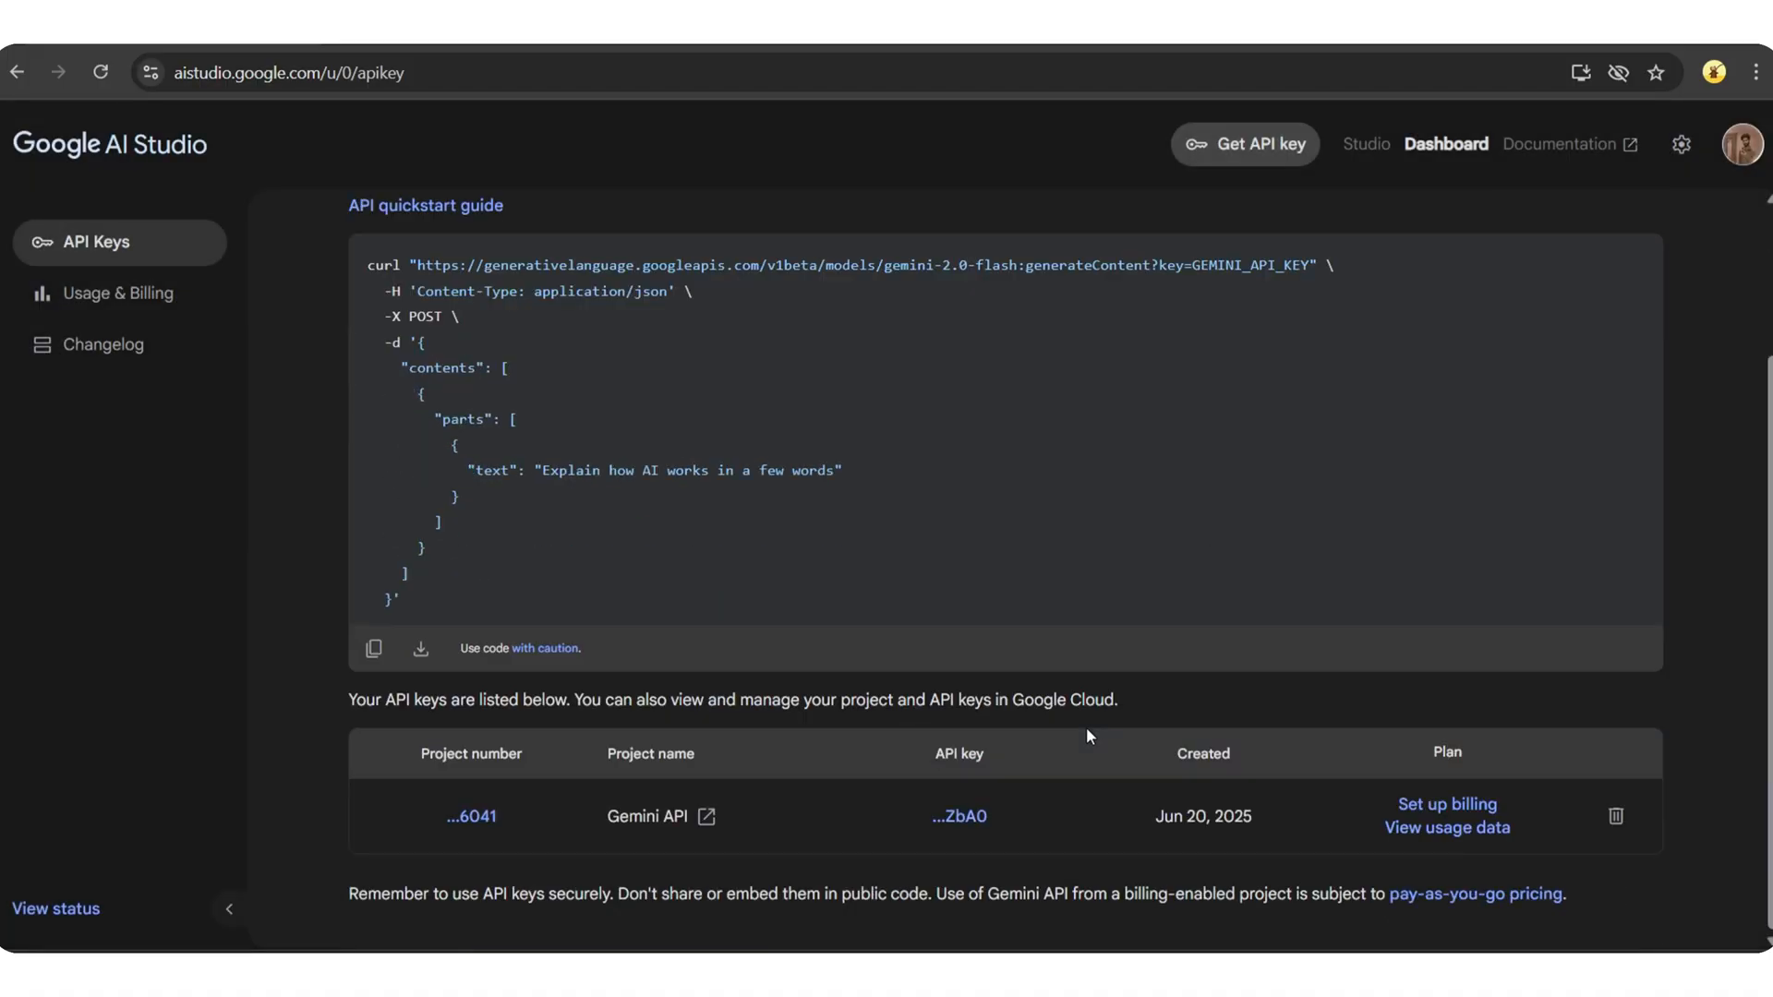
pyautogui.moveTo(1614, 816)
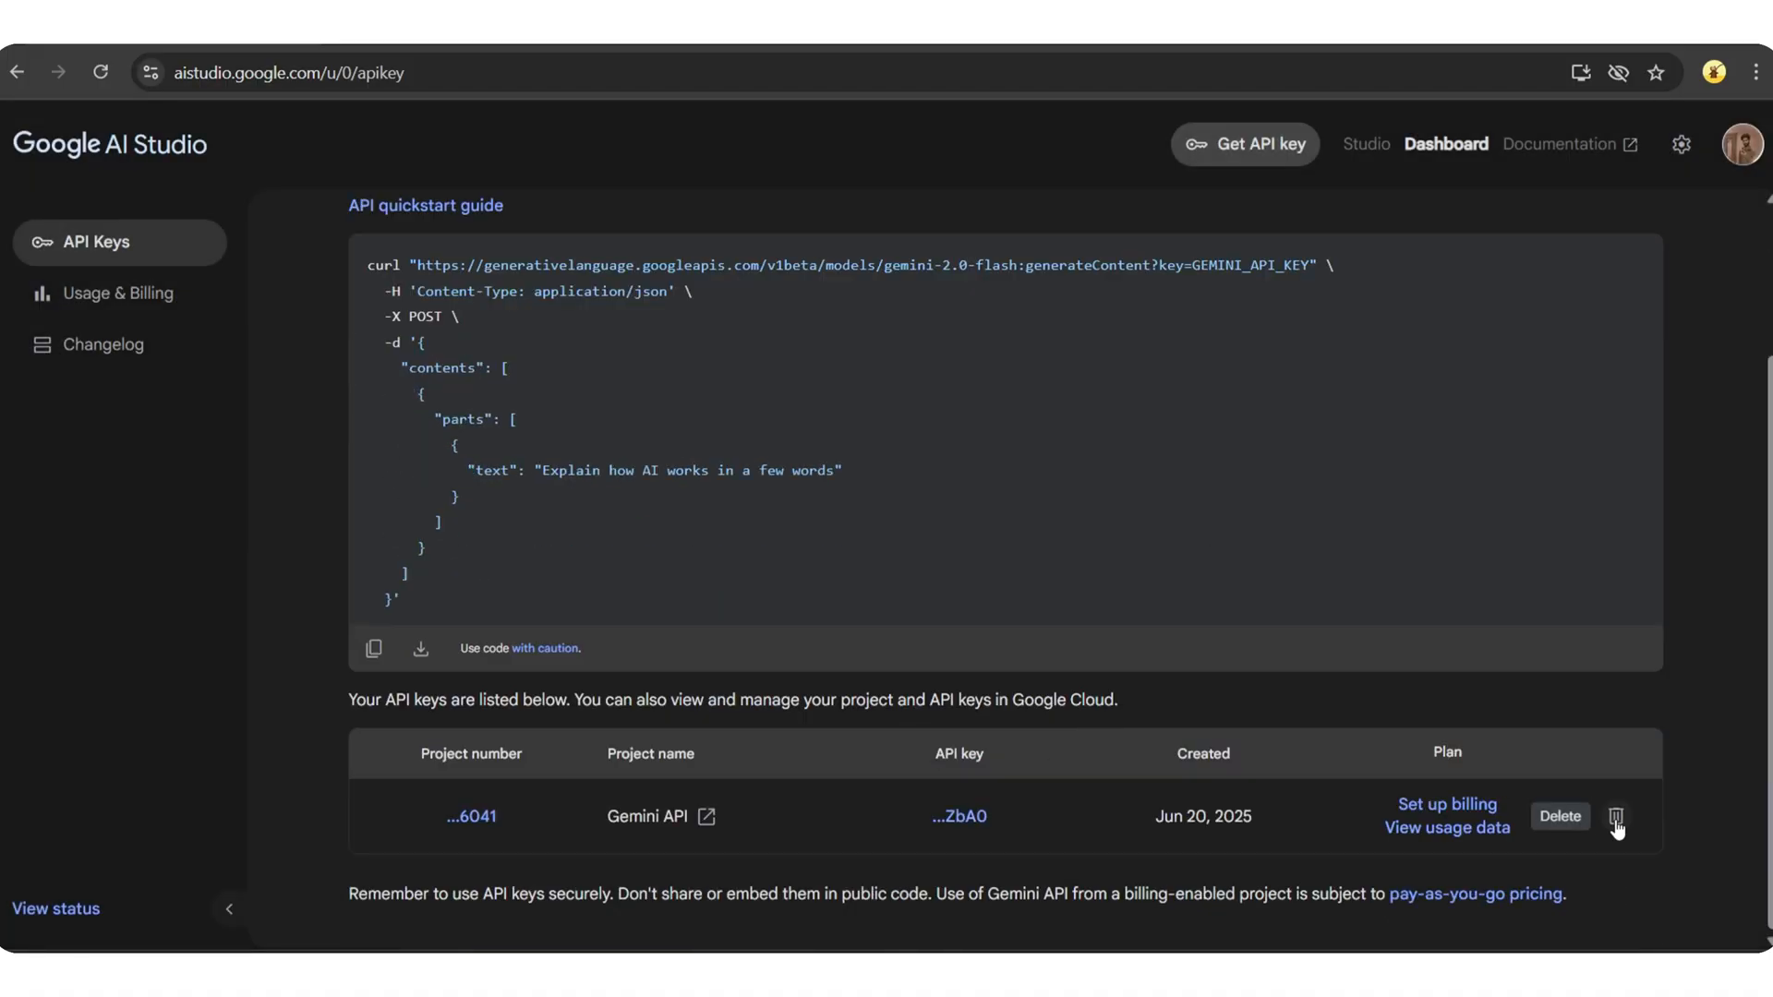
pyautogui.scroll(3)
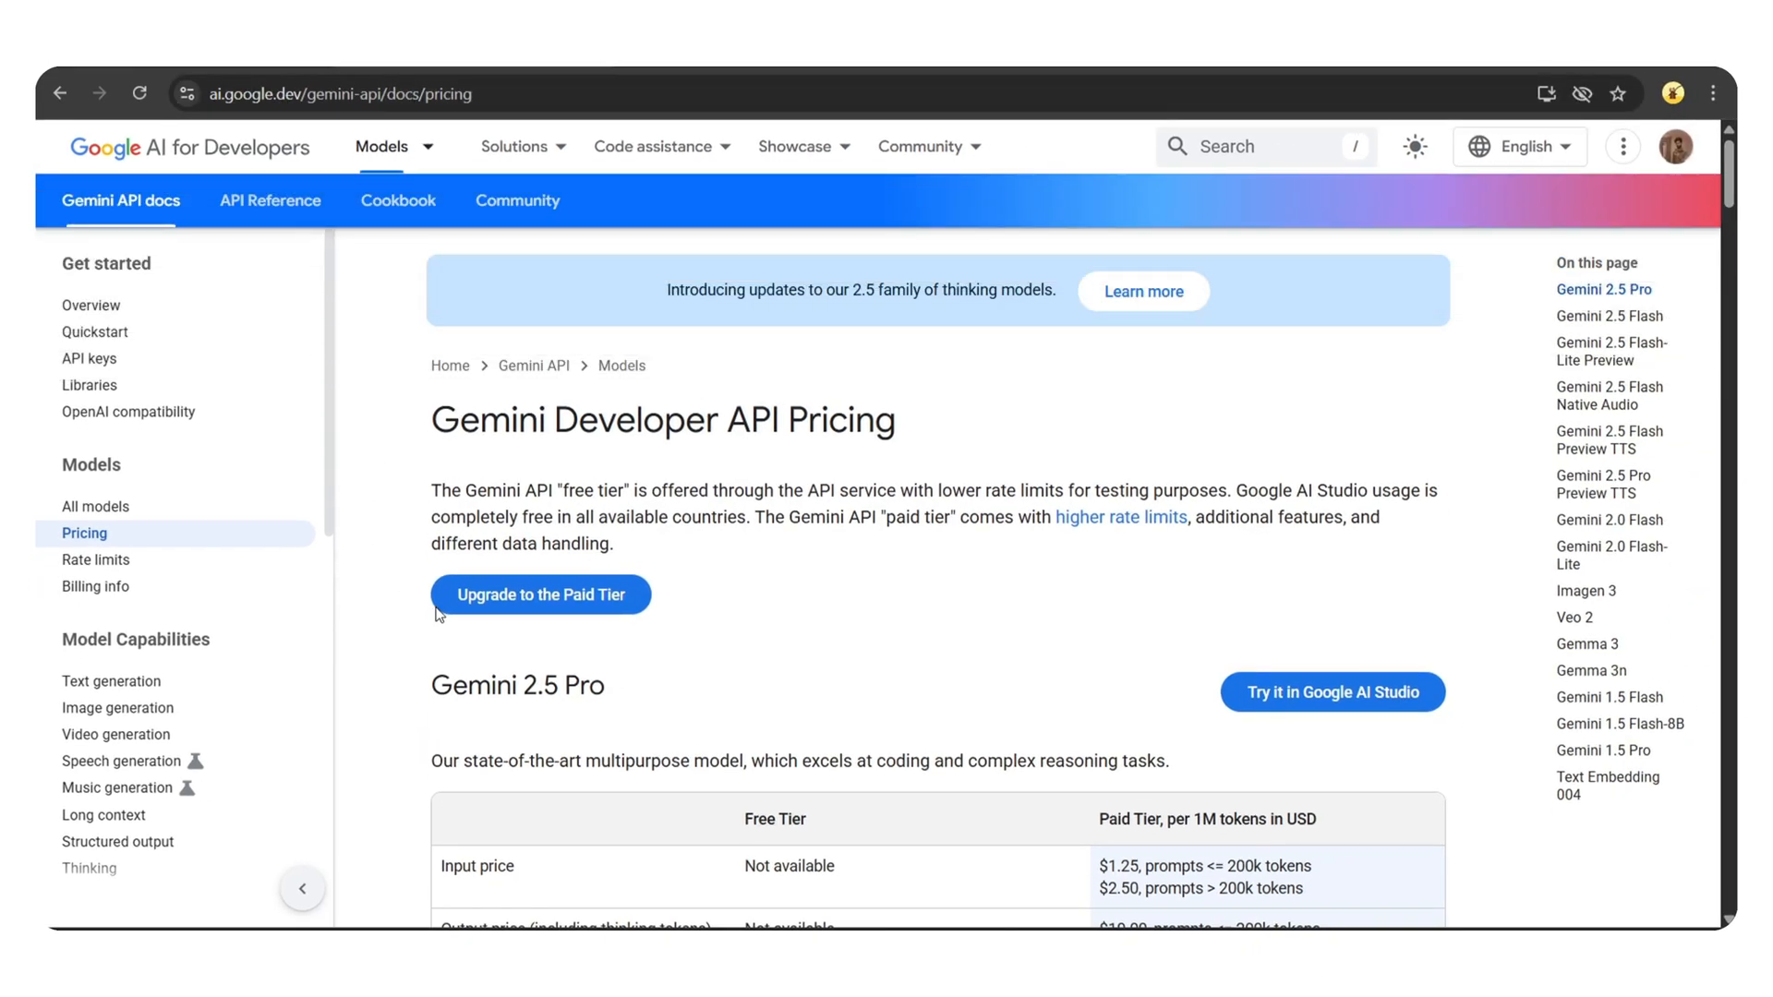
pyautogui.scroll(-3)
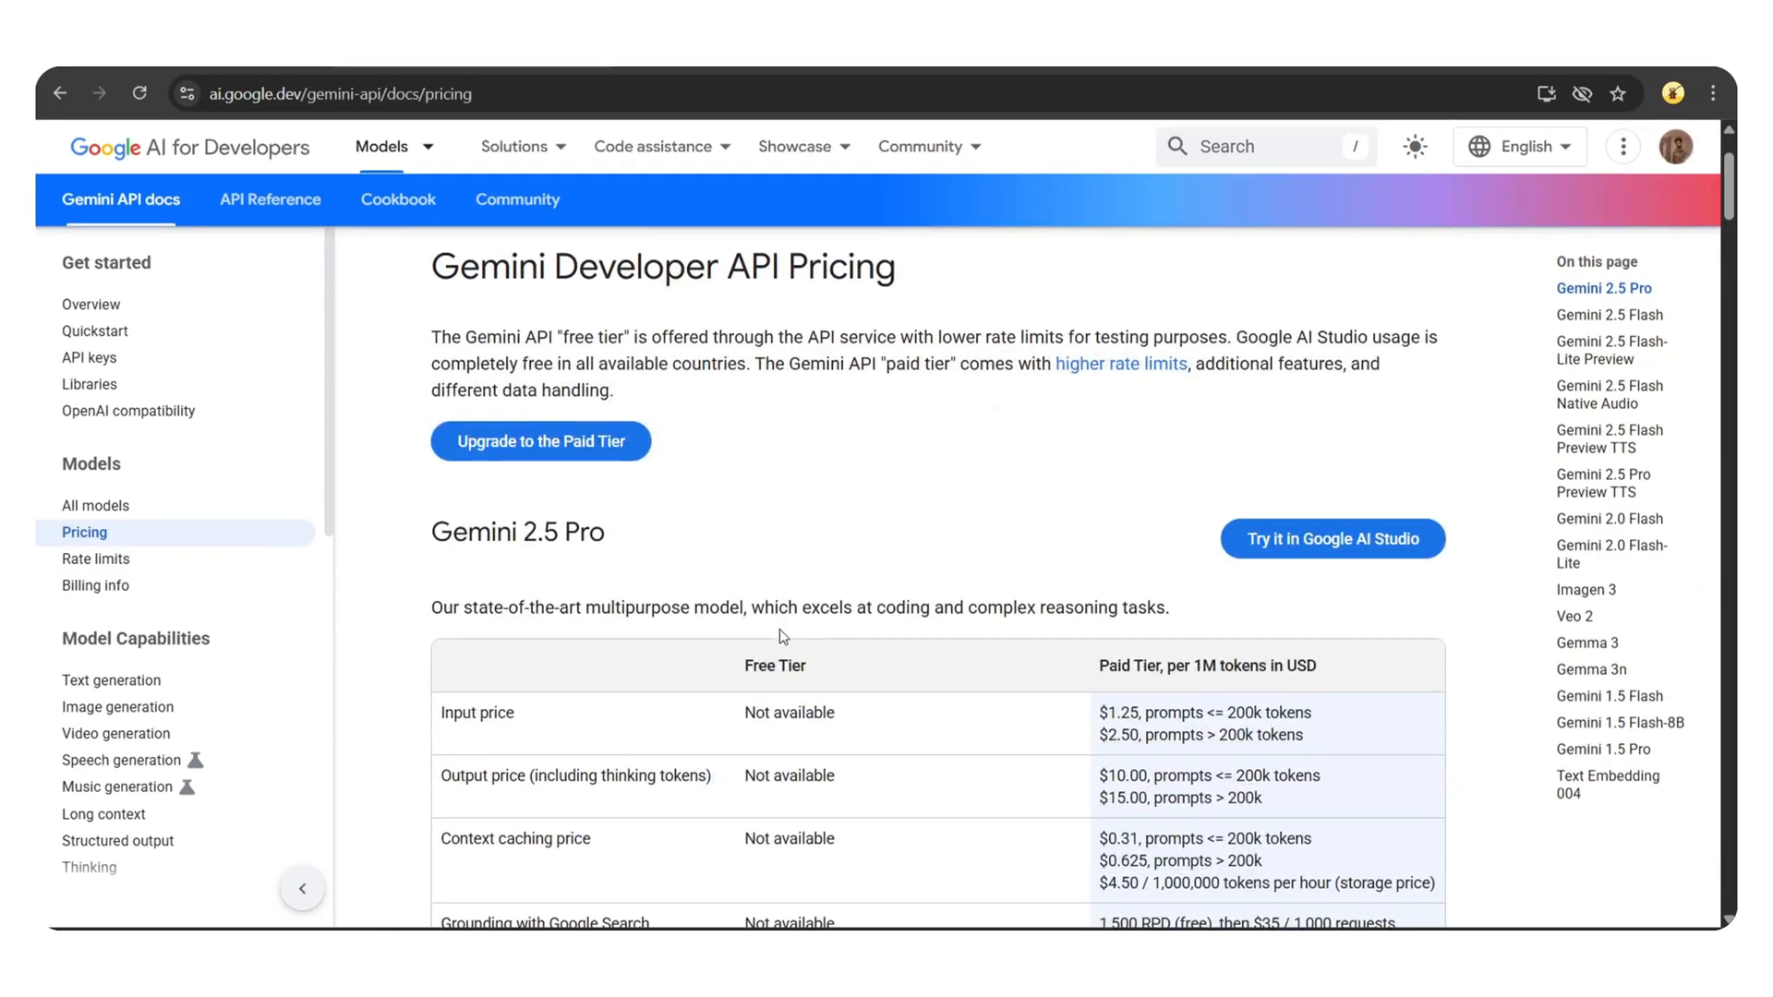
pyautogui.scroll(-3)
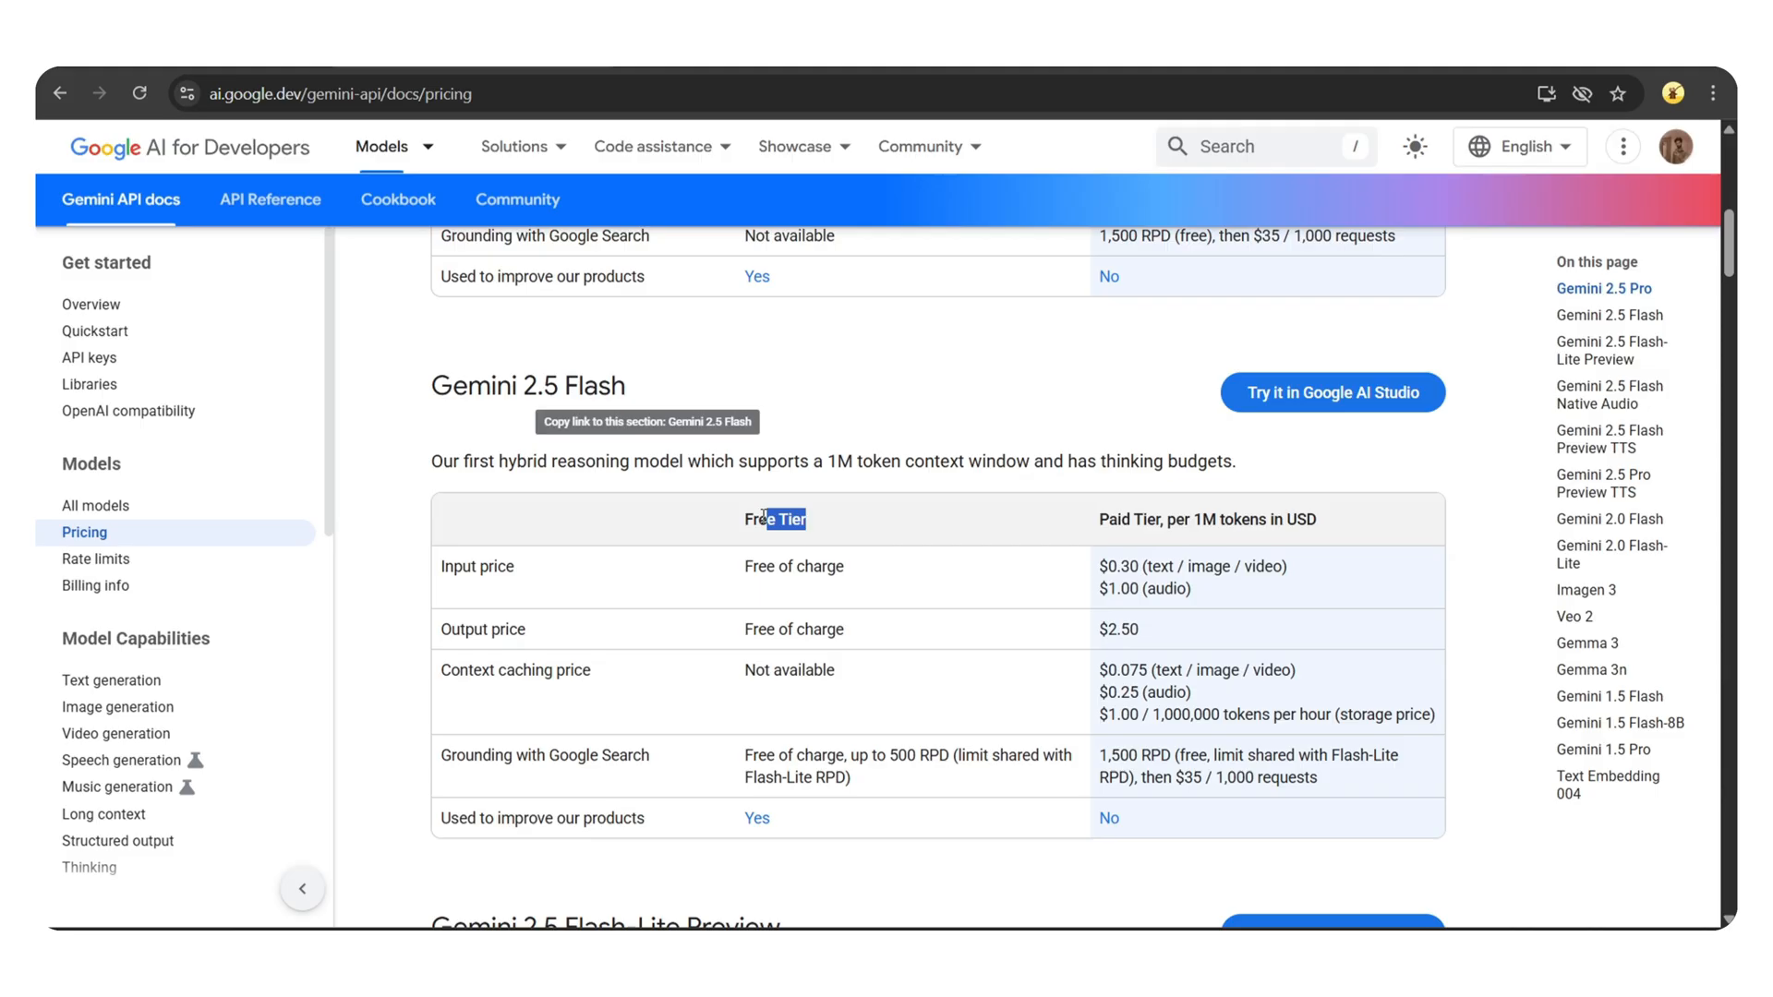
pyautogui.scroll(-3)
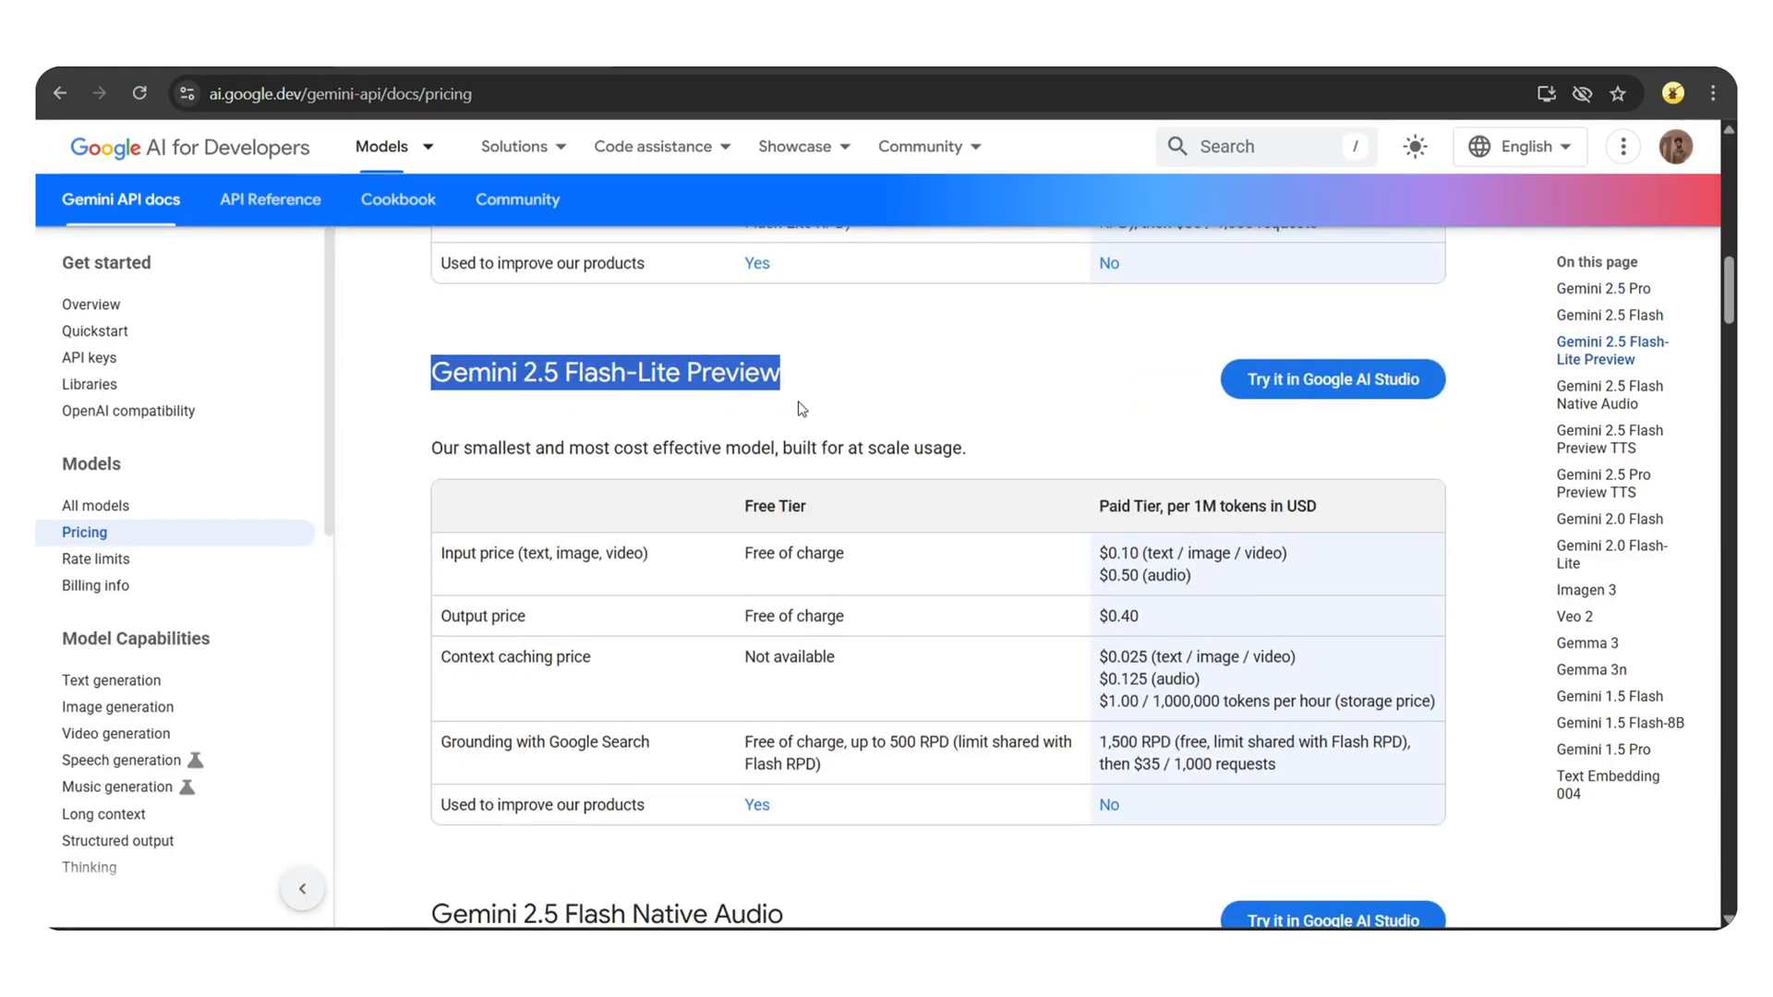
pyautogui.scroll(-3)
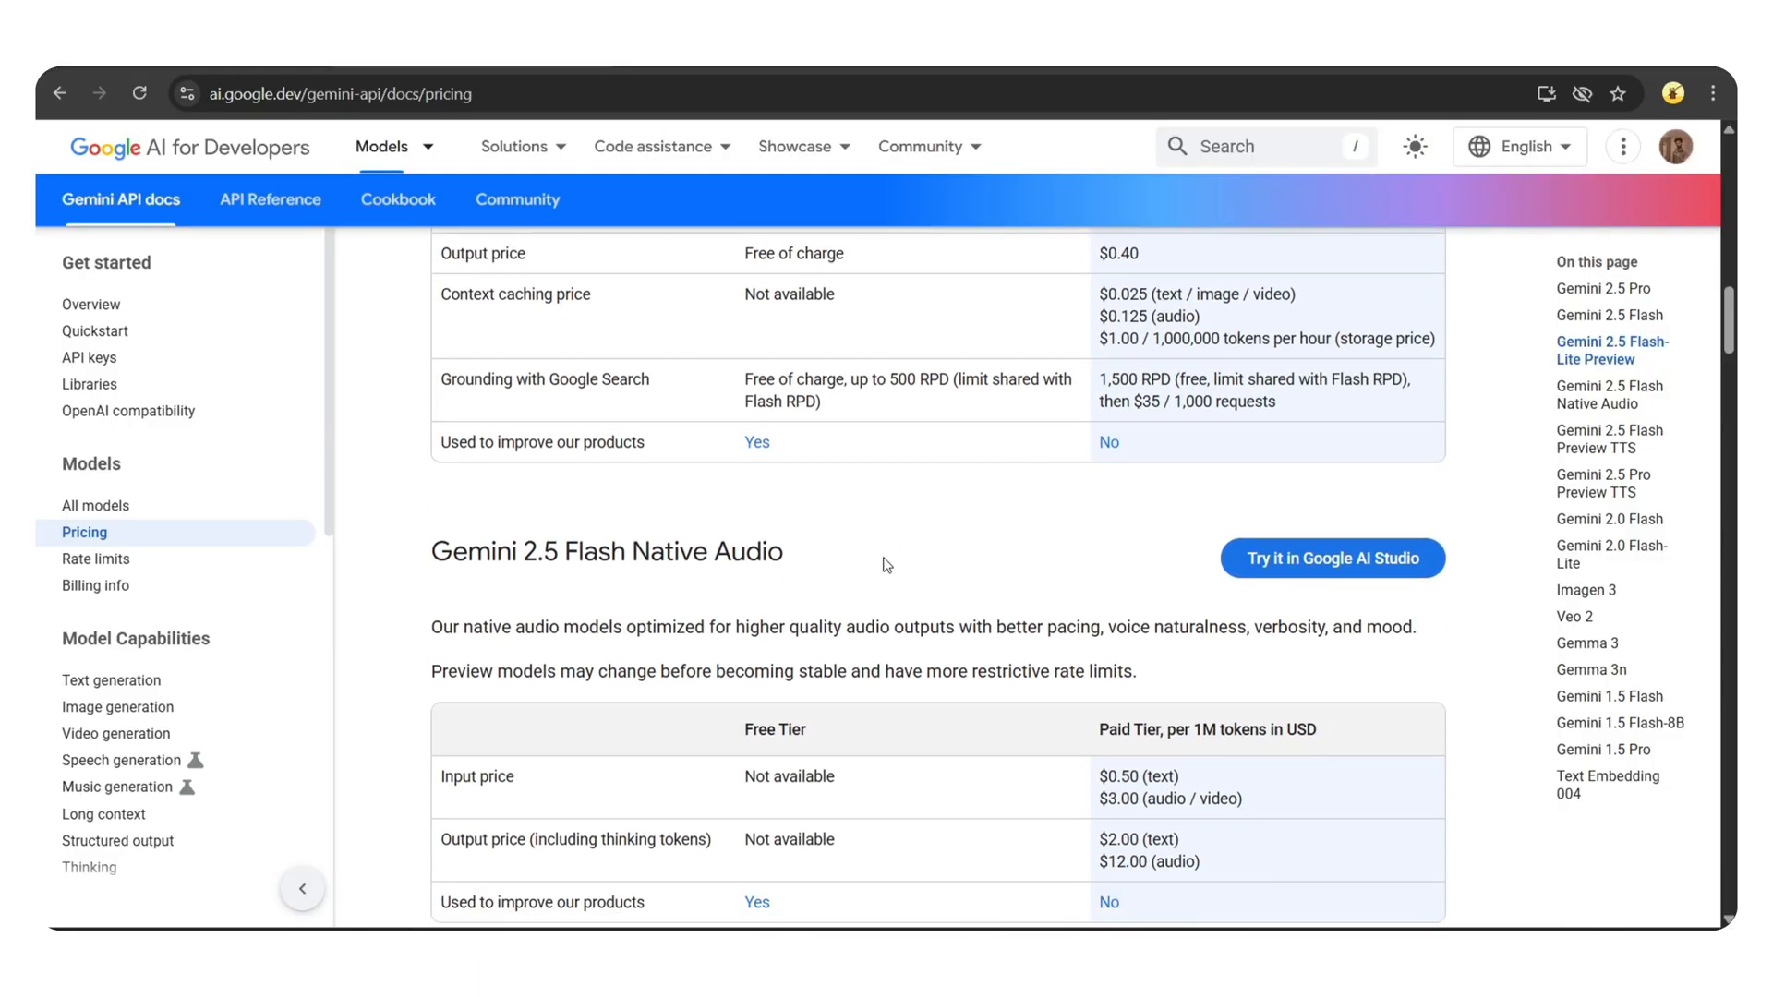
pyautogui.scroll(-3)
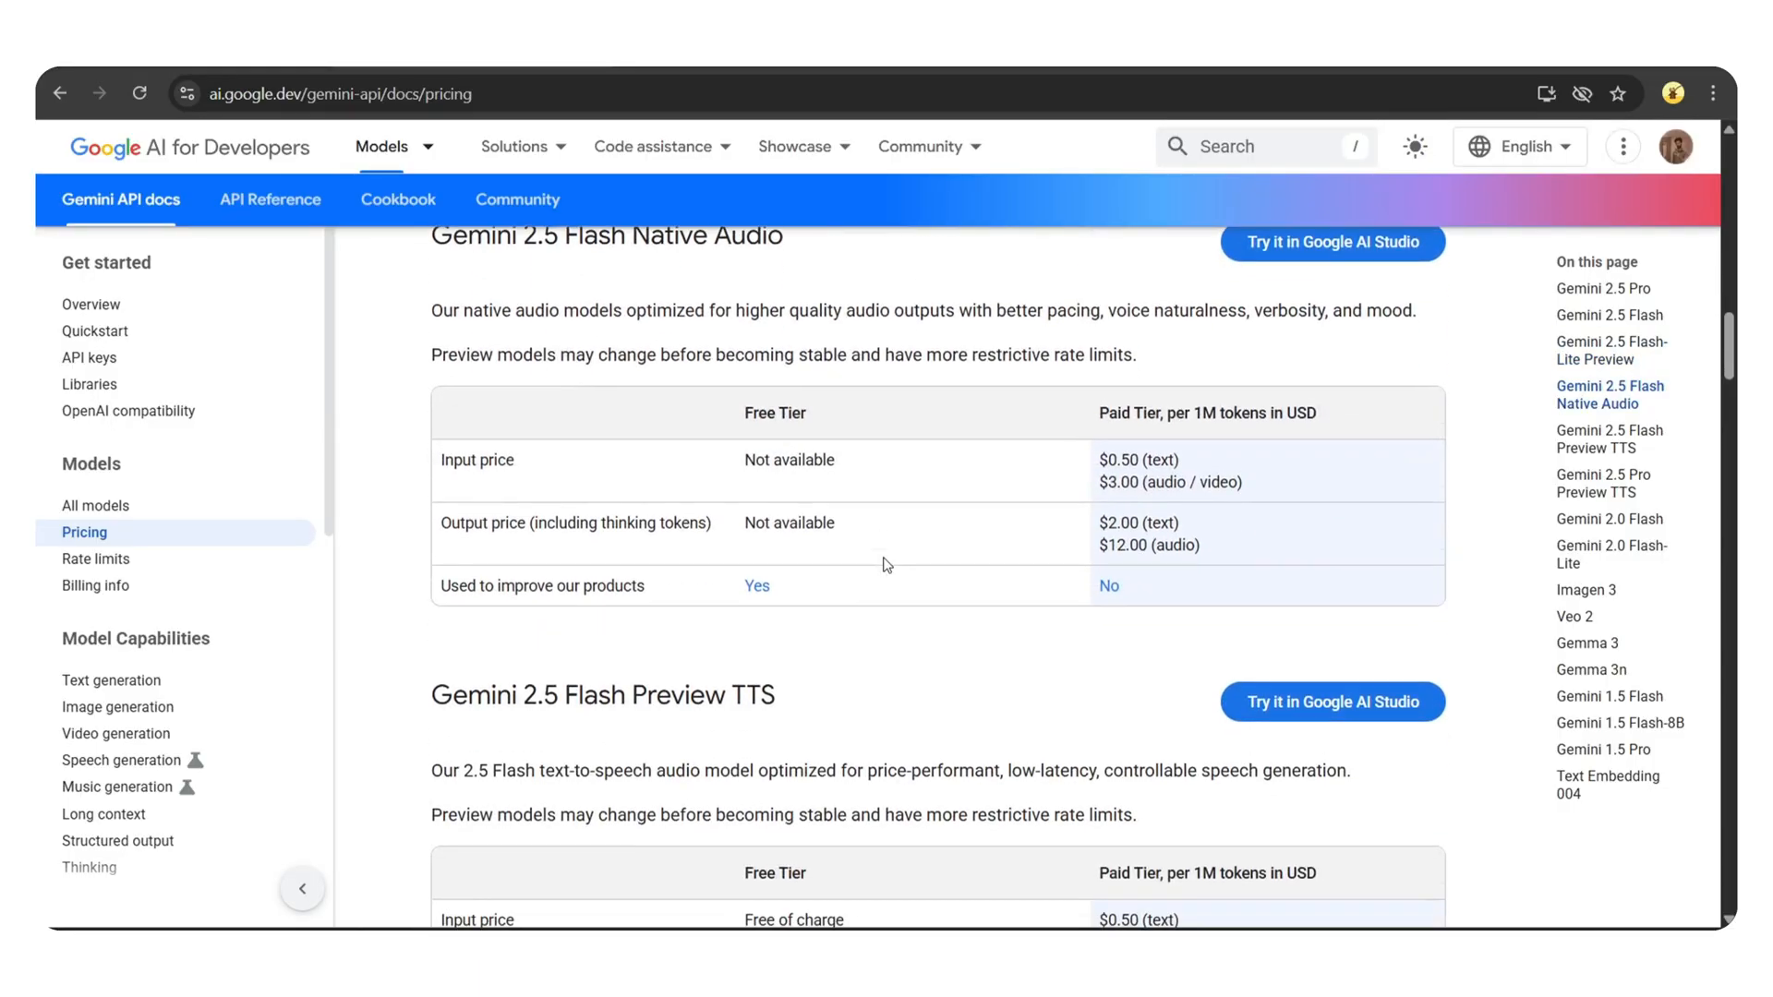
pyautogui.scroll(-3)
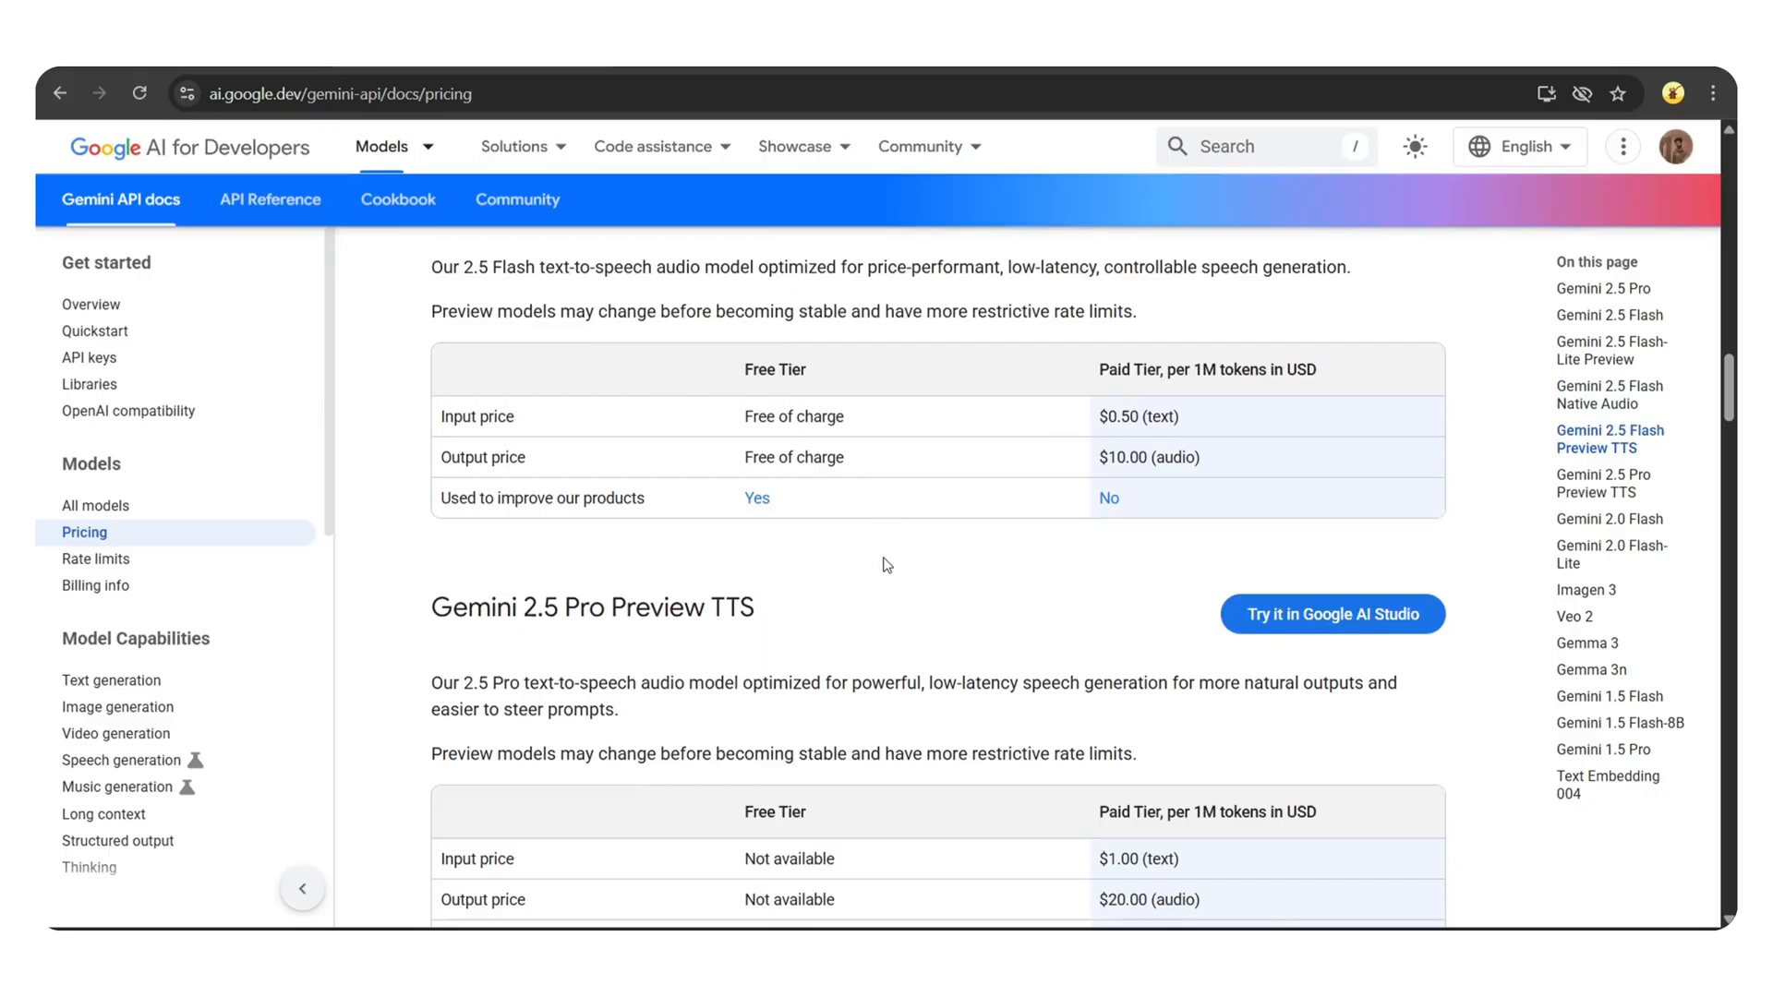
pyautogui.scroll(-3)
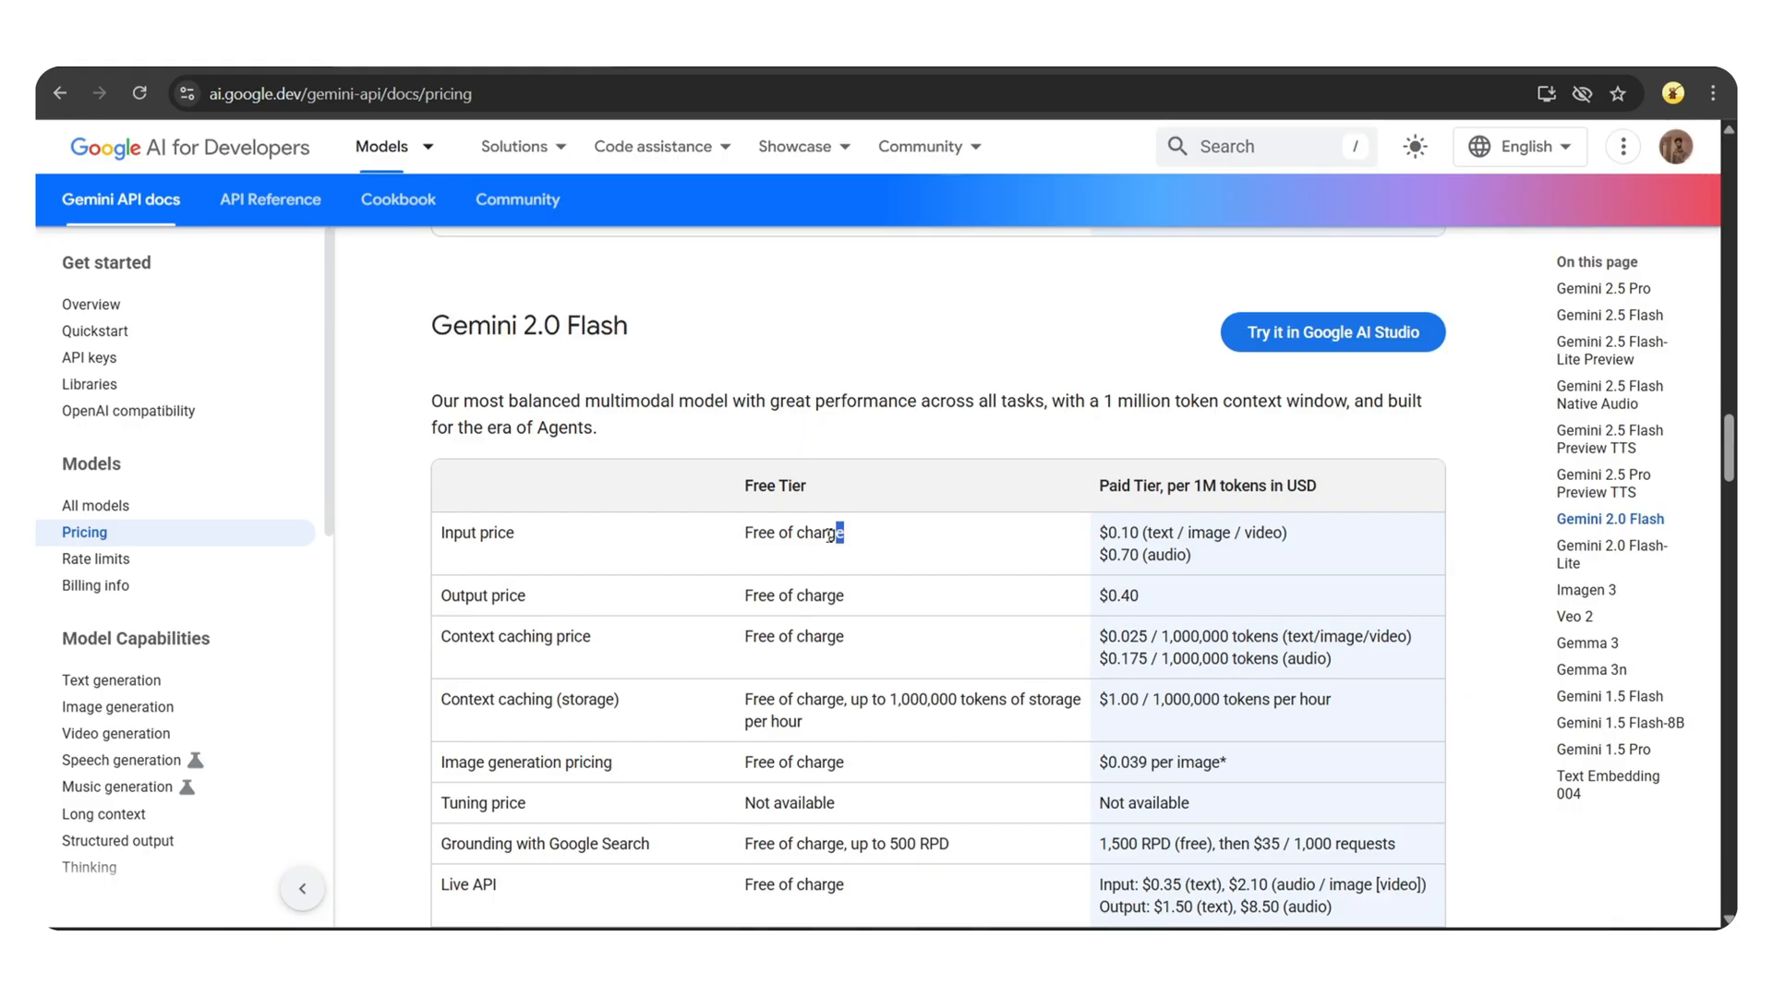
pyautogui.scroll(-3)
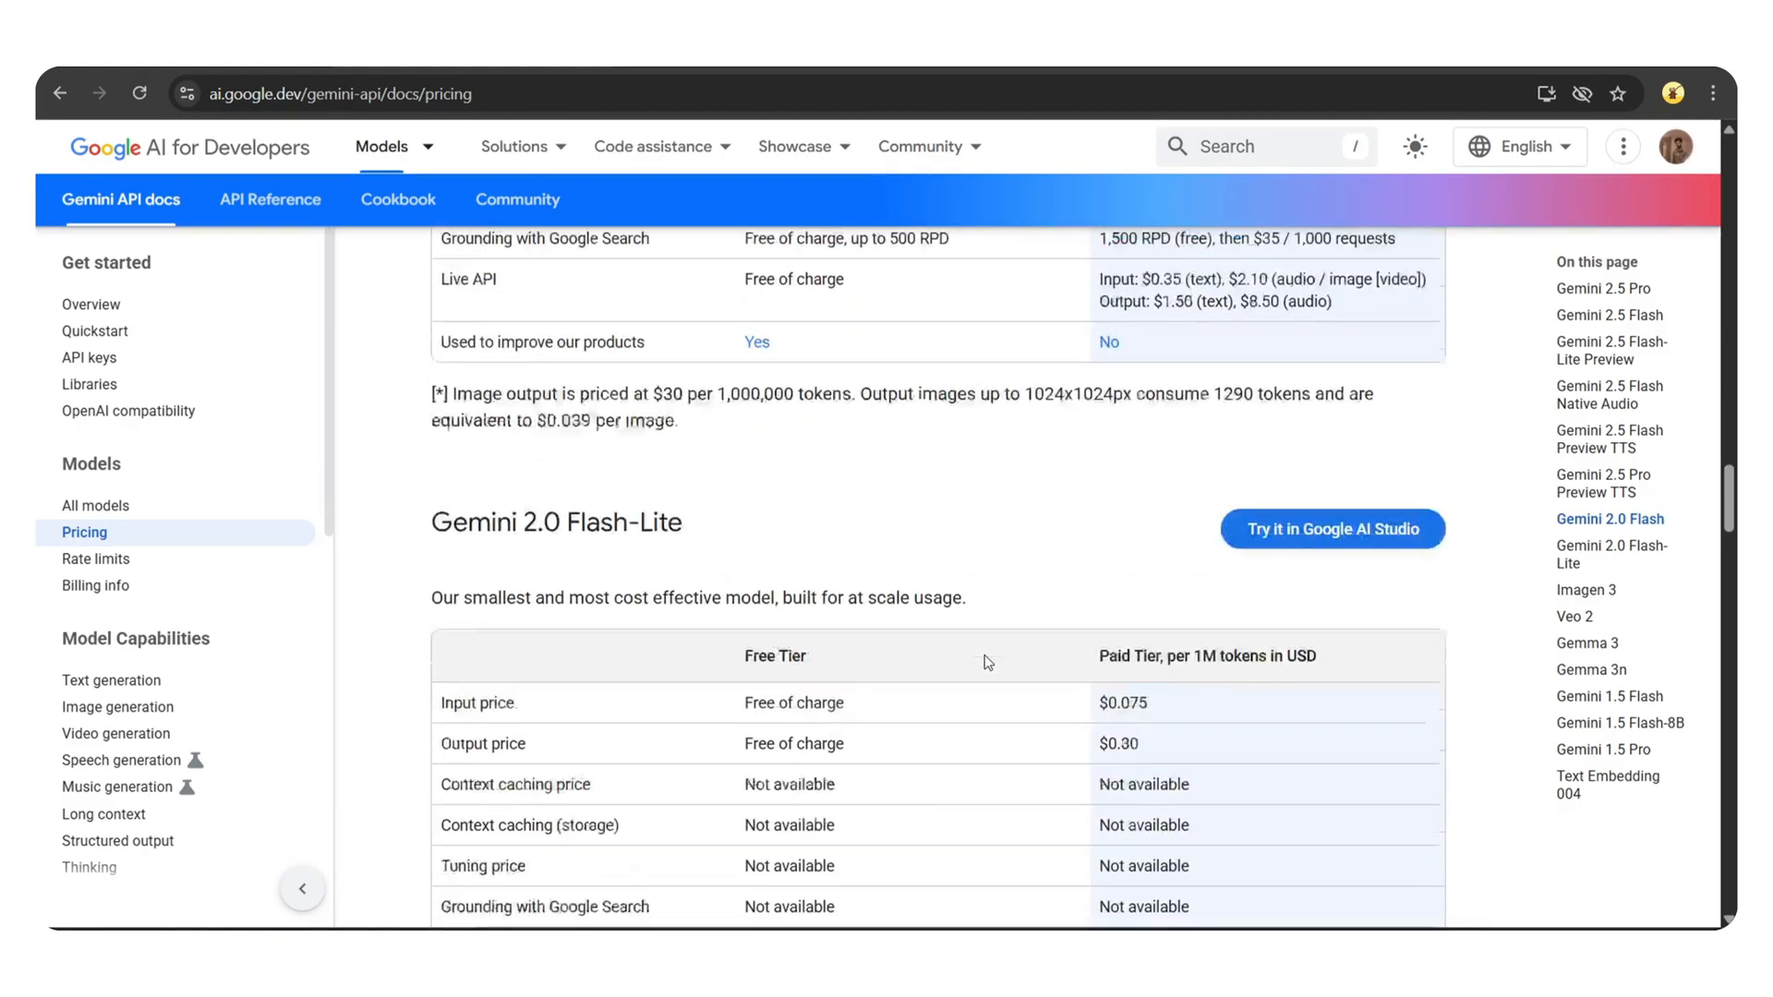
pyautogui.scroll(-3)
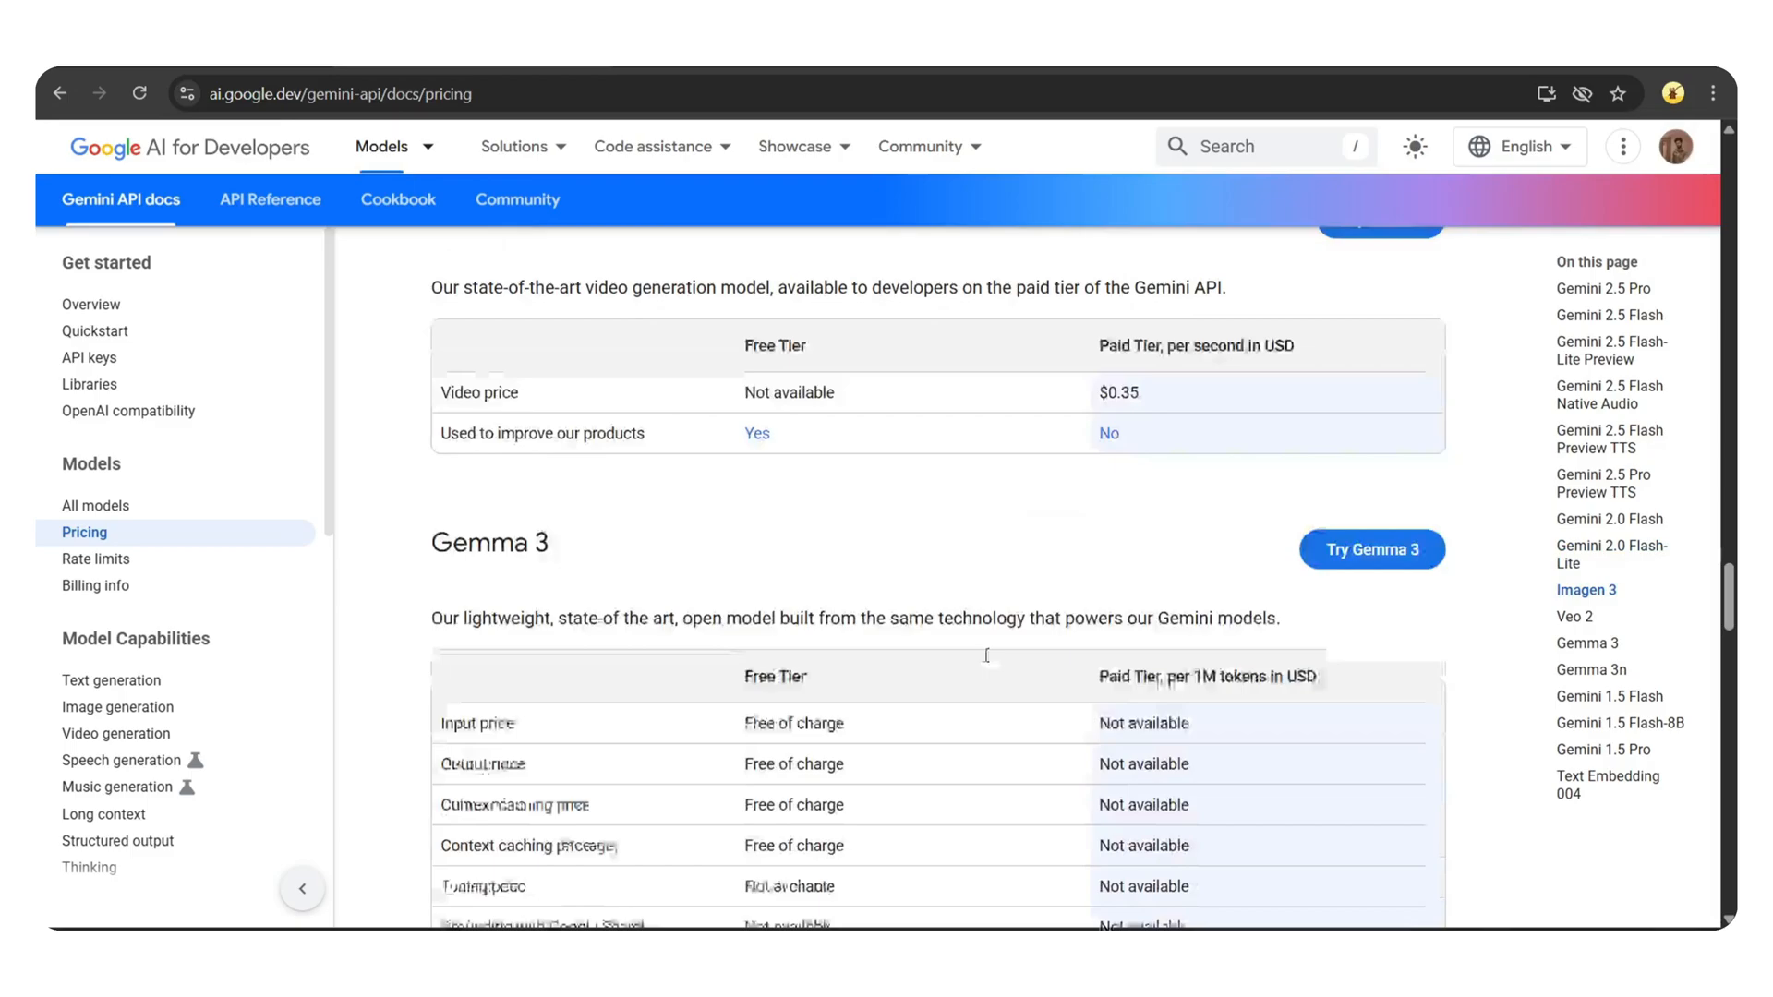
pyautogui.scroll(-3)
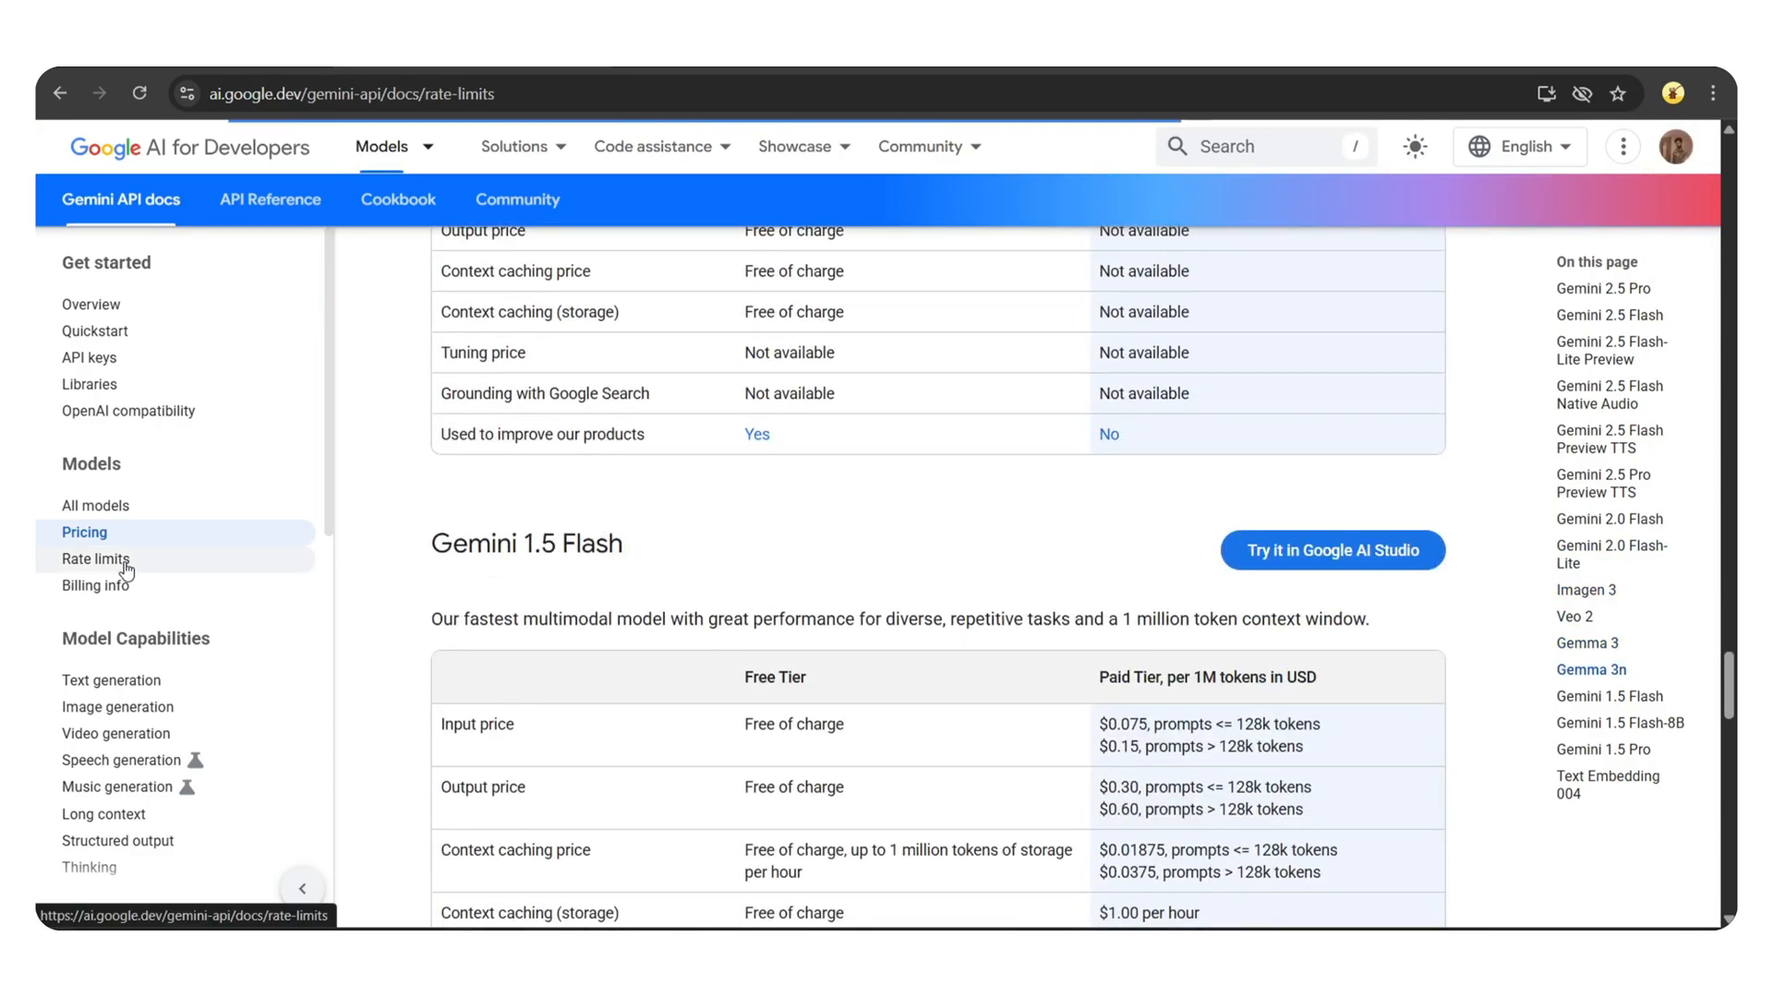
pyautogui.click(96, 557)
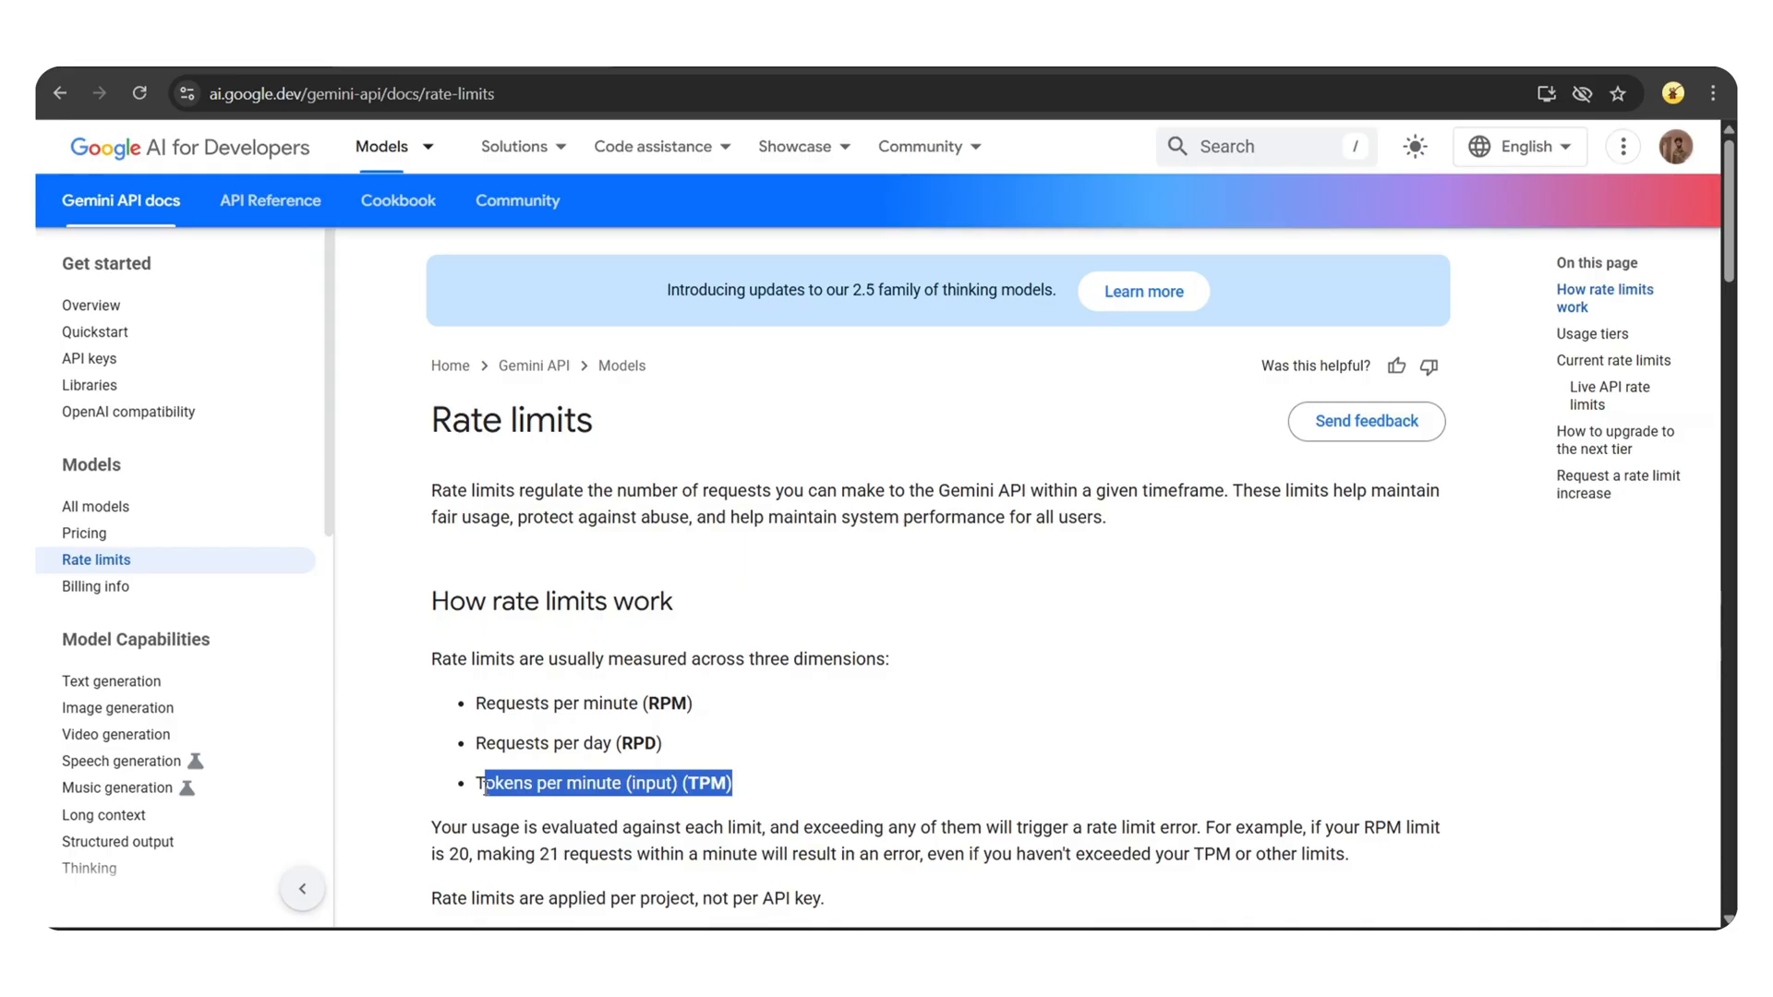
pyautogui.scroll(-3)
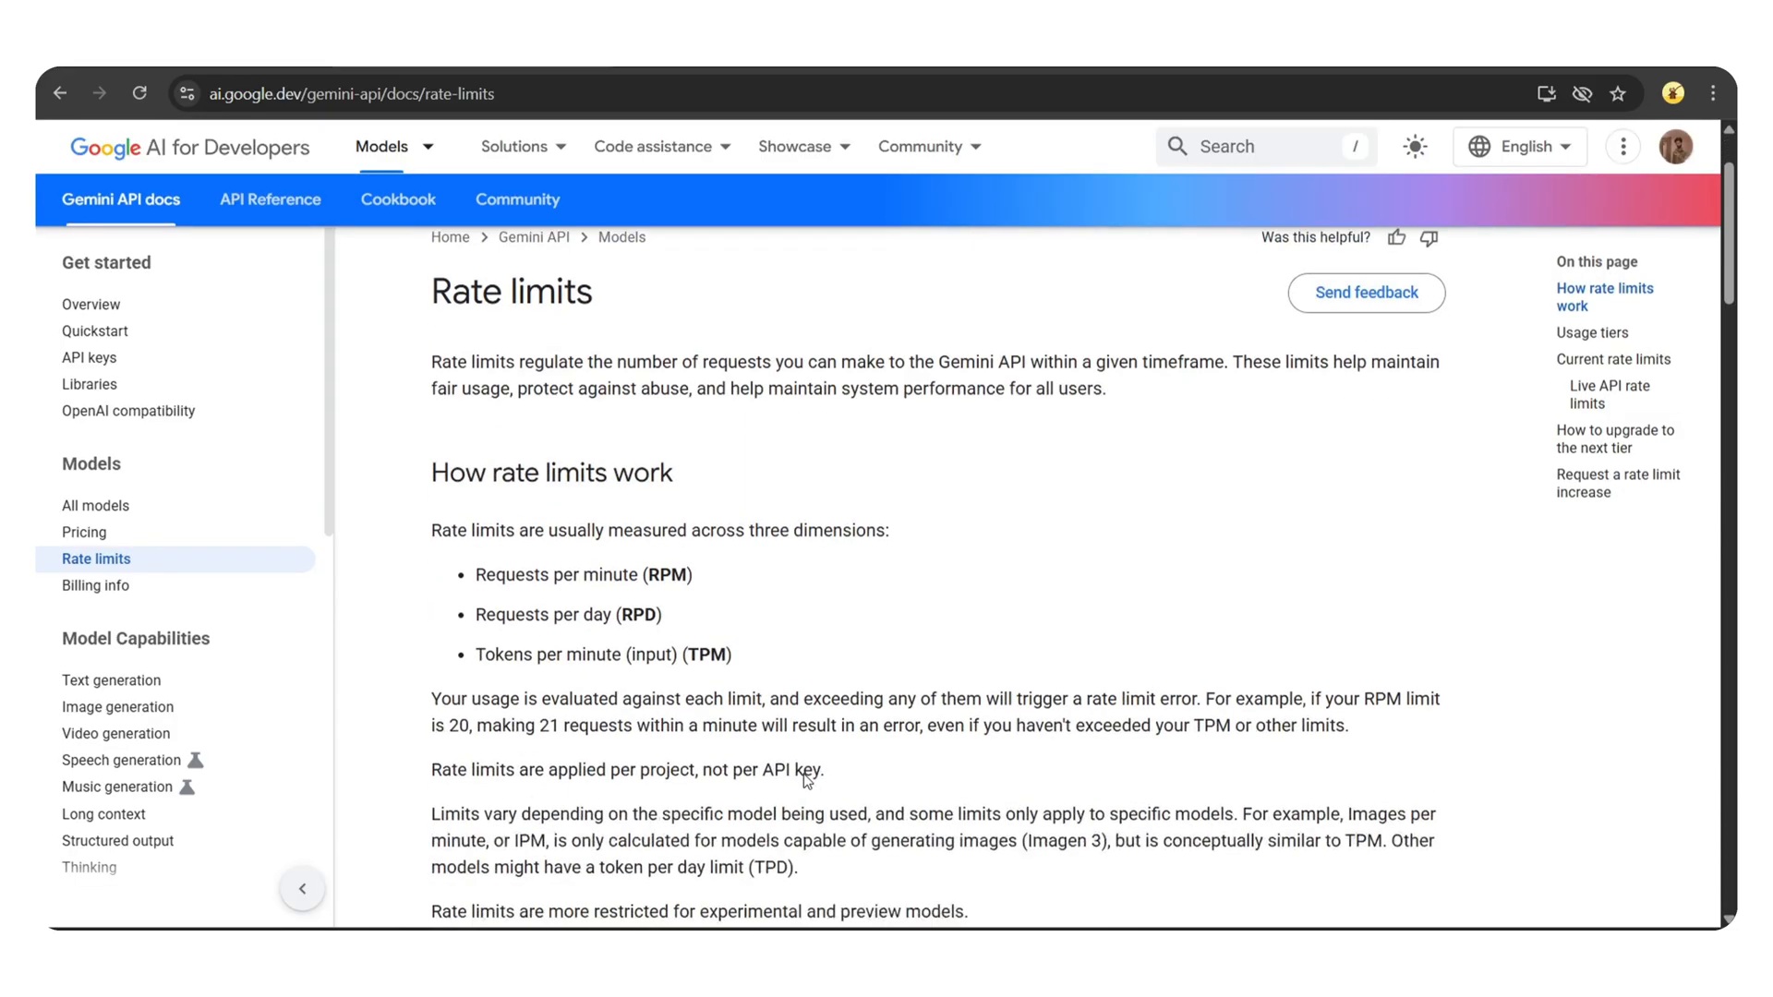
pyautogui.scroll(-3)
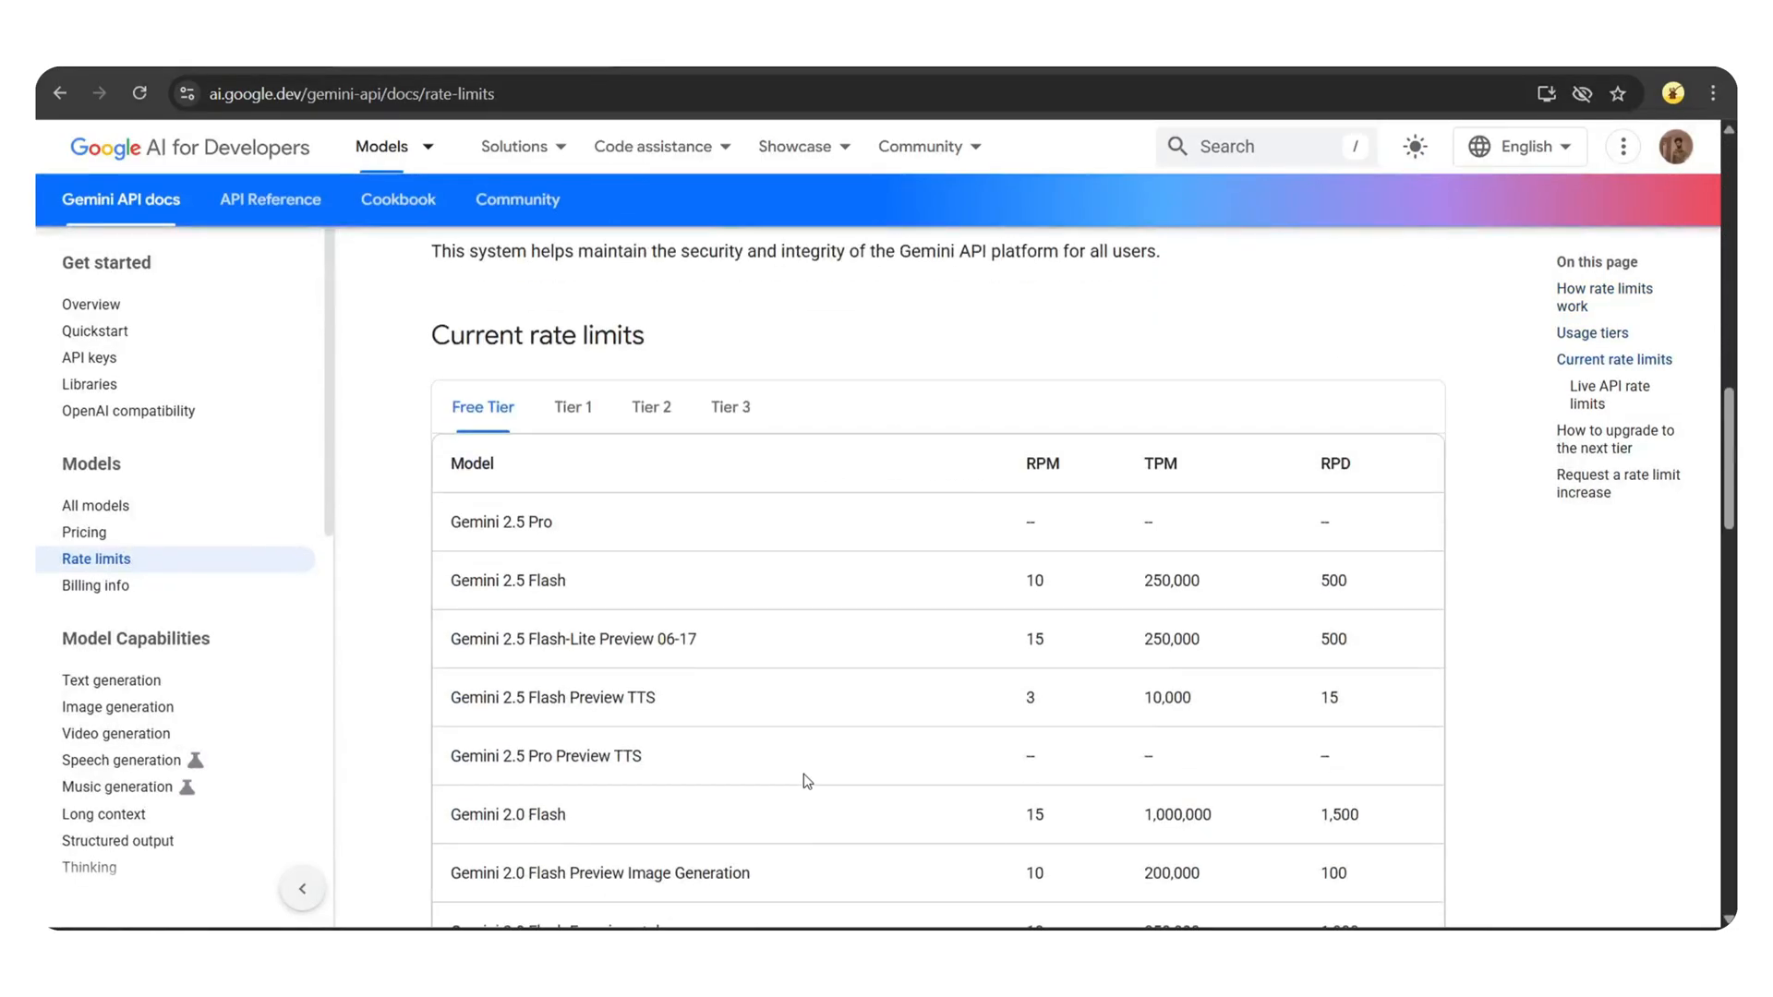
pyautogui.click(480, 406)
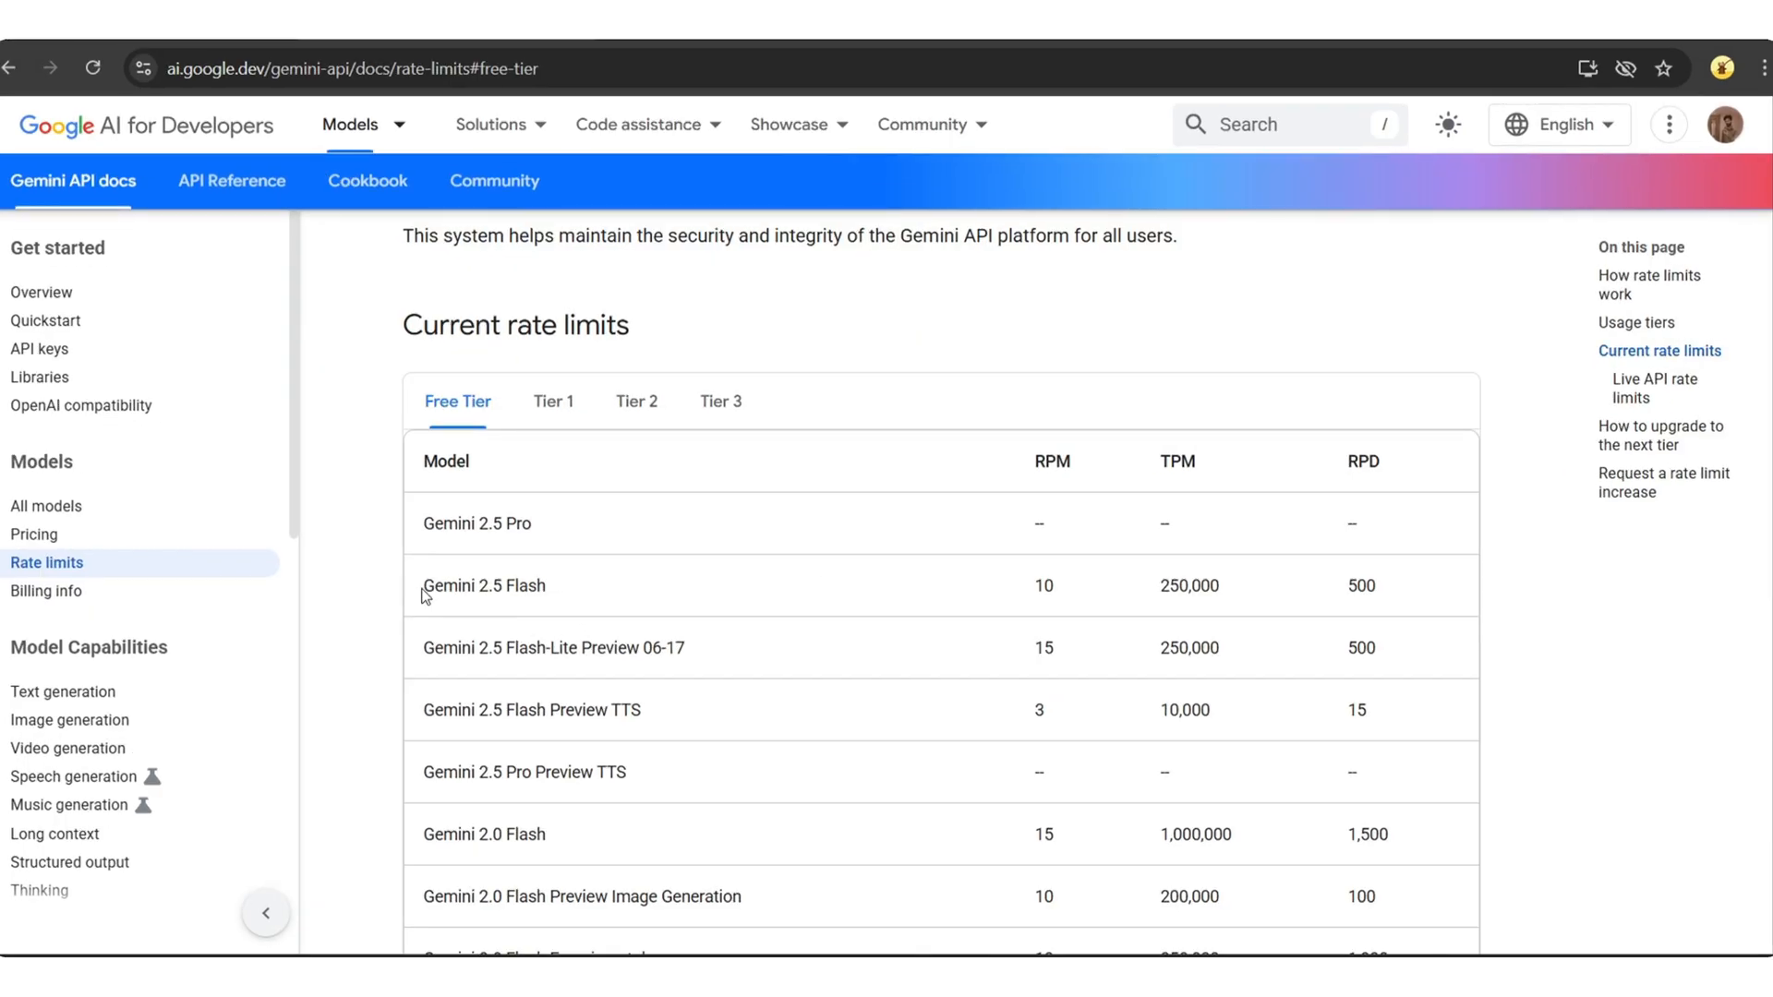
pyautogui.moveTo(1052, 610)
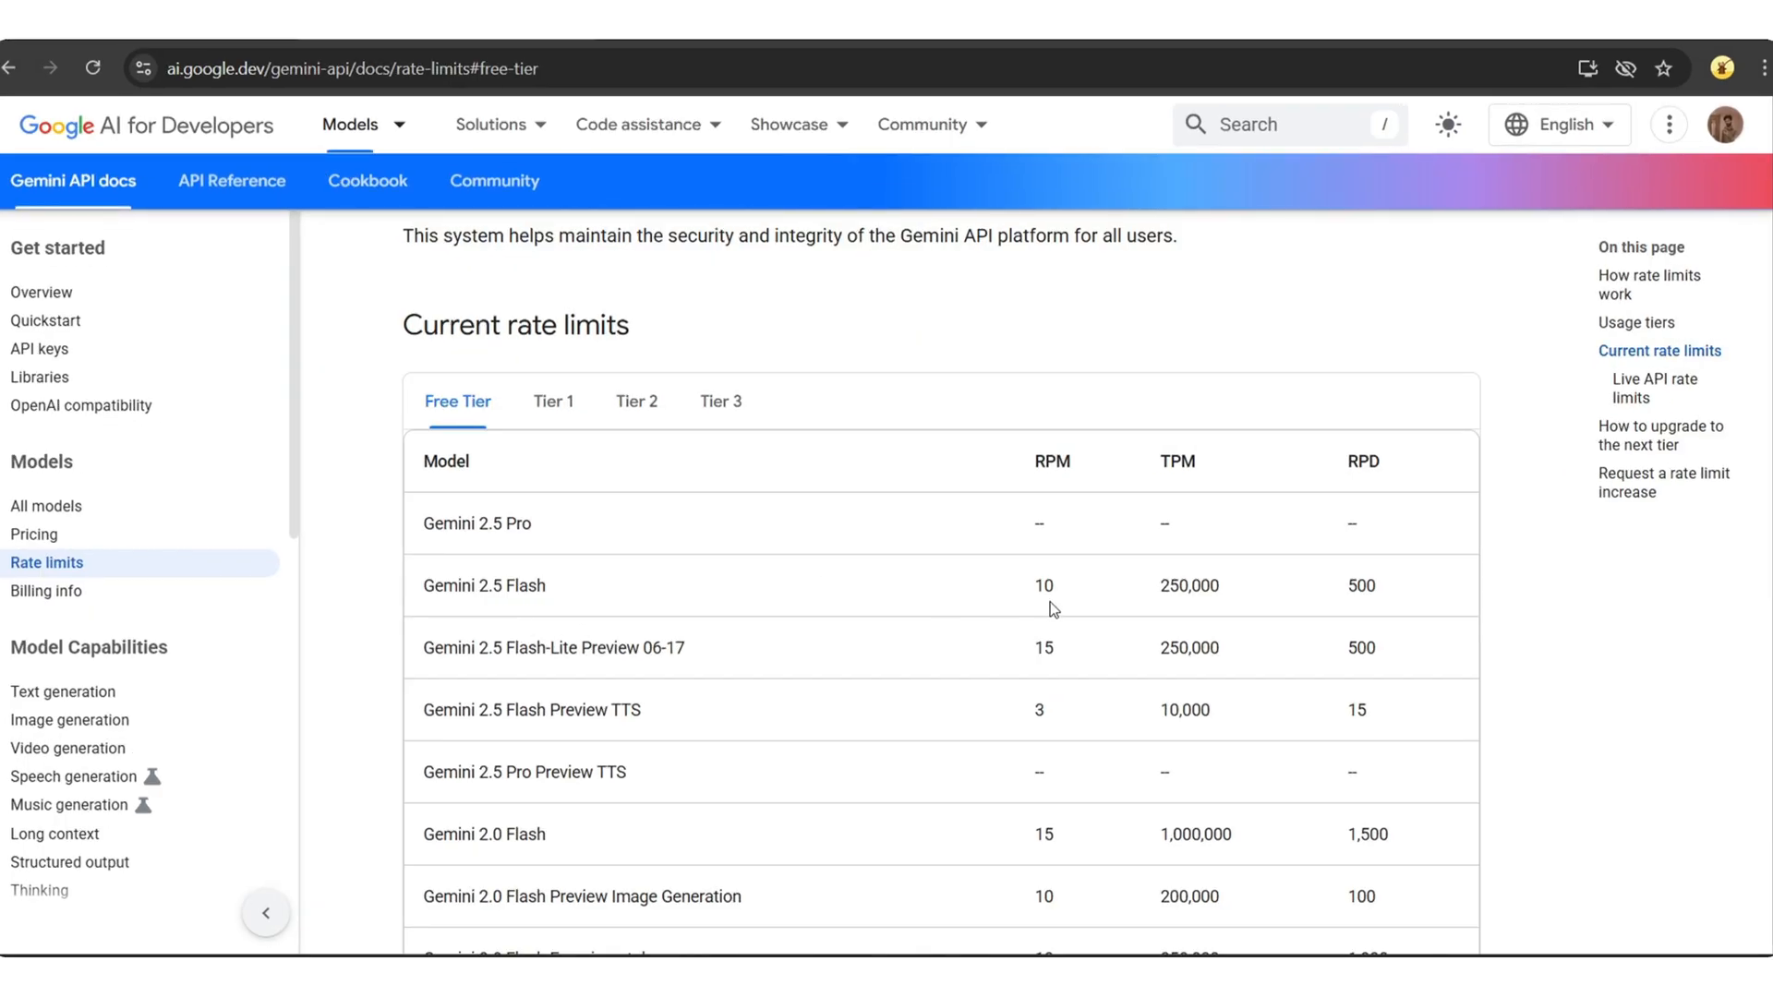
pyautogui.doubleClick(1042, 585)
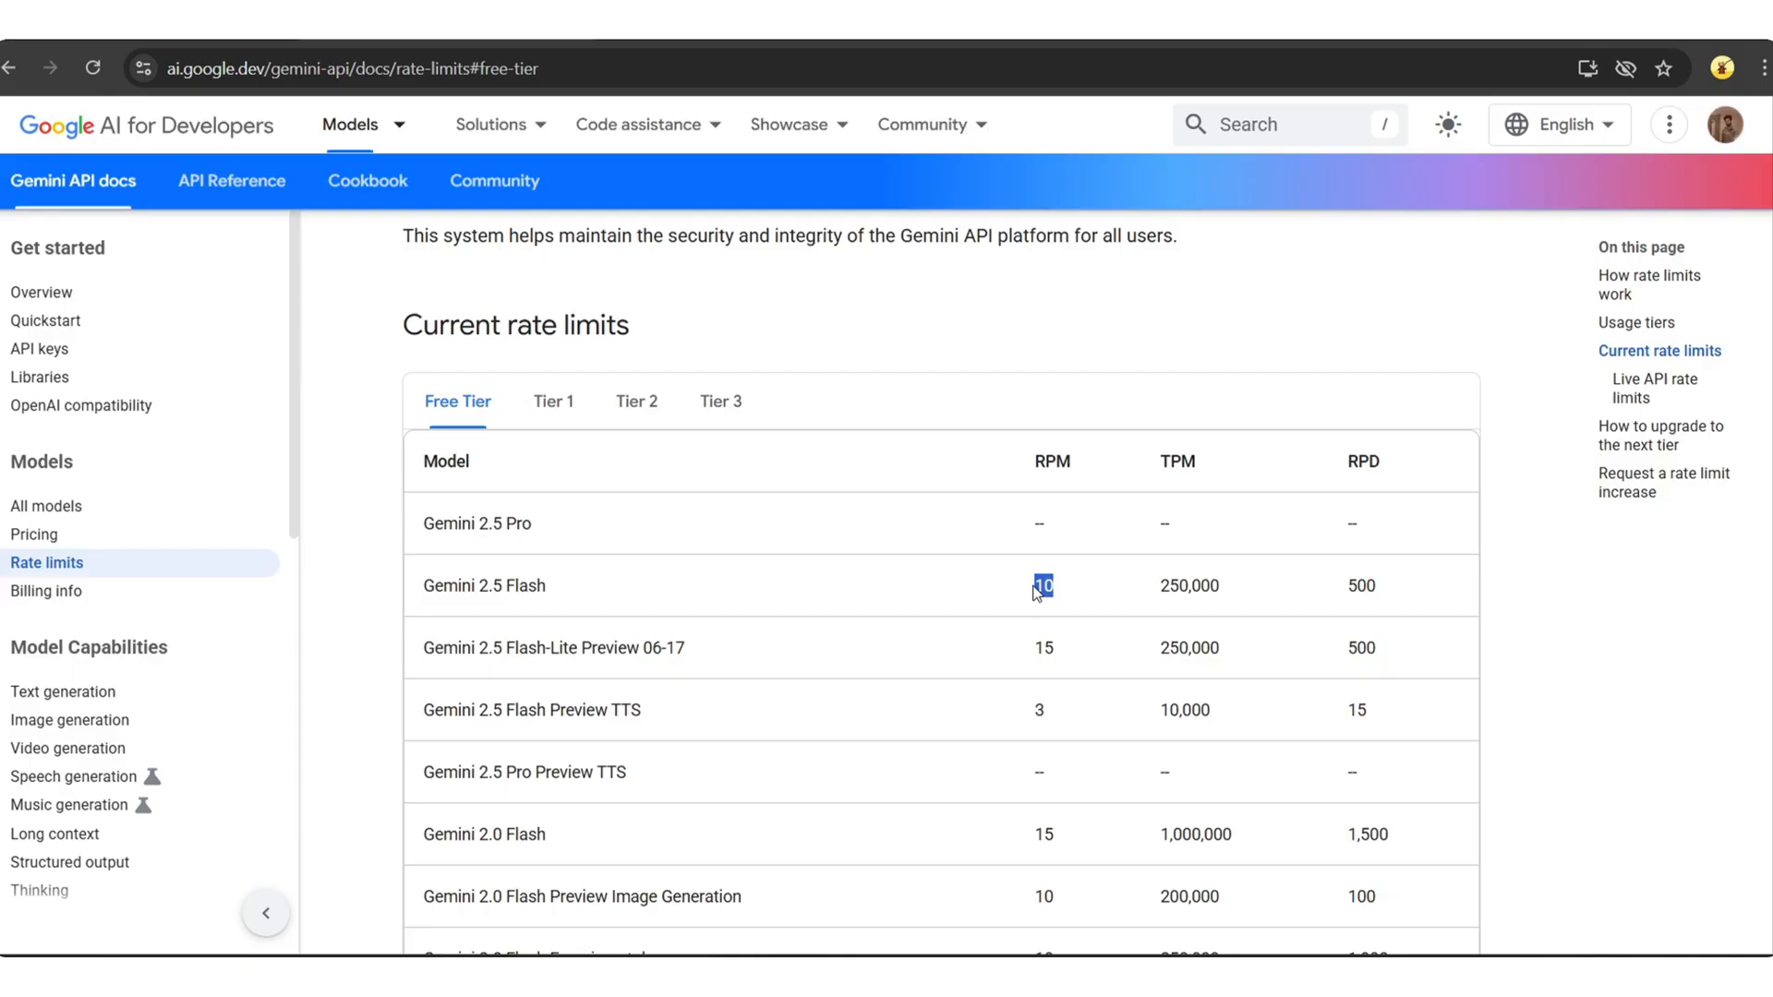
pyautogui.moveTo(1082, 595)
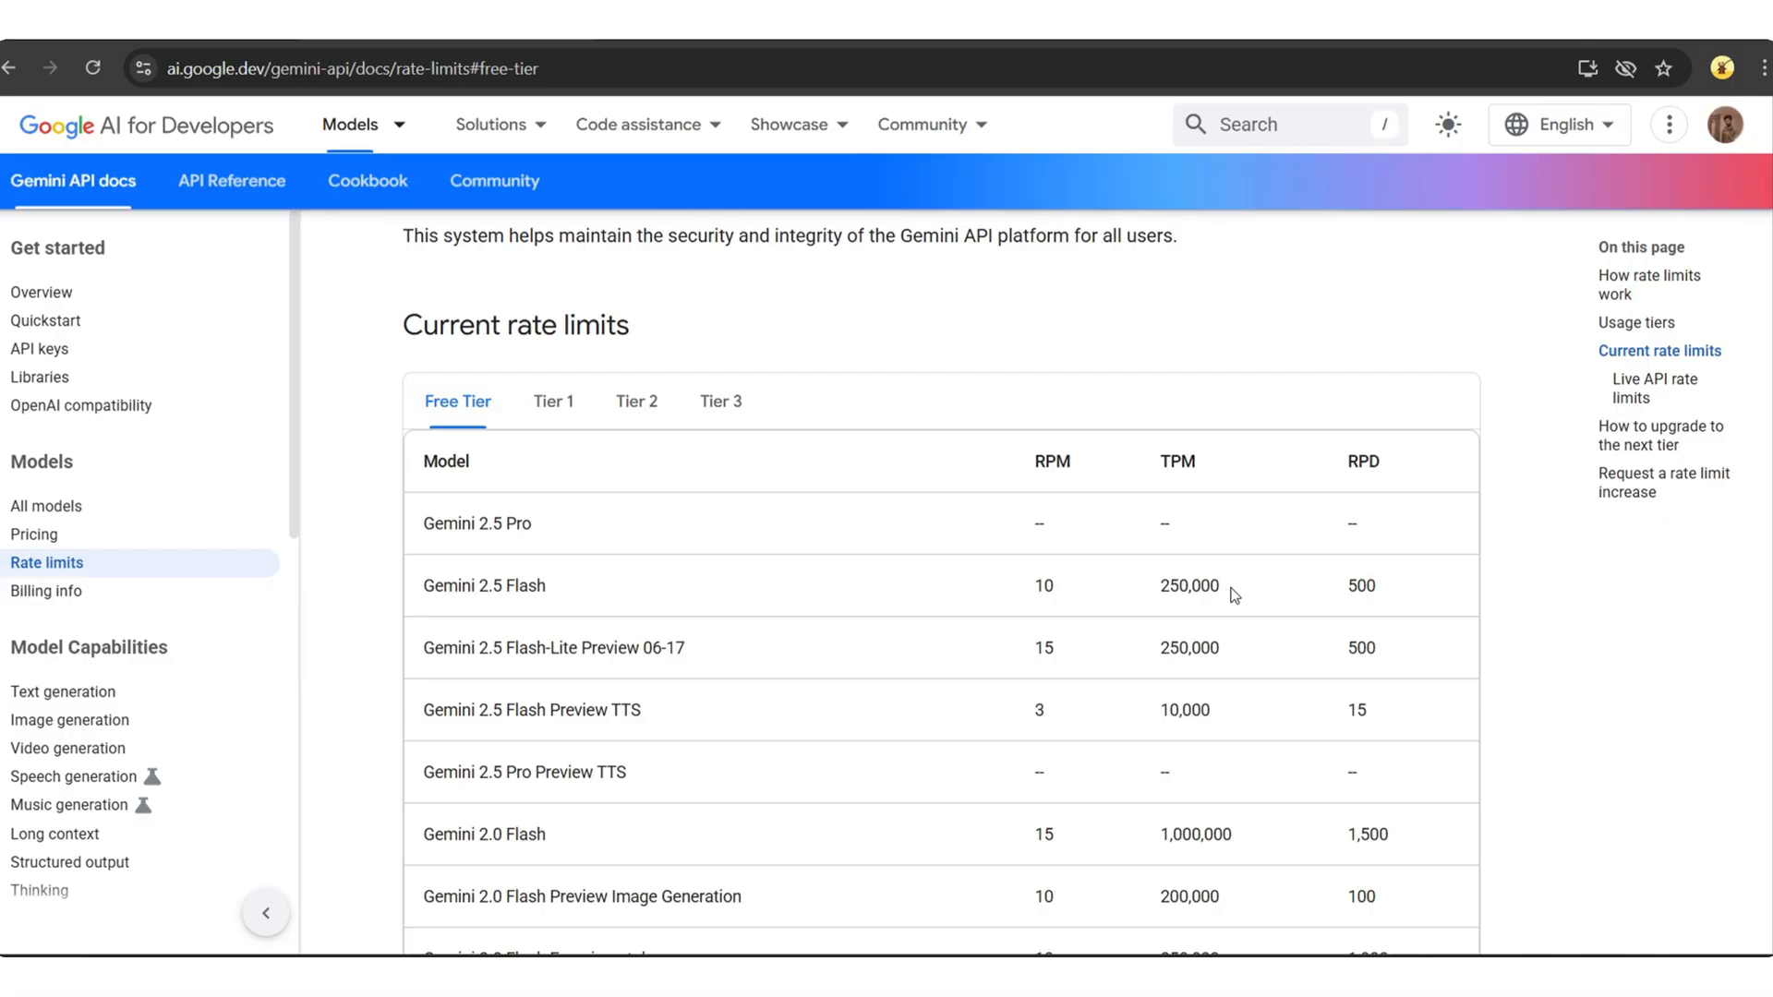
pyautogui.doubleClick(1187, 585)
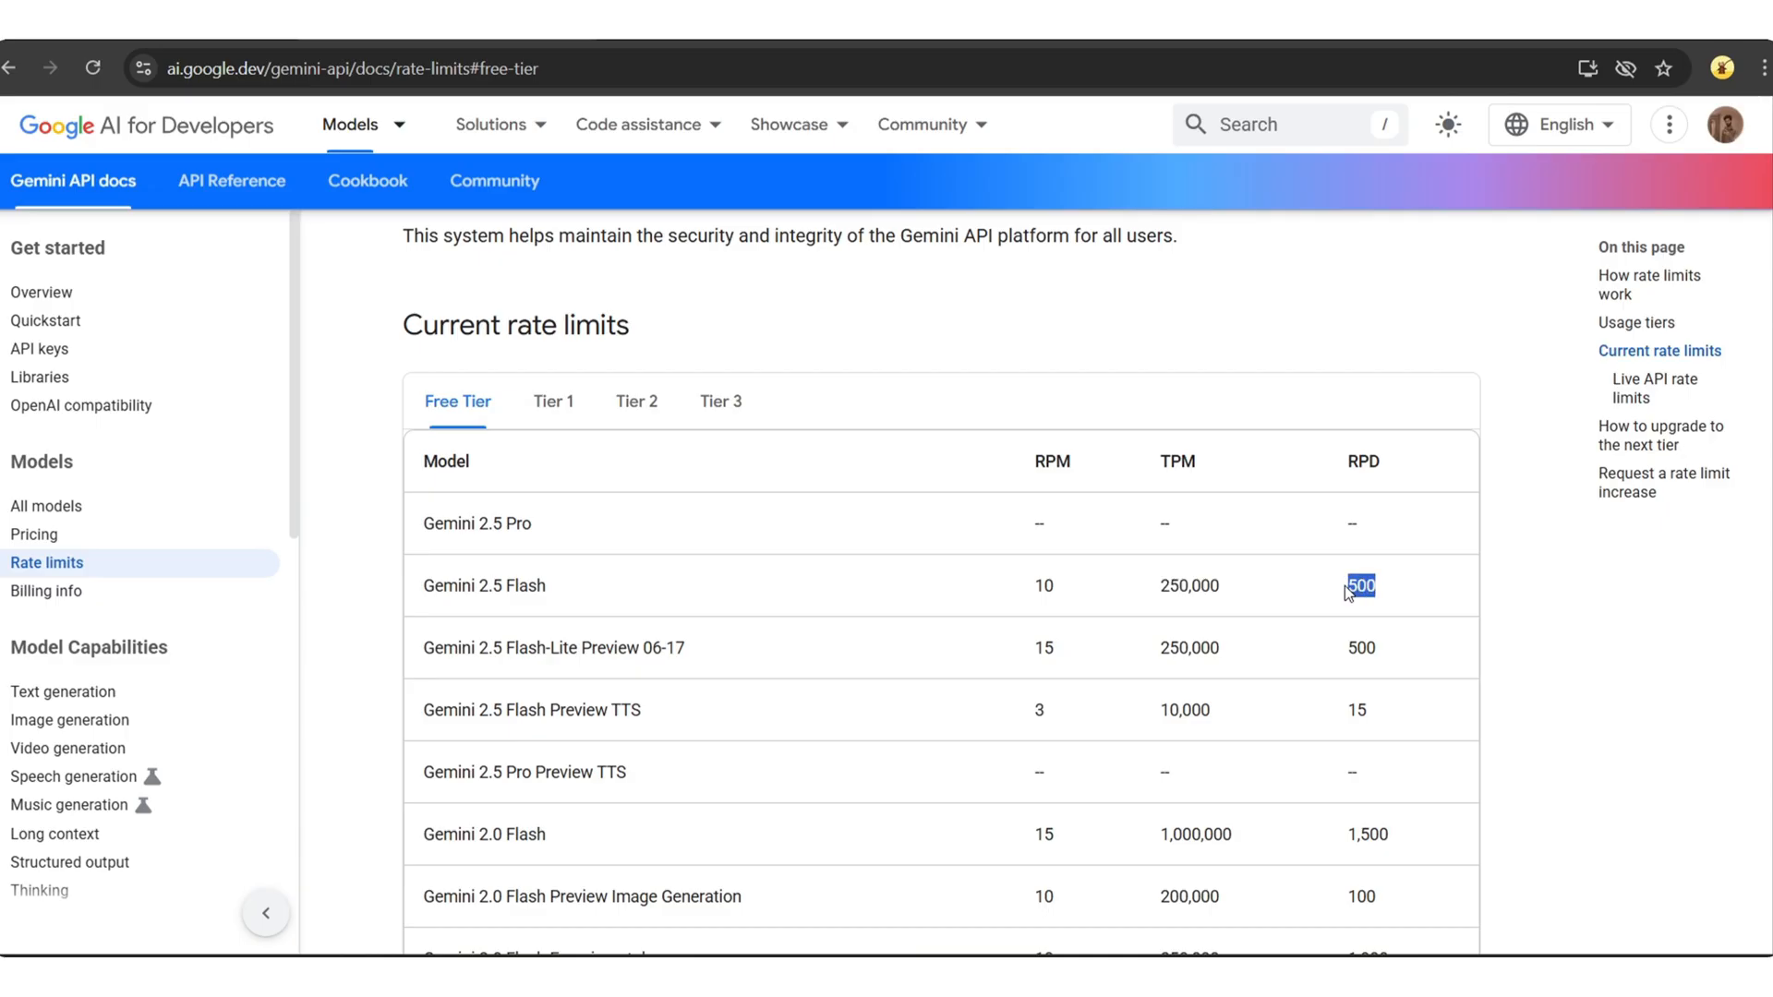
pyautogui.moveTo(1170, 642)
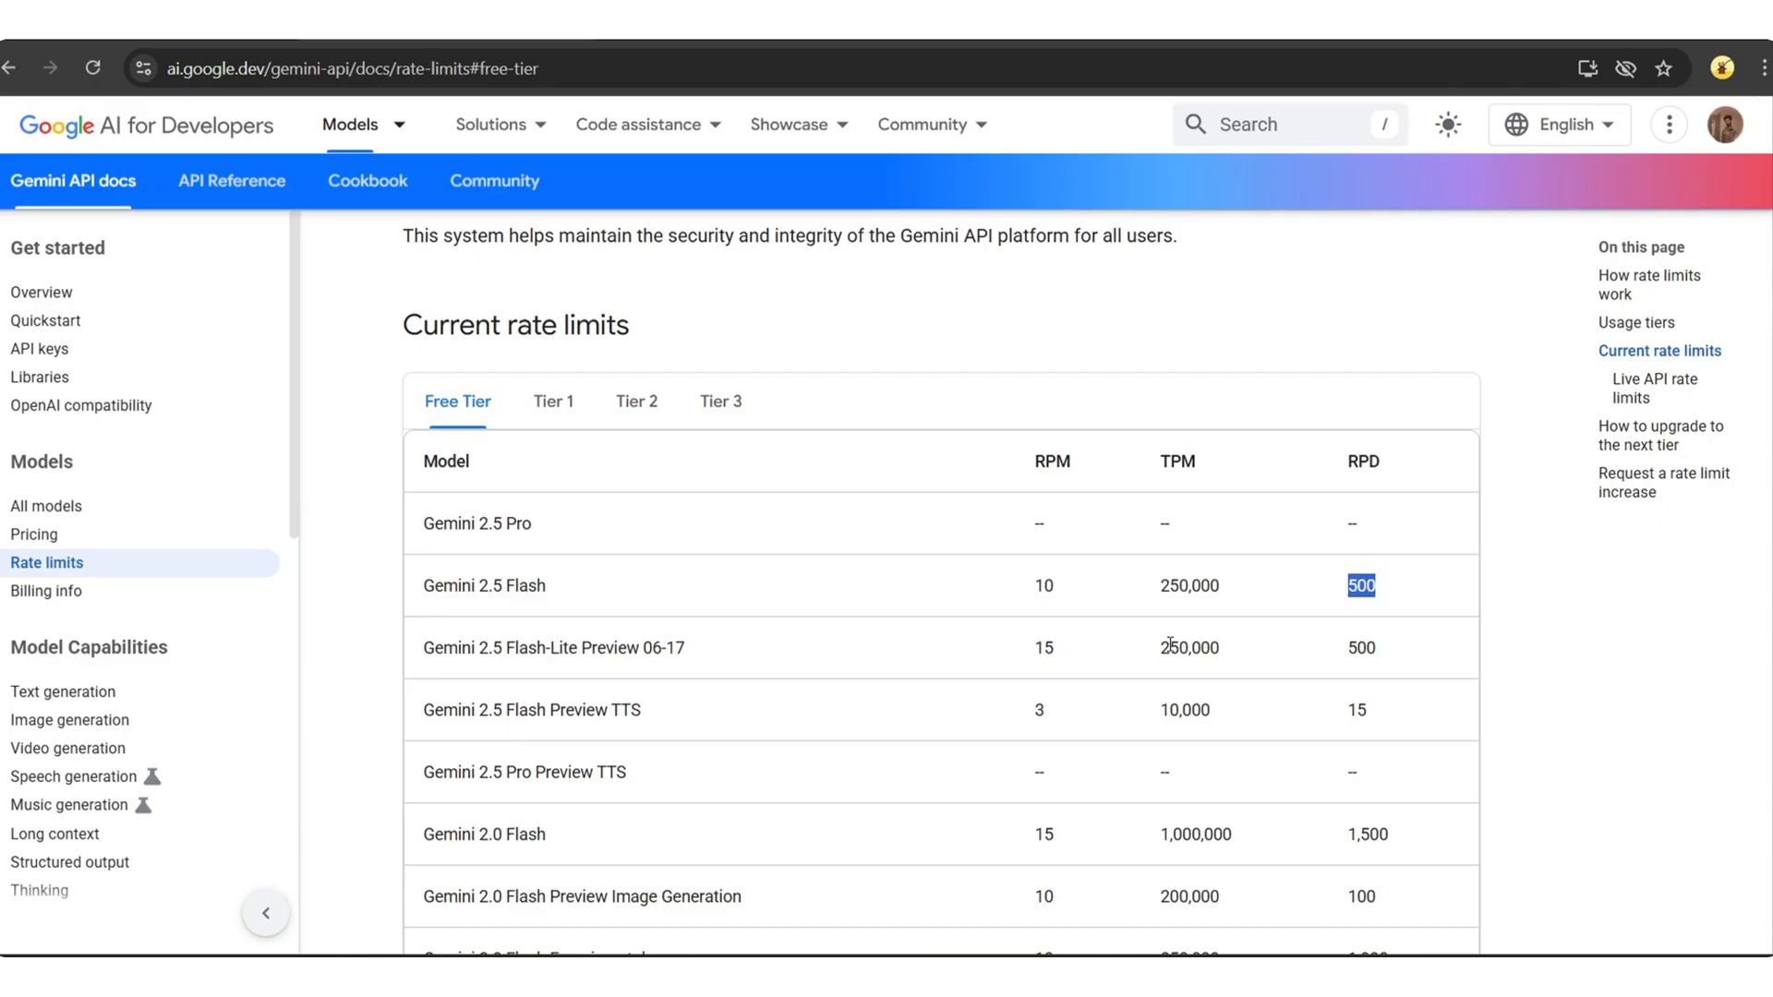
pyautogui.scroll(-3)
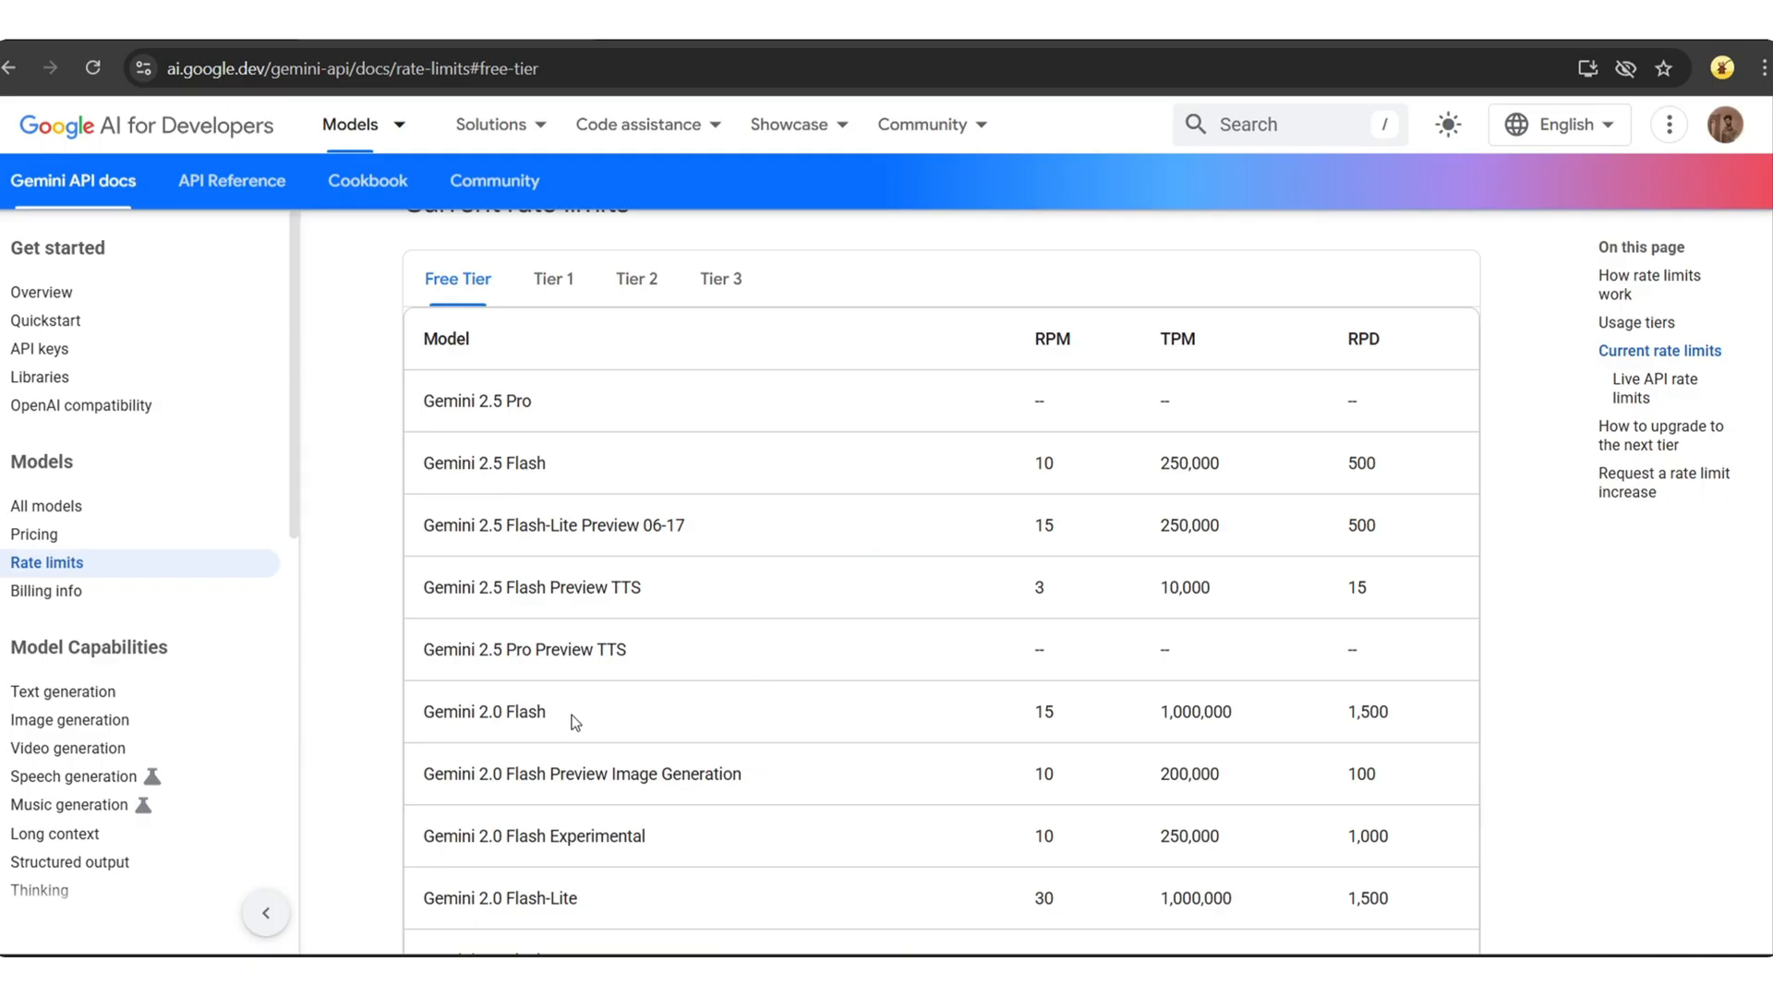
pyautogui.doubleClick(1041, 711)
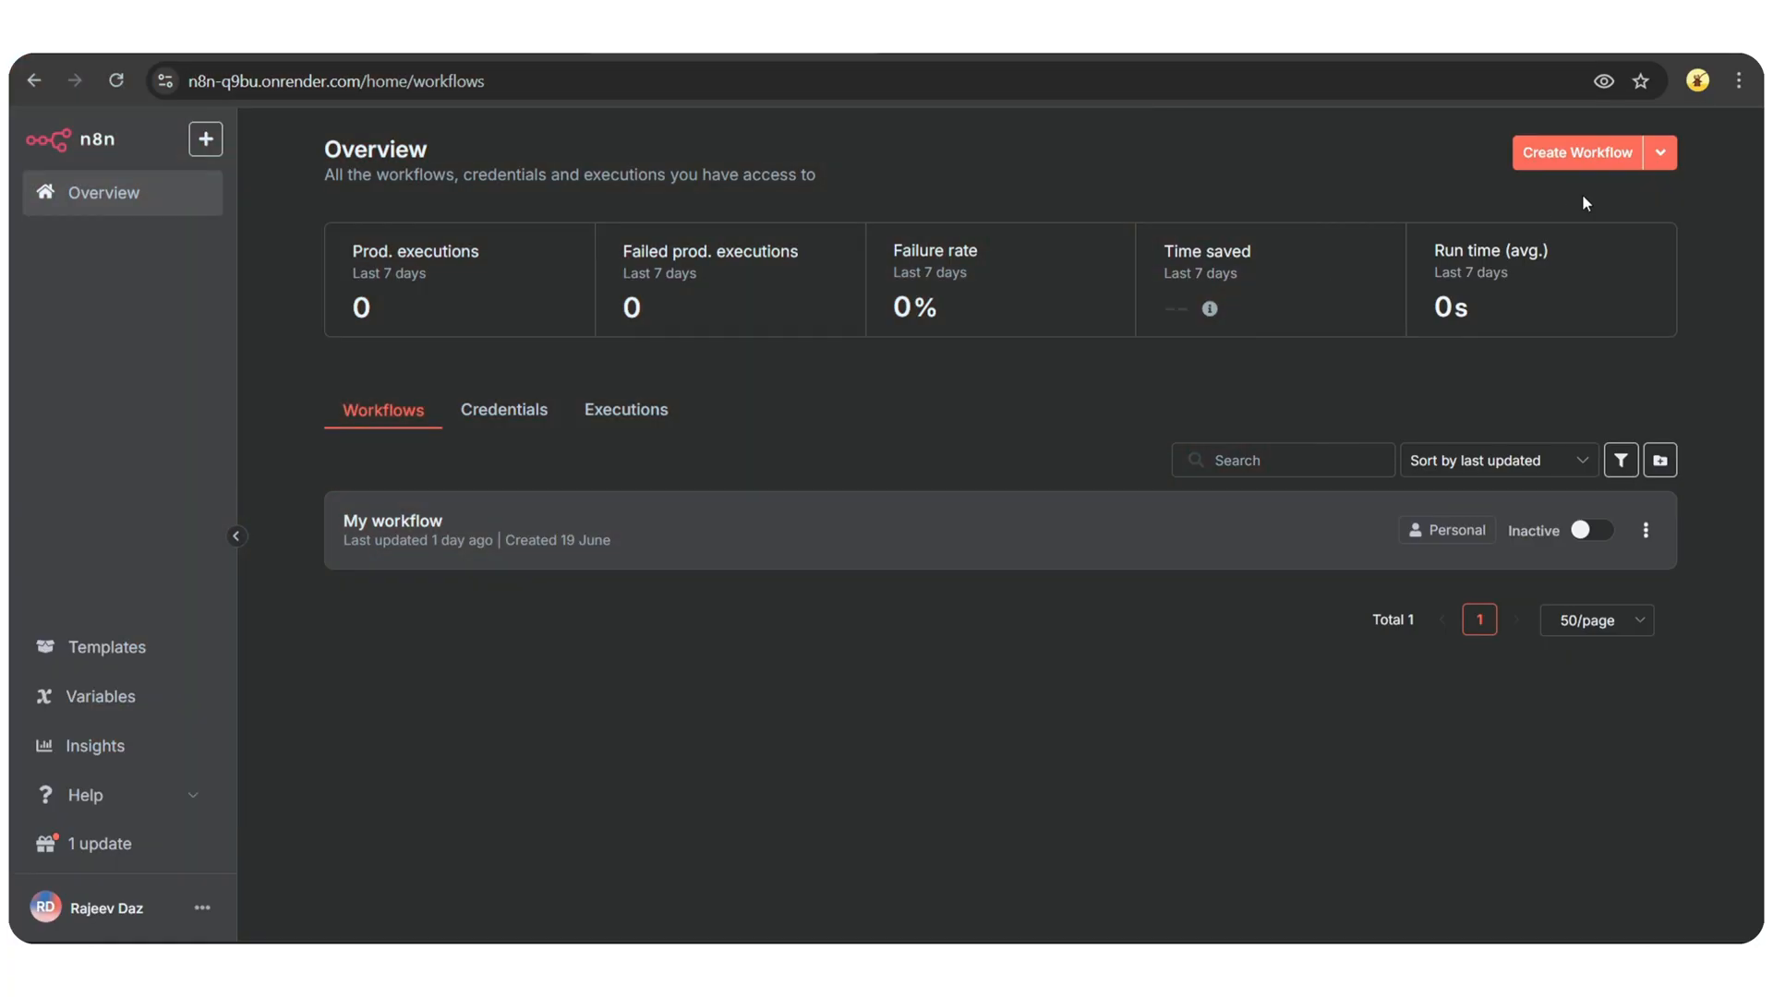
# Step: Create a new workflow whose first step is an AI Agent node found by searching 'ai agen'
pyautogui.click(1574, 152)
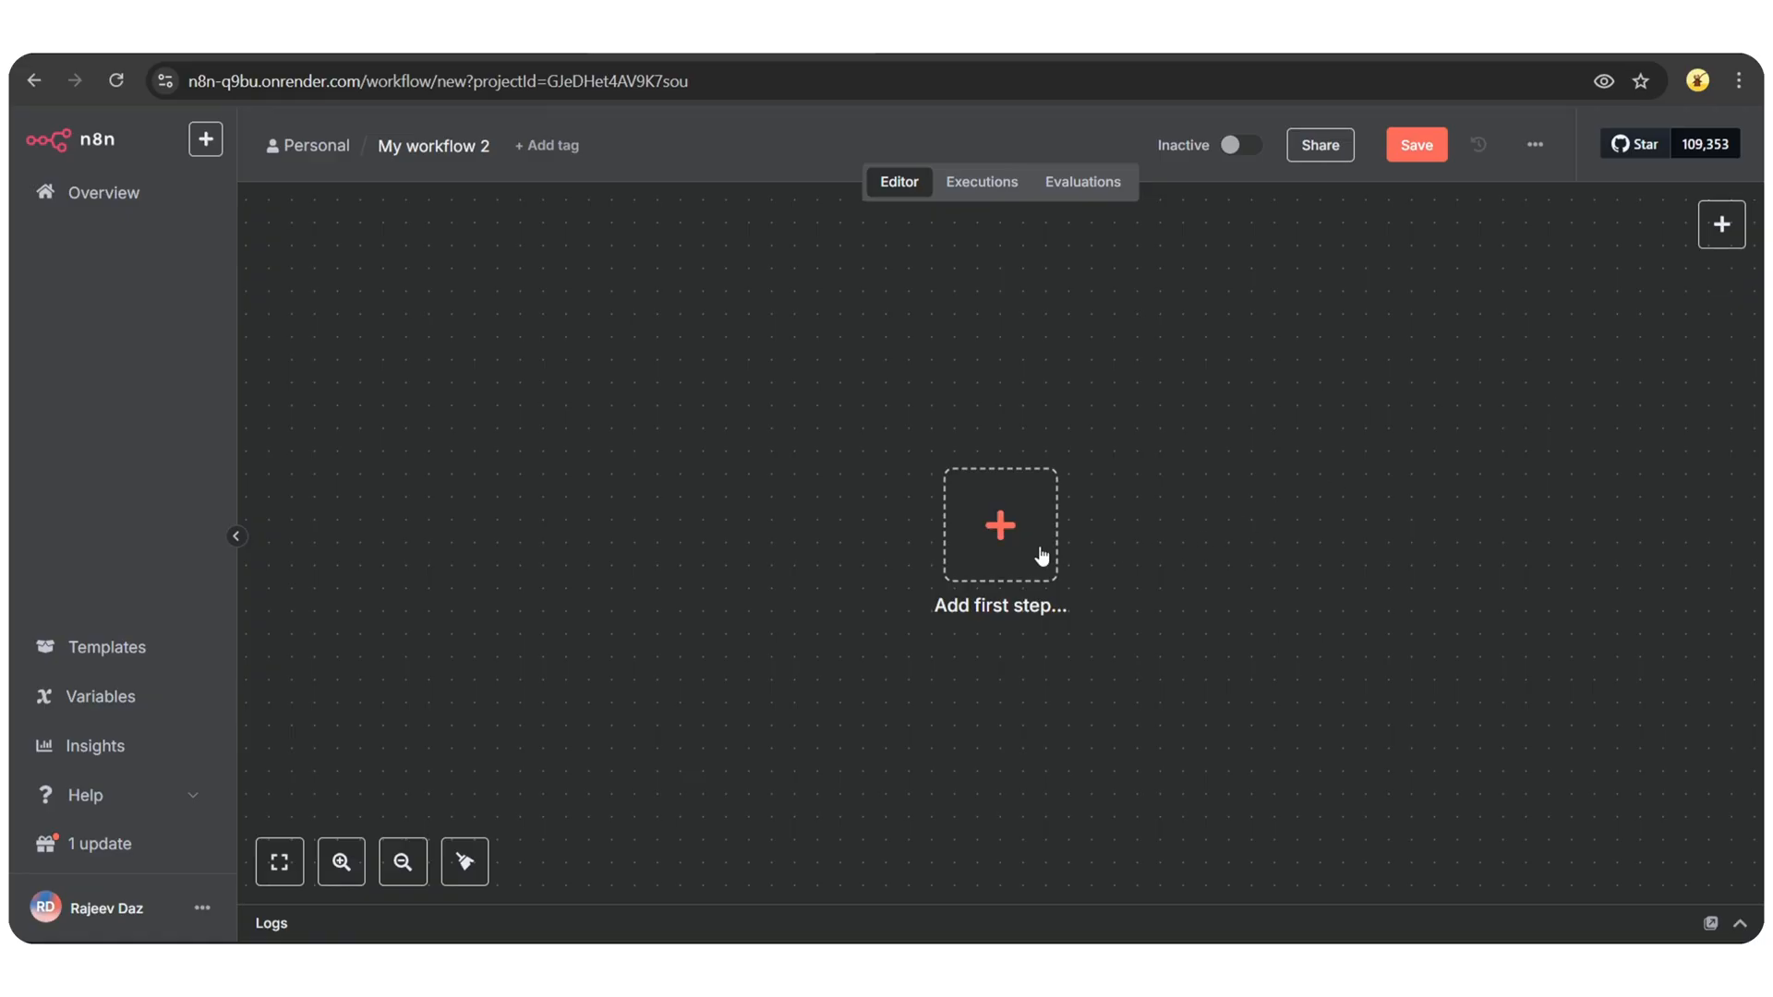
pyautogui.click(999, 524)
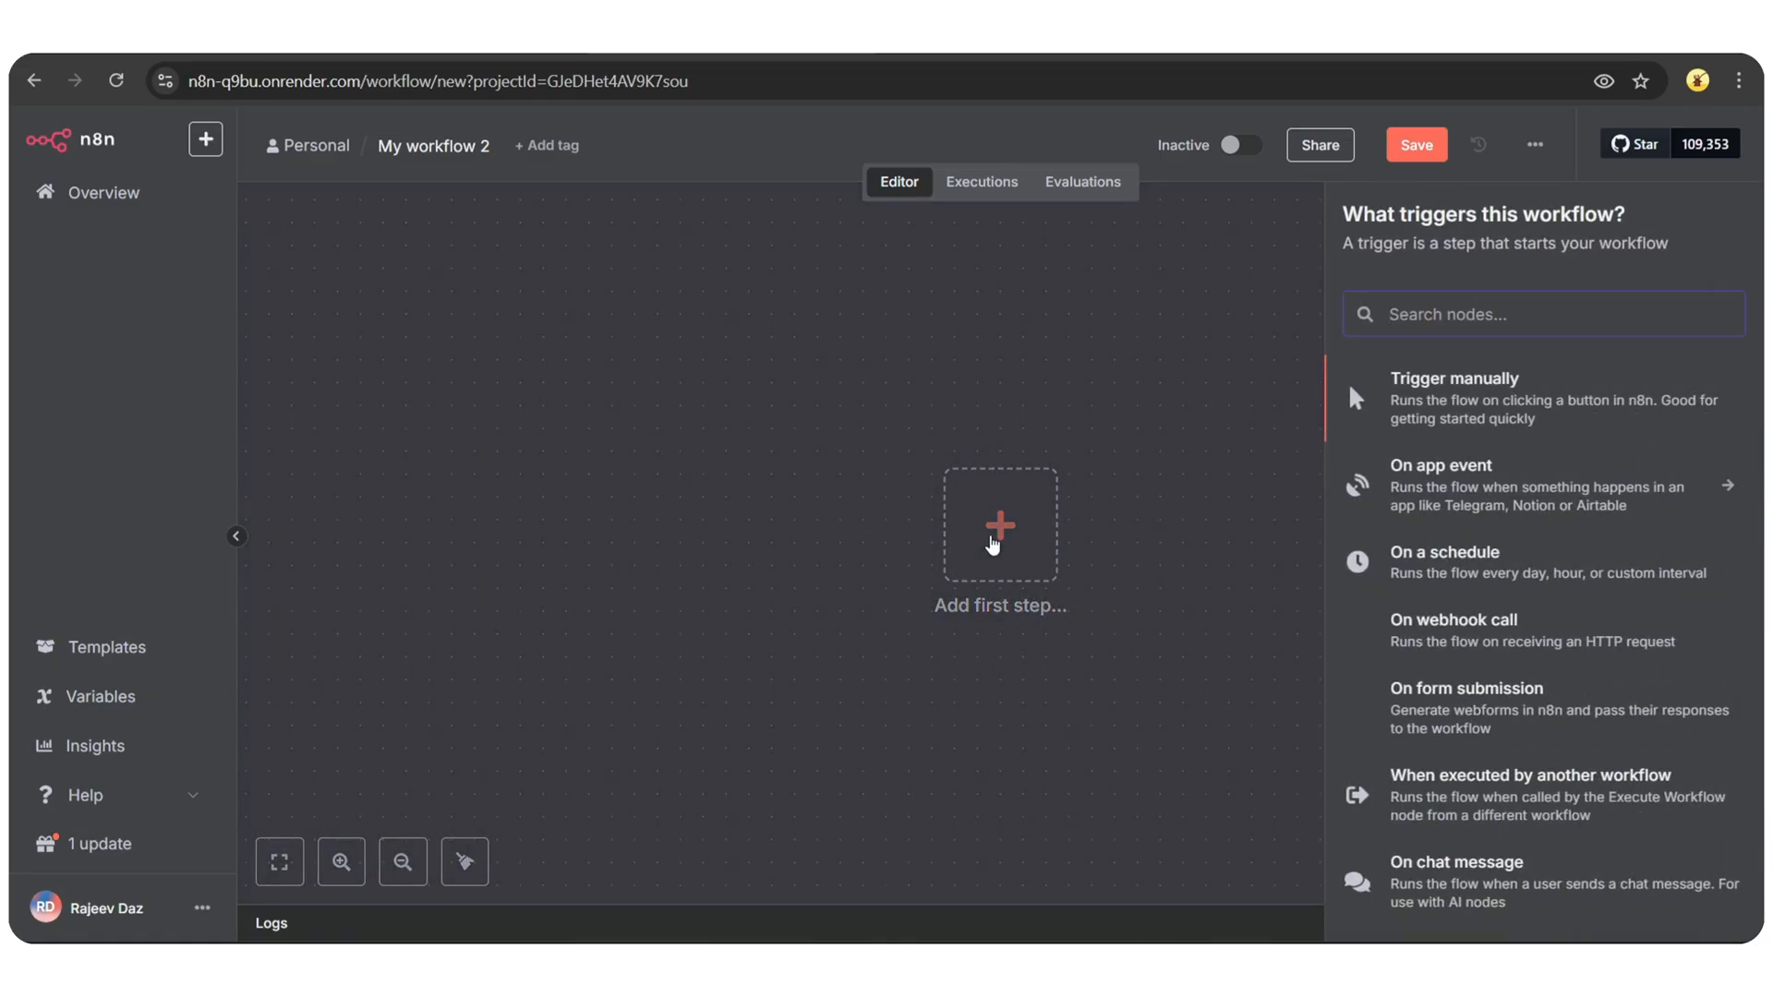
pyautogui.write('ai agen')
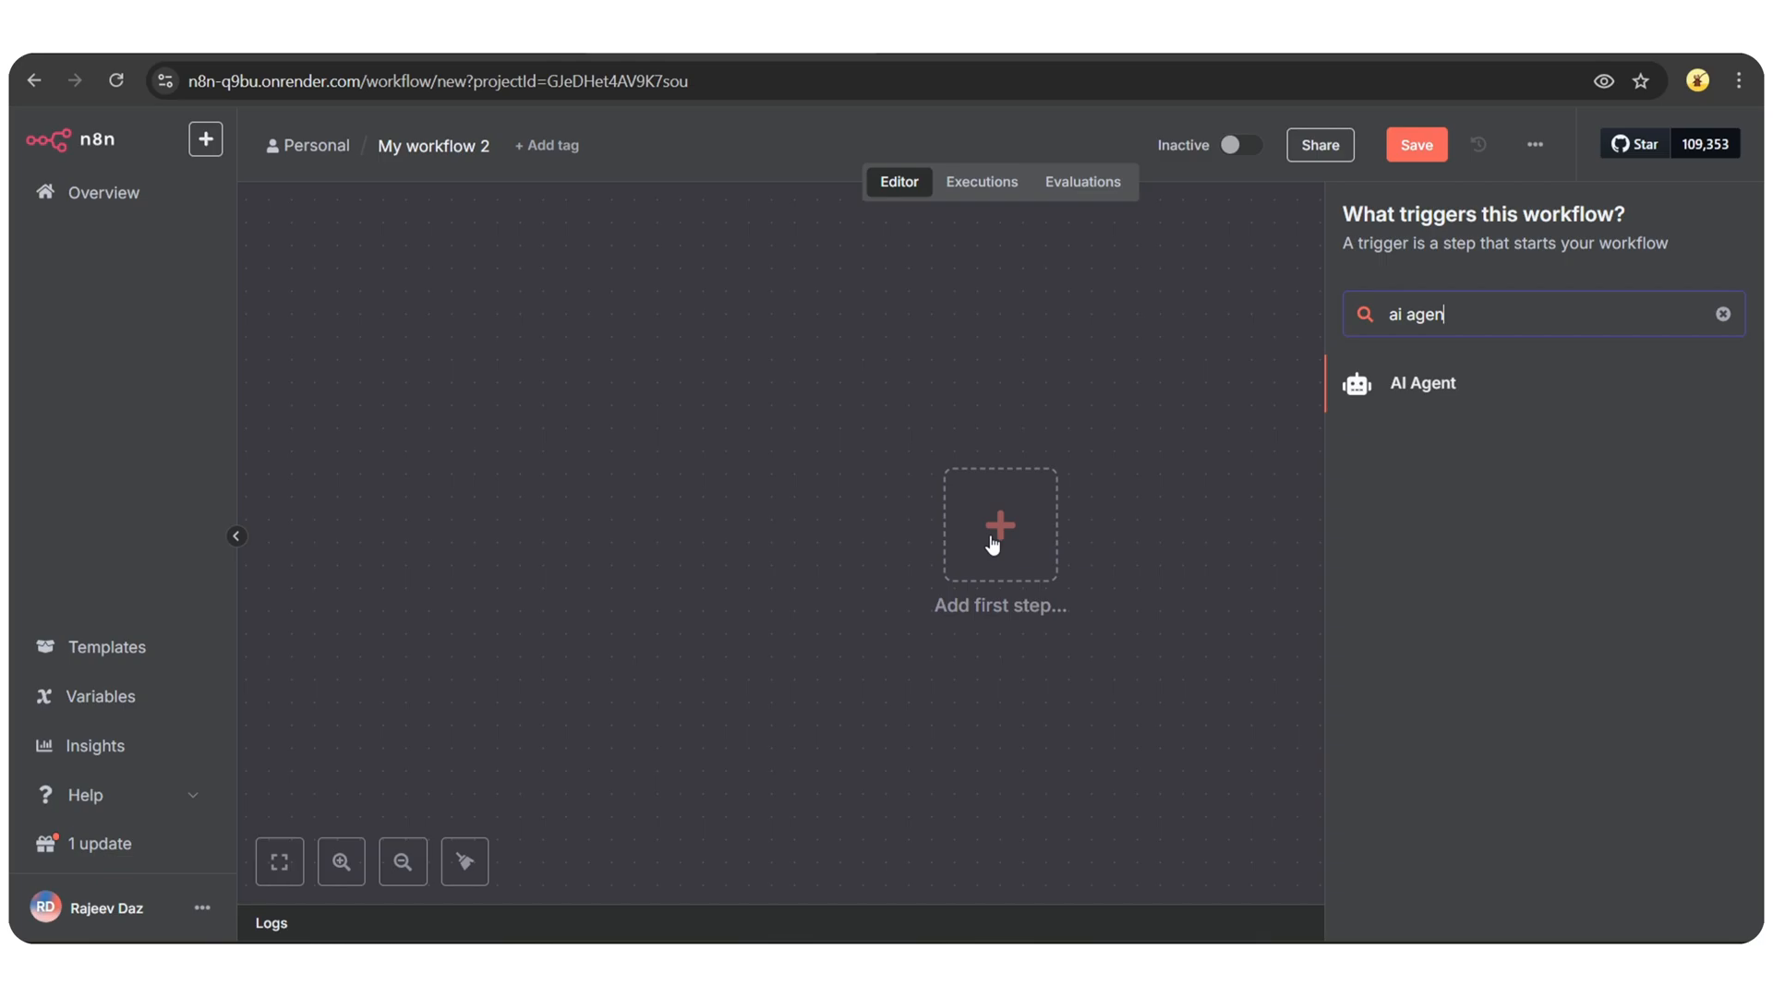
pyautogui.click(1422, 382)
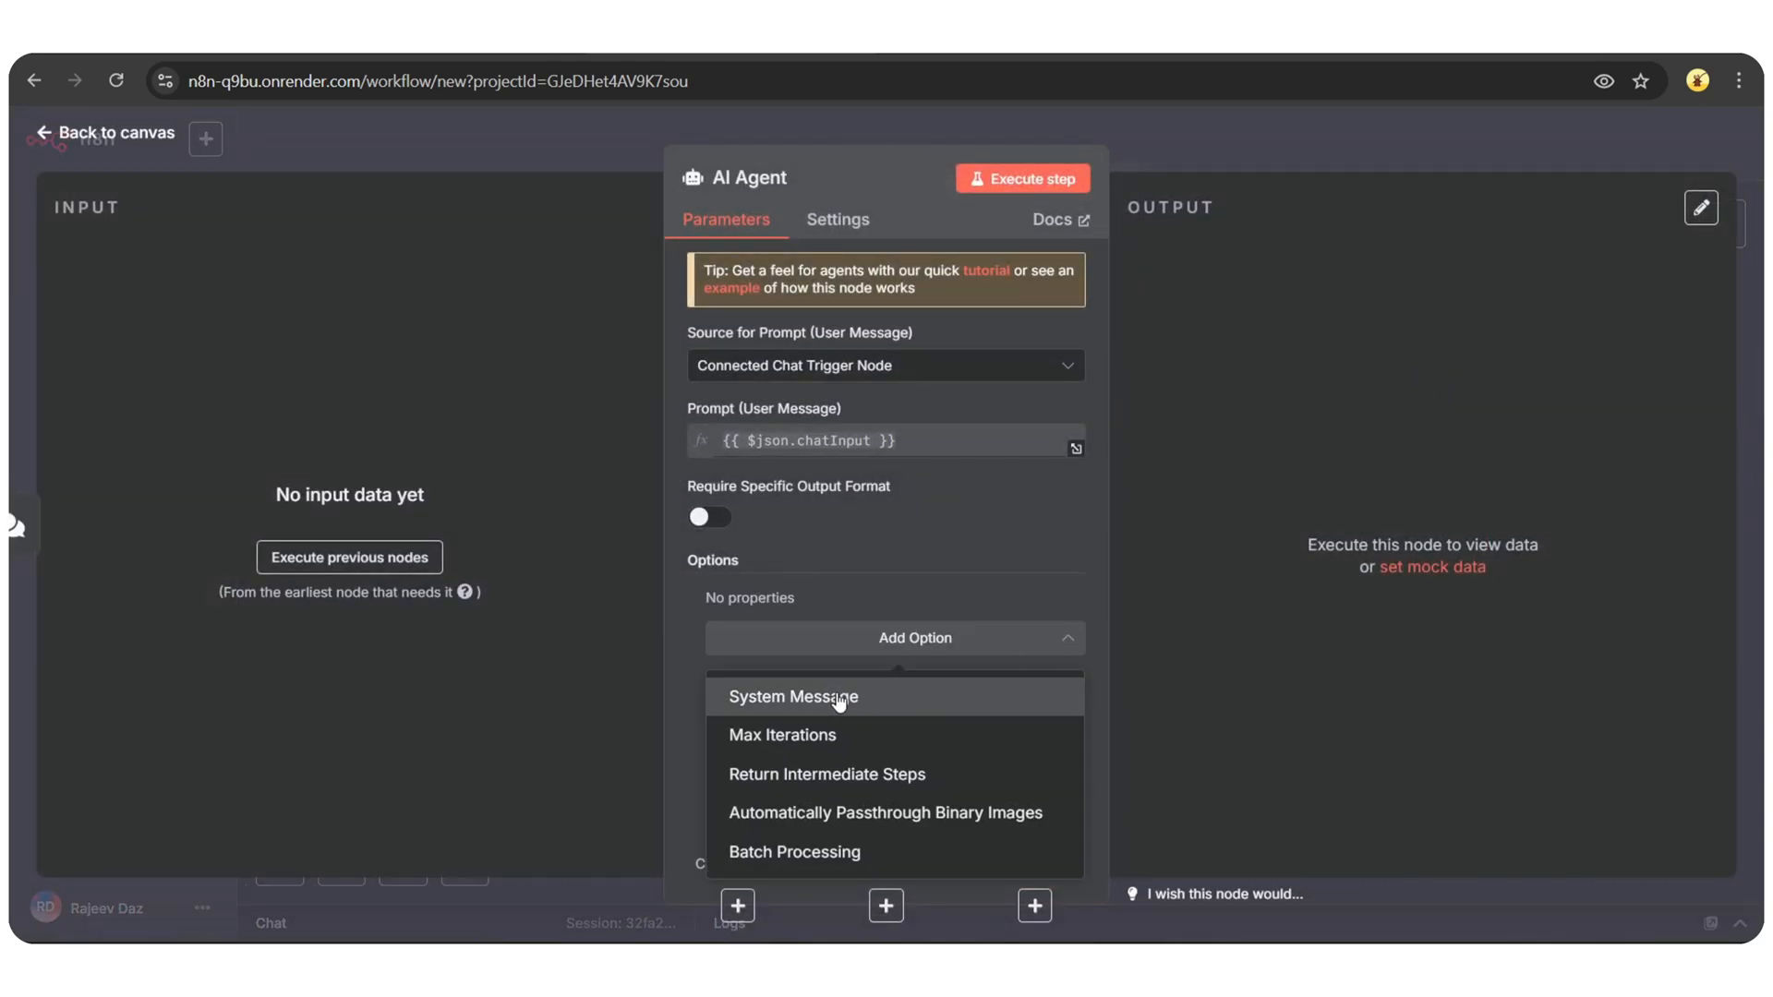
pyautogui.click(792, 696)
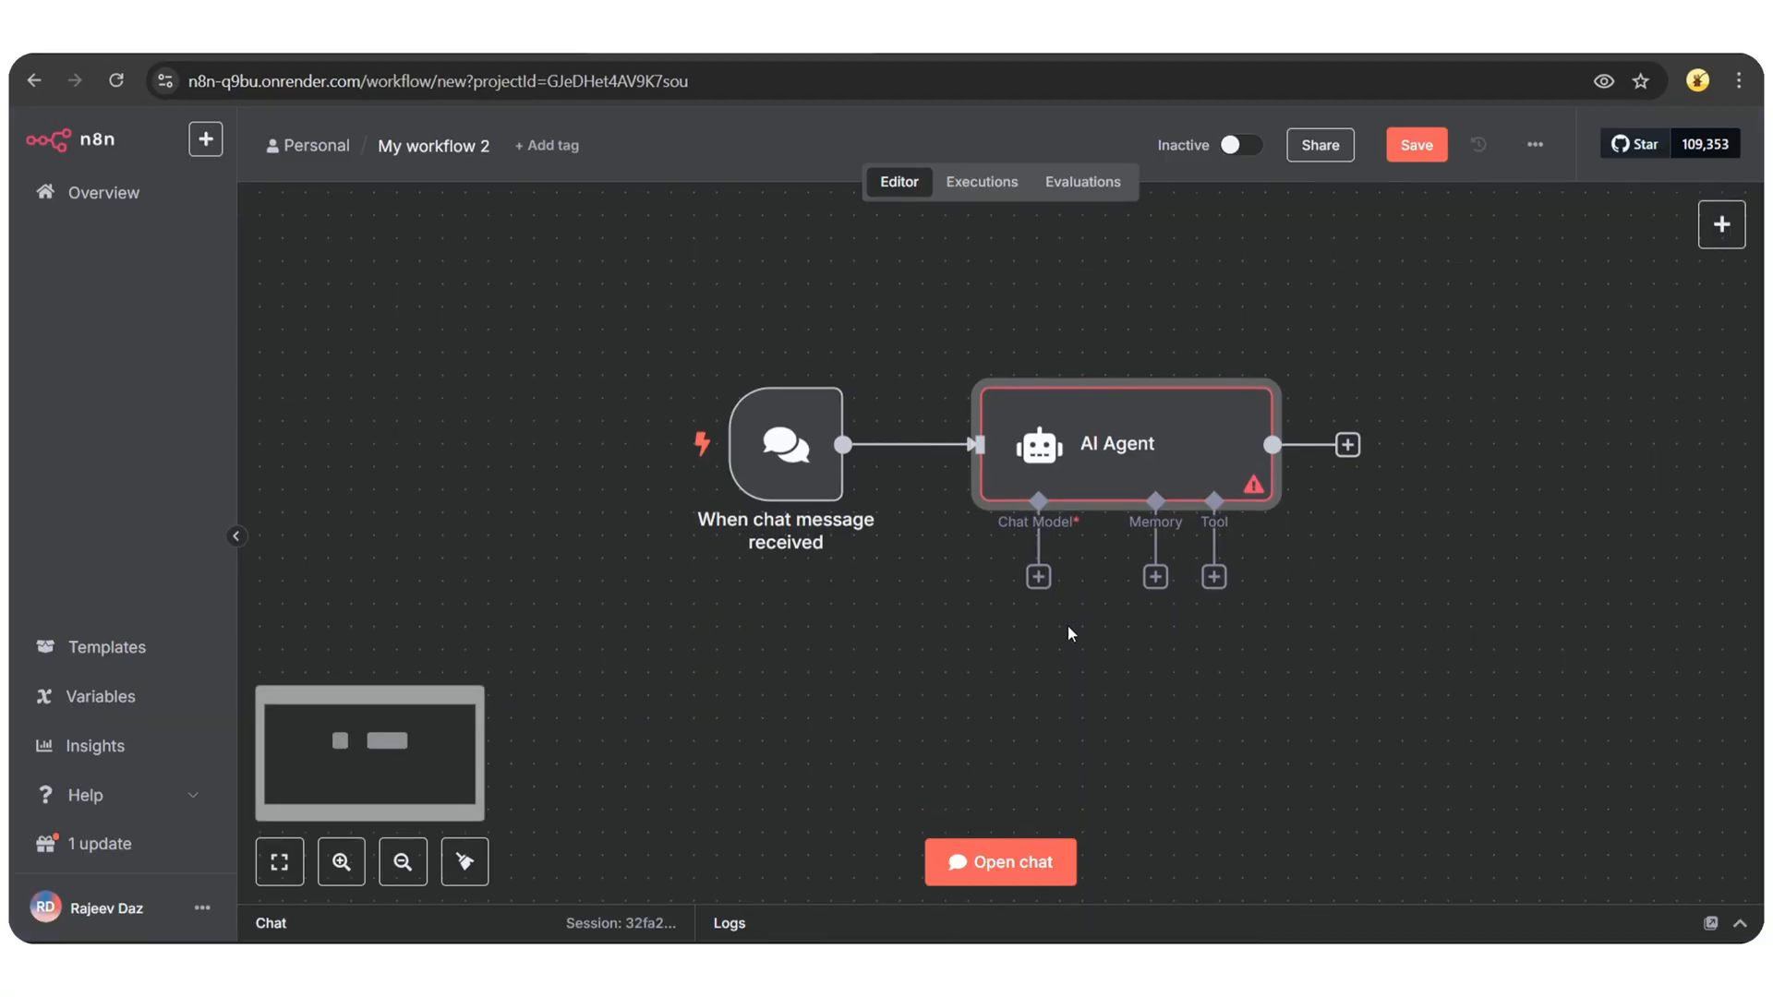
pyautogui.click(1035, 576)
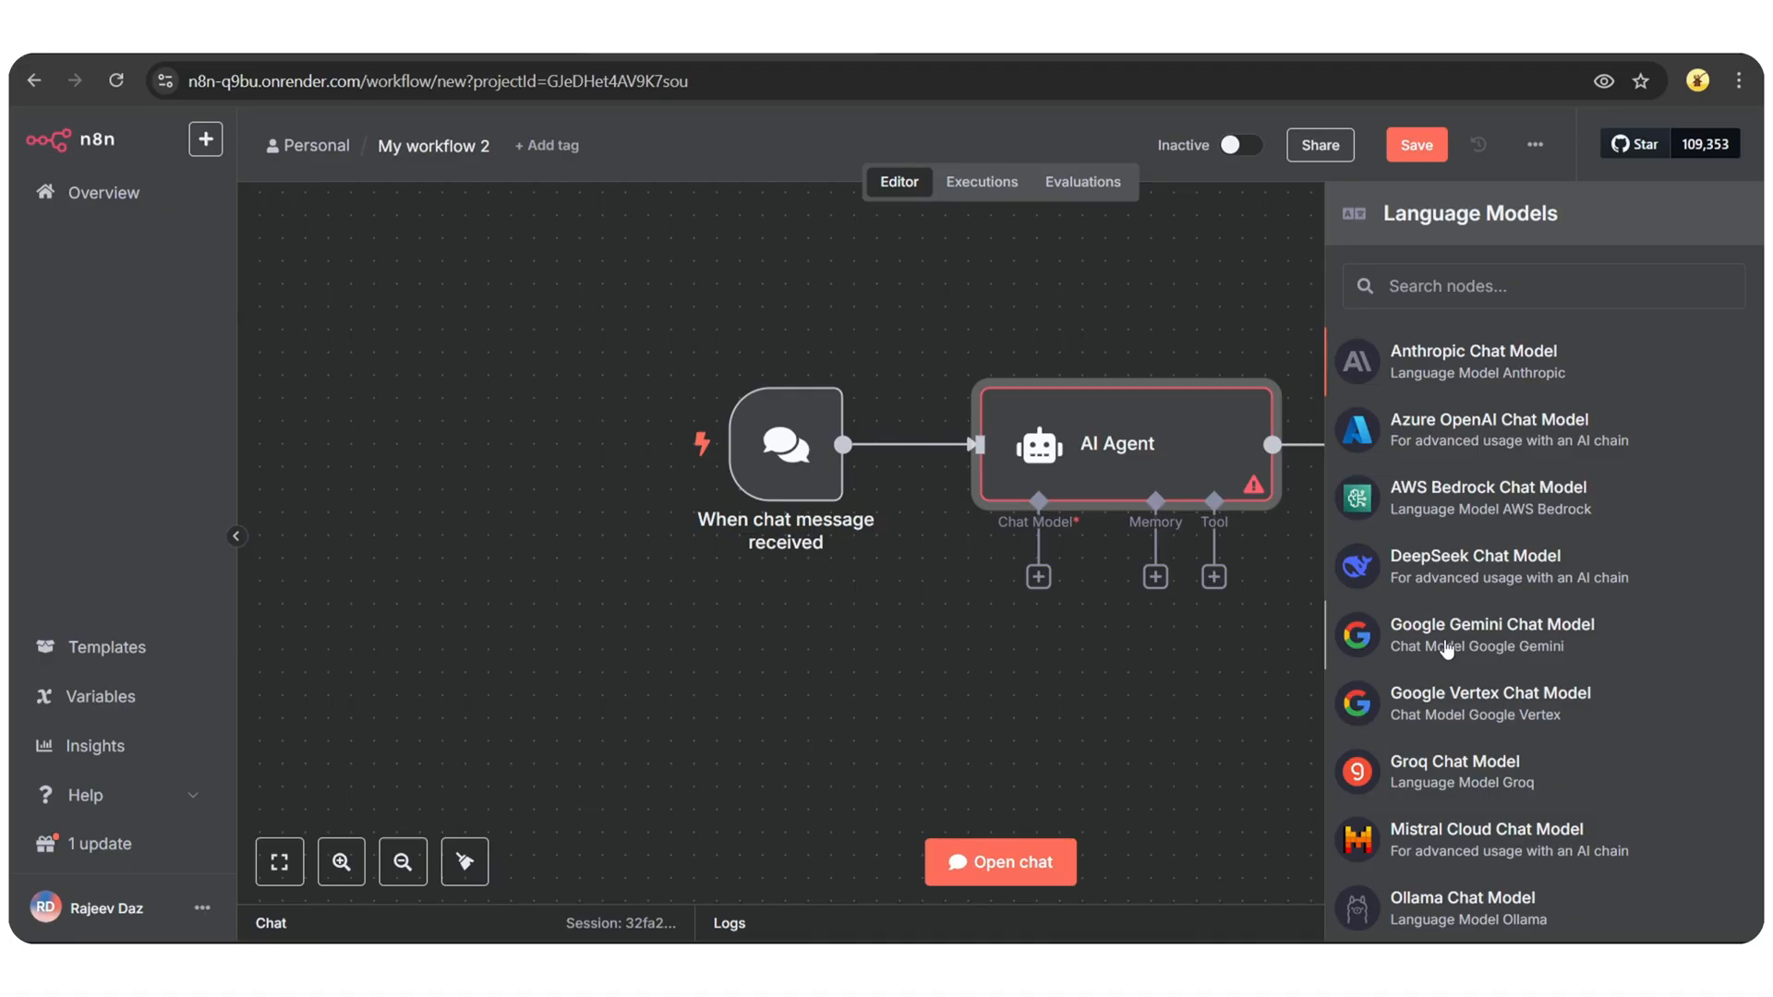
# Step: Add Google Gemini Chat Model with a new API-key credential that saves and tests successfully
pyautogui.click(1490, 624)
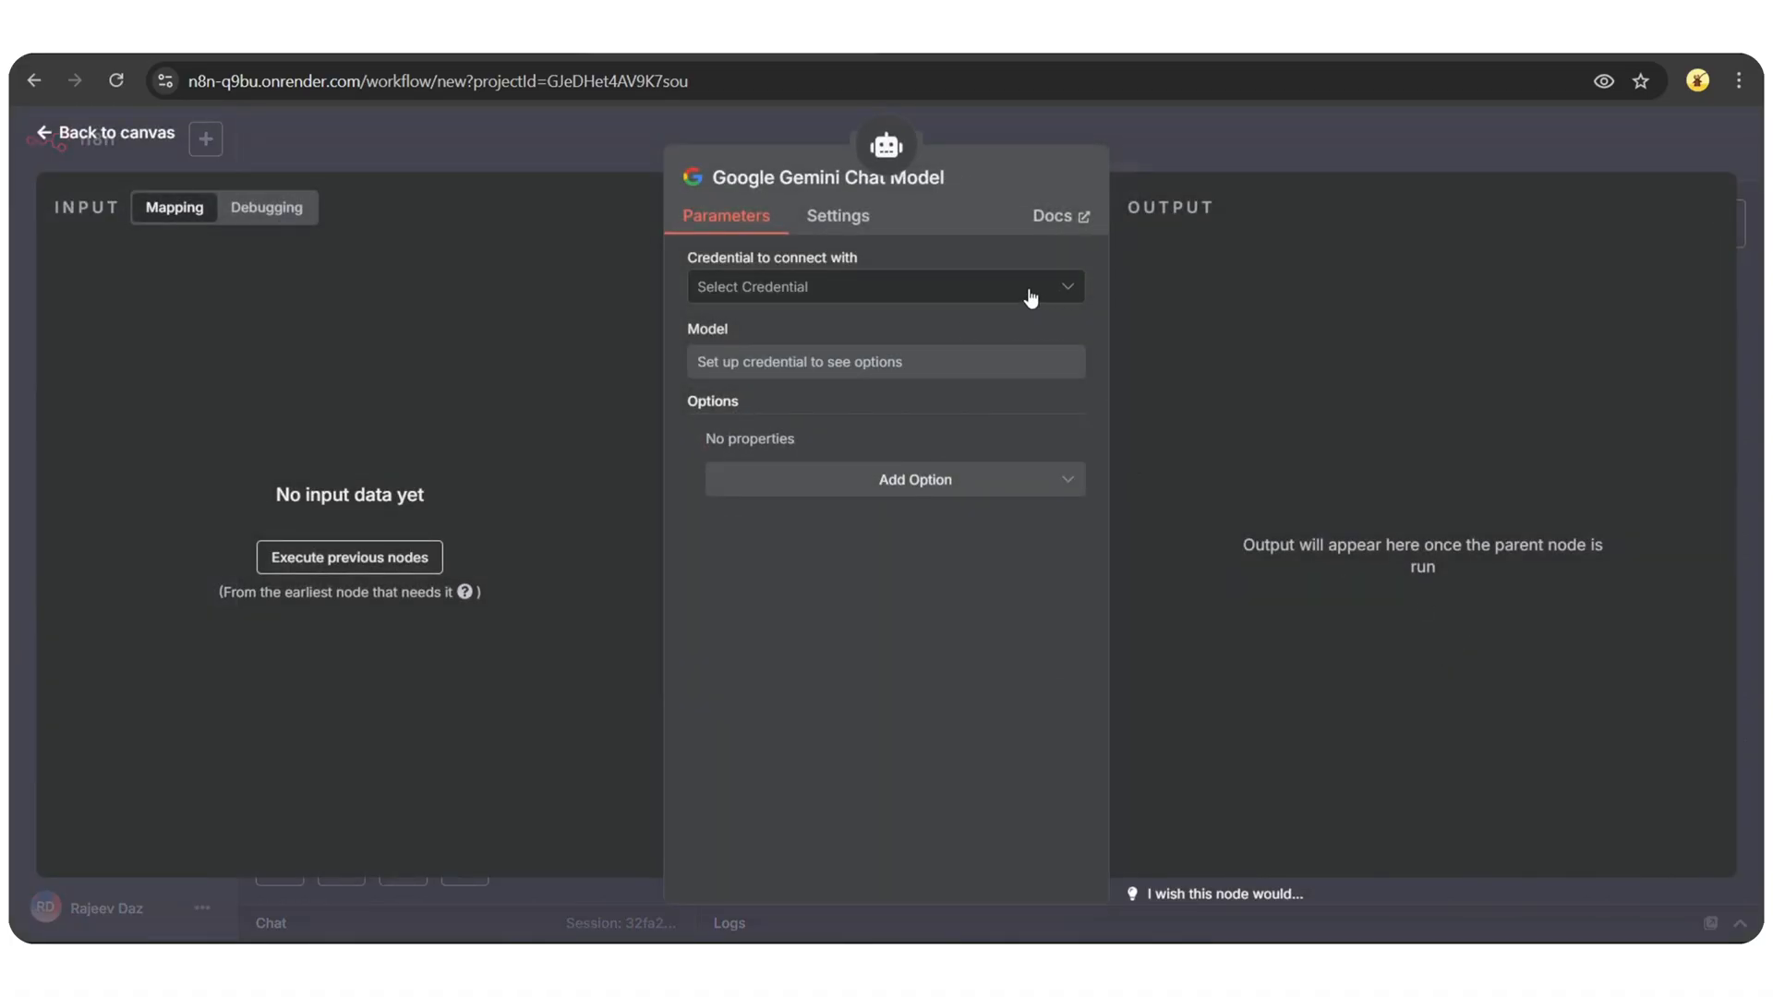
pyautogui.click(884, 286)
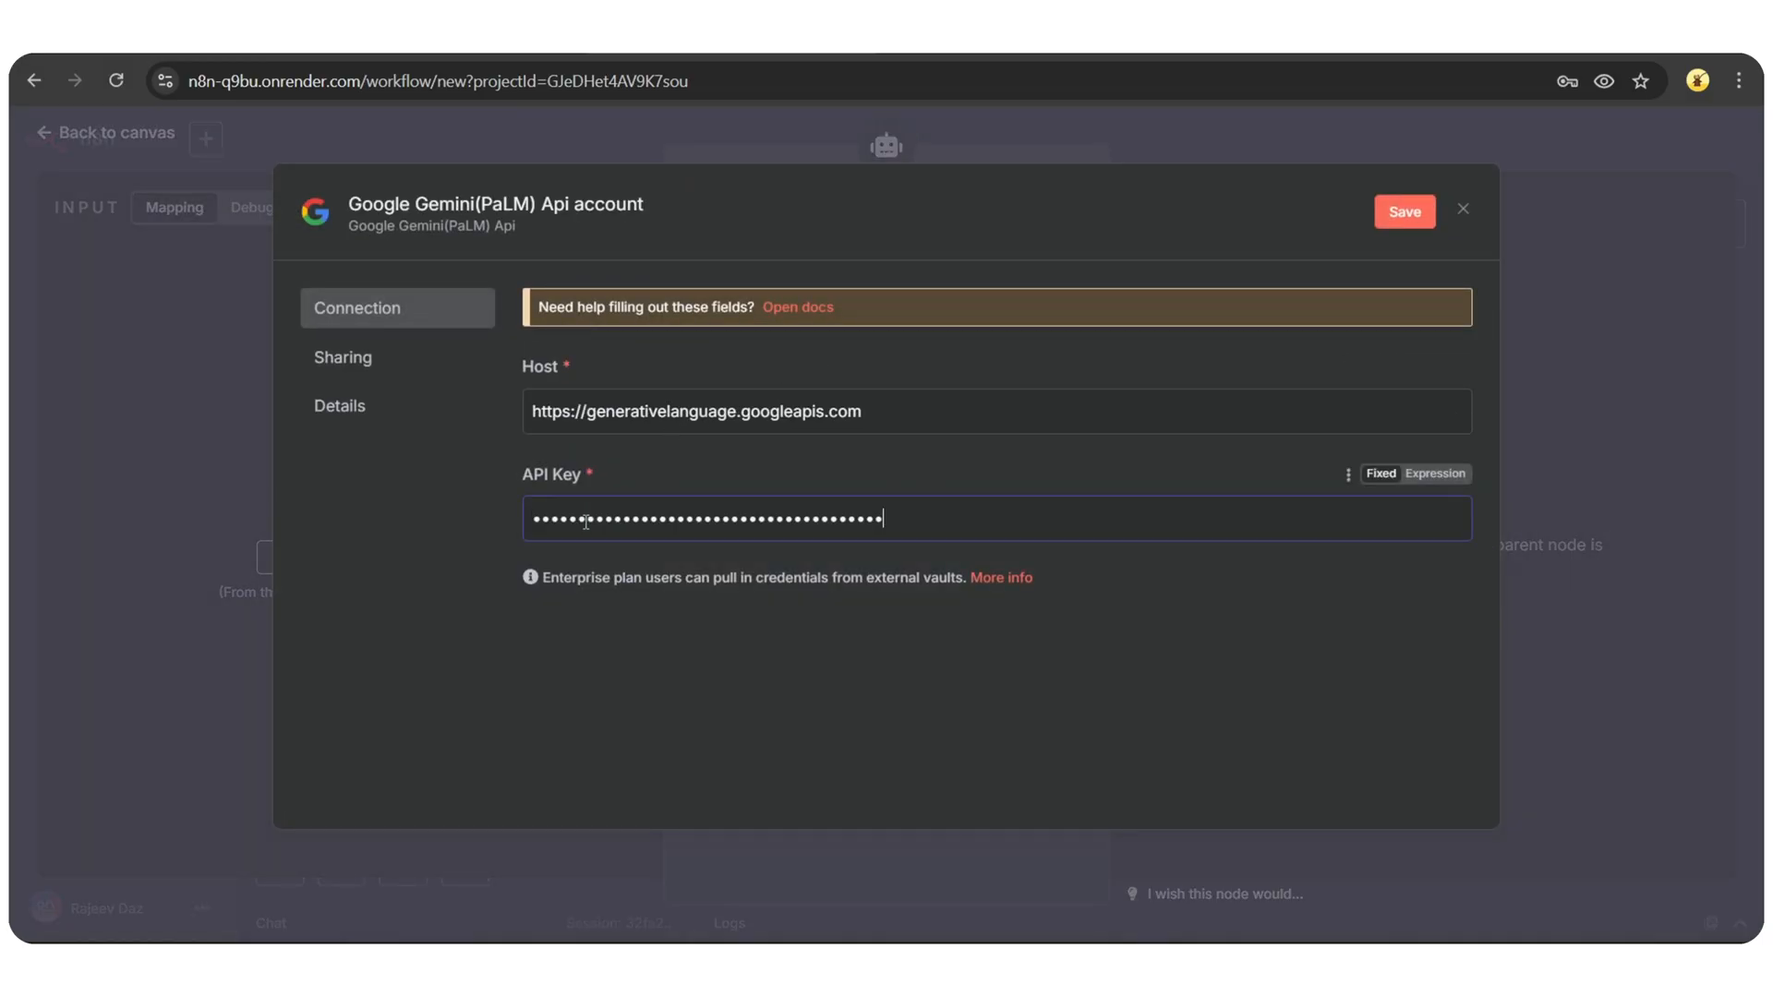
pyautogui.click(1403, 210)
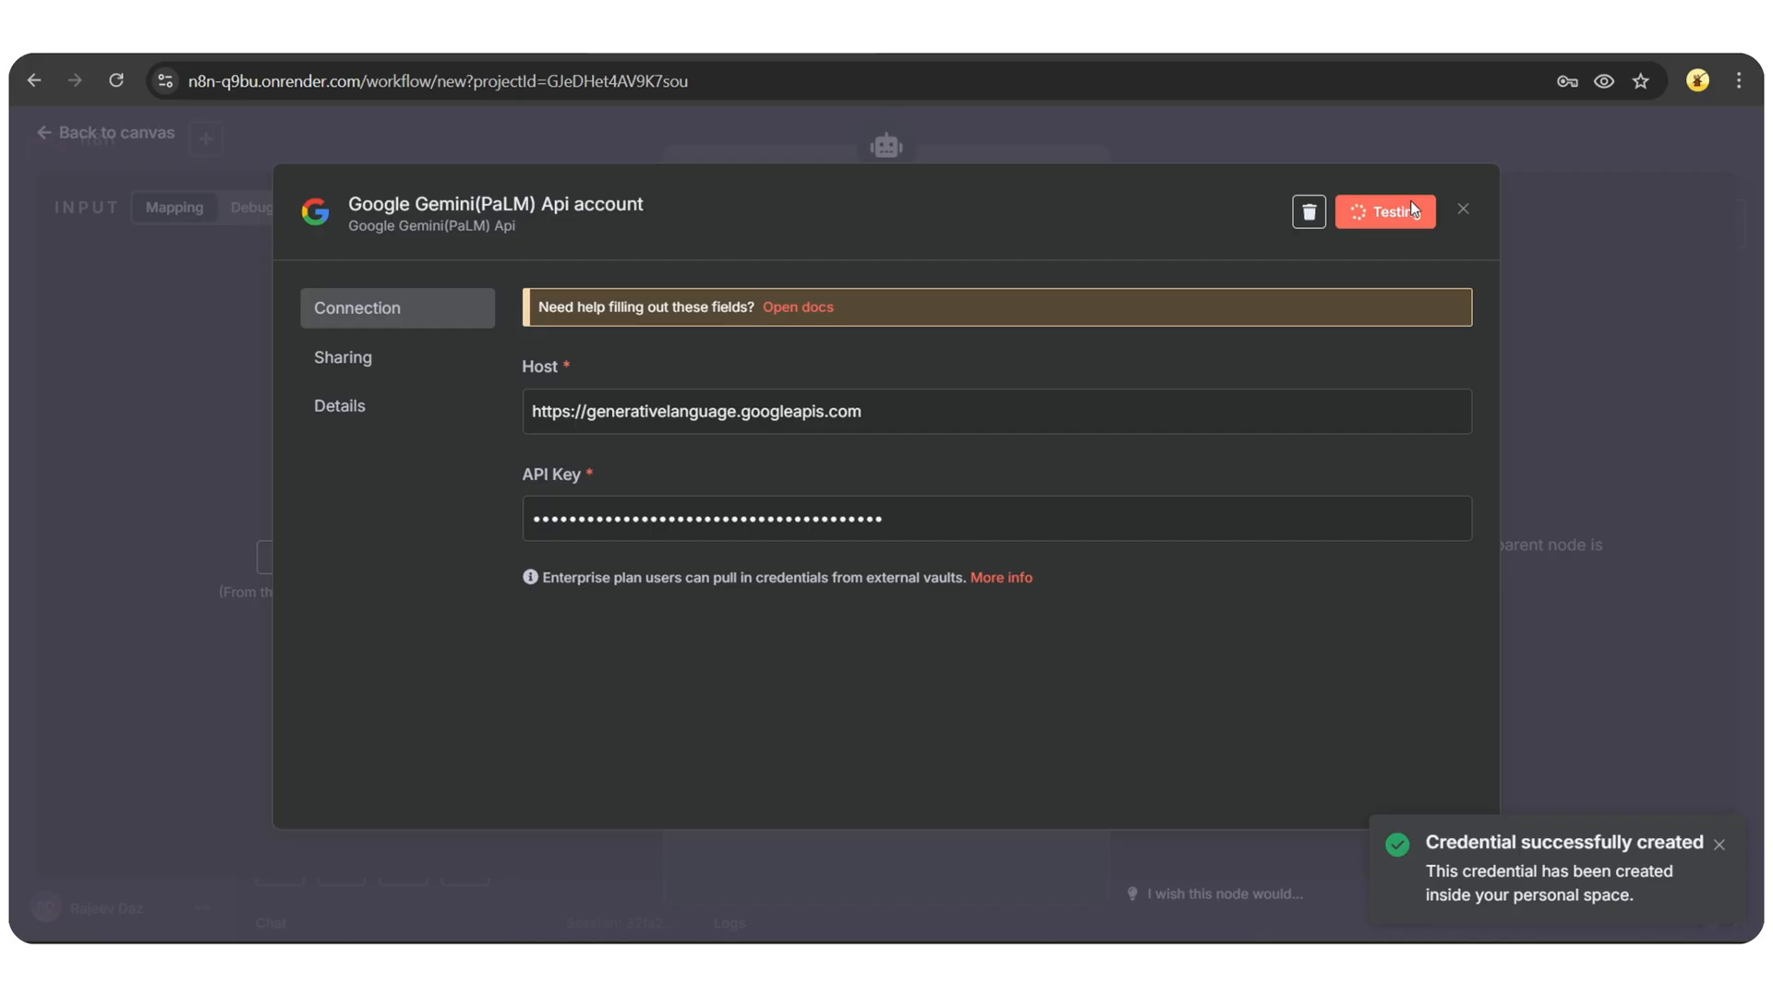
pyautogui.click(1383, 210)
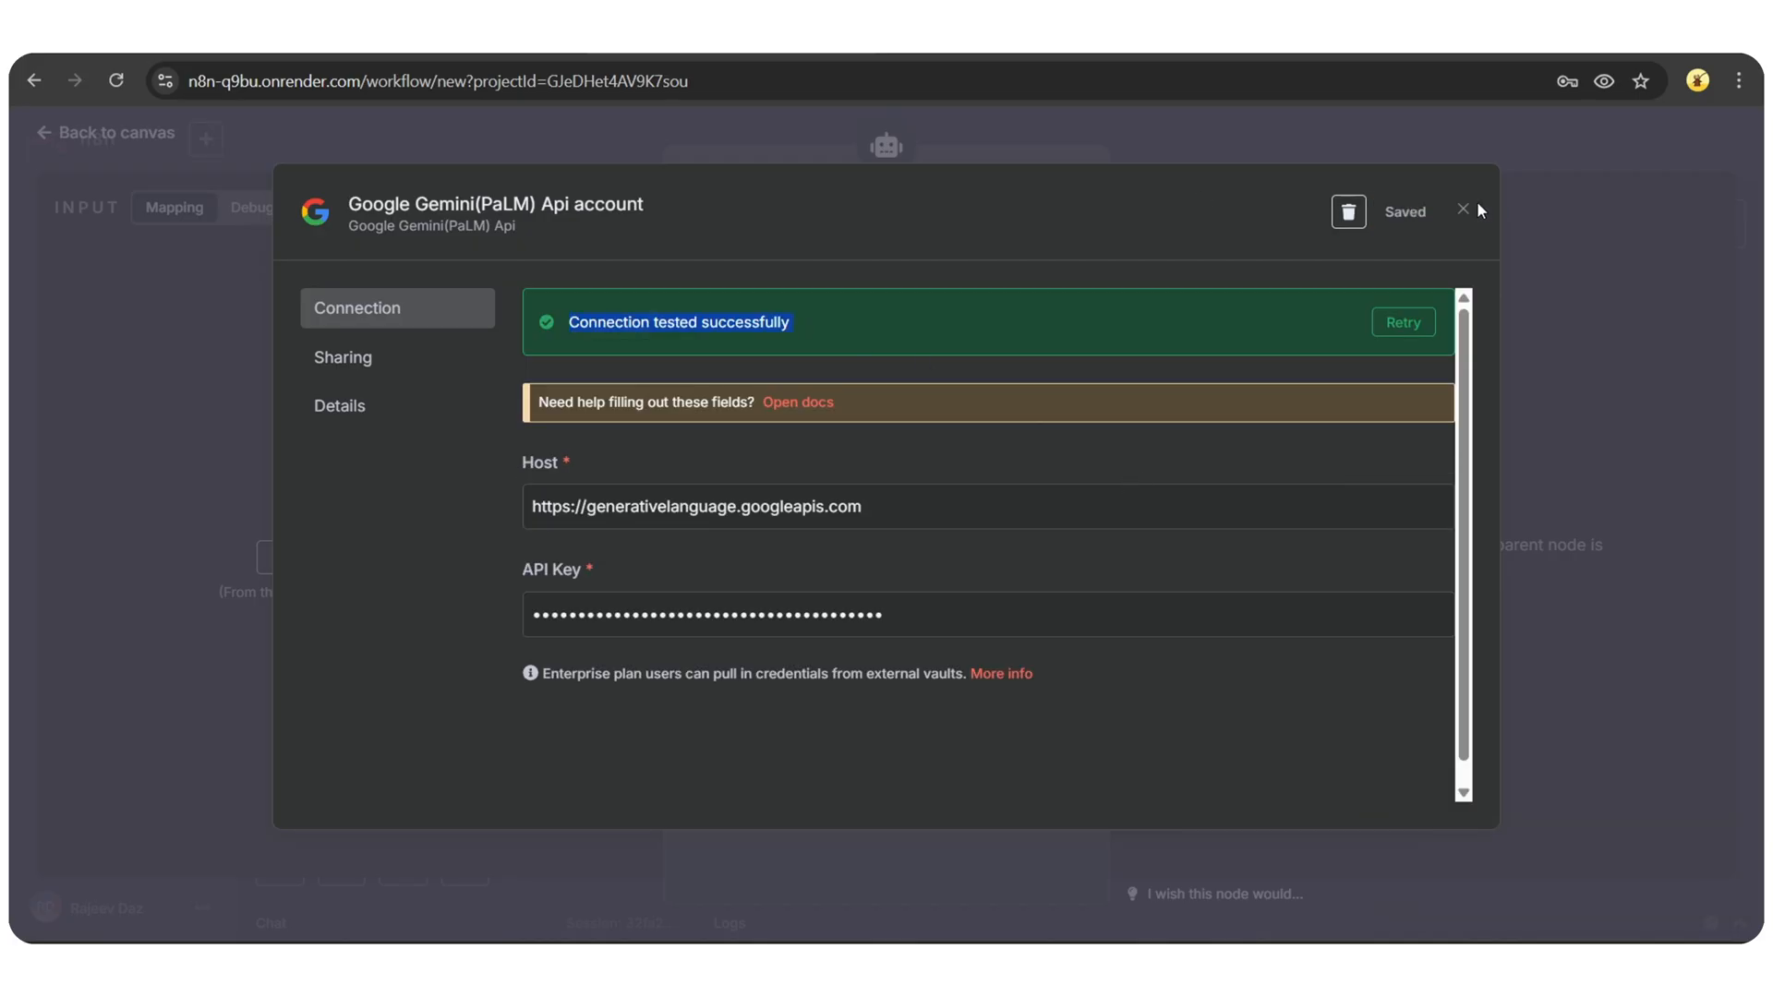
pyautogui.click(1462, 211)
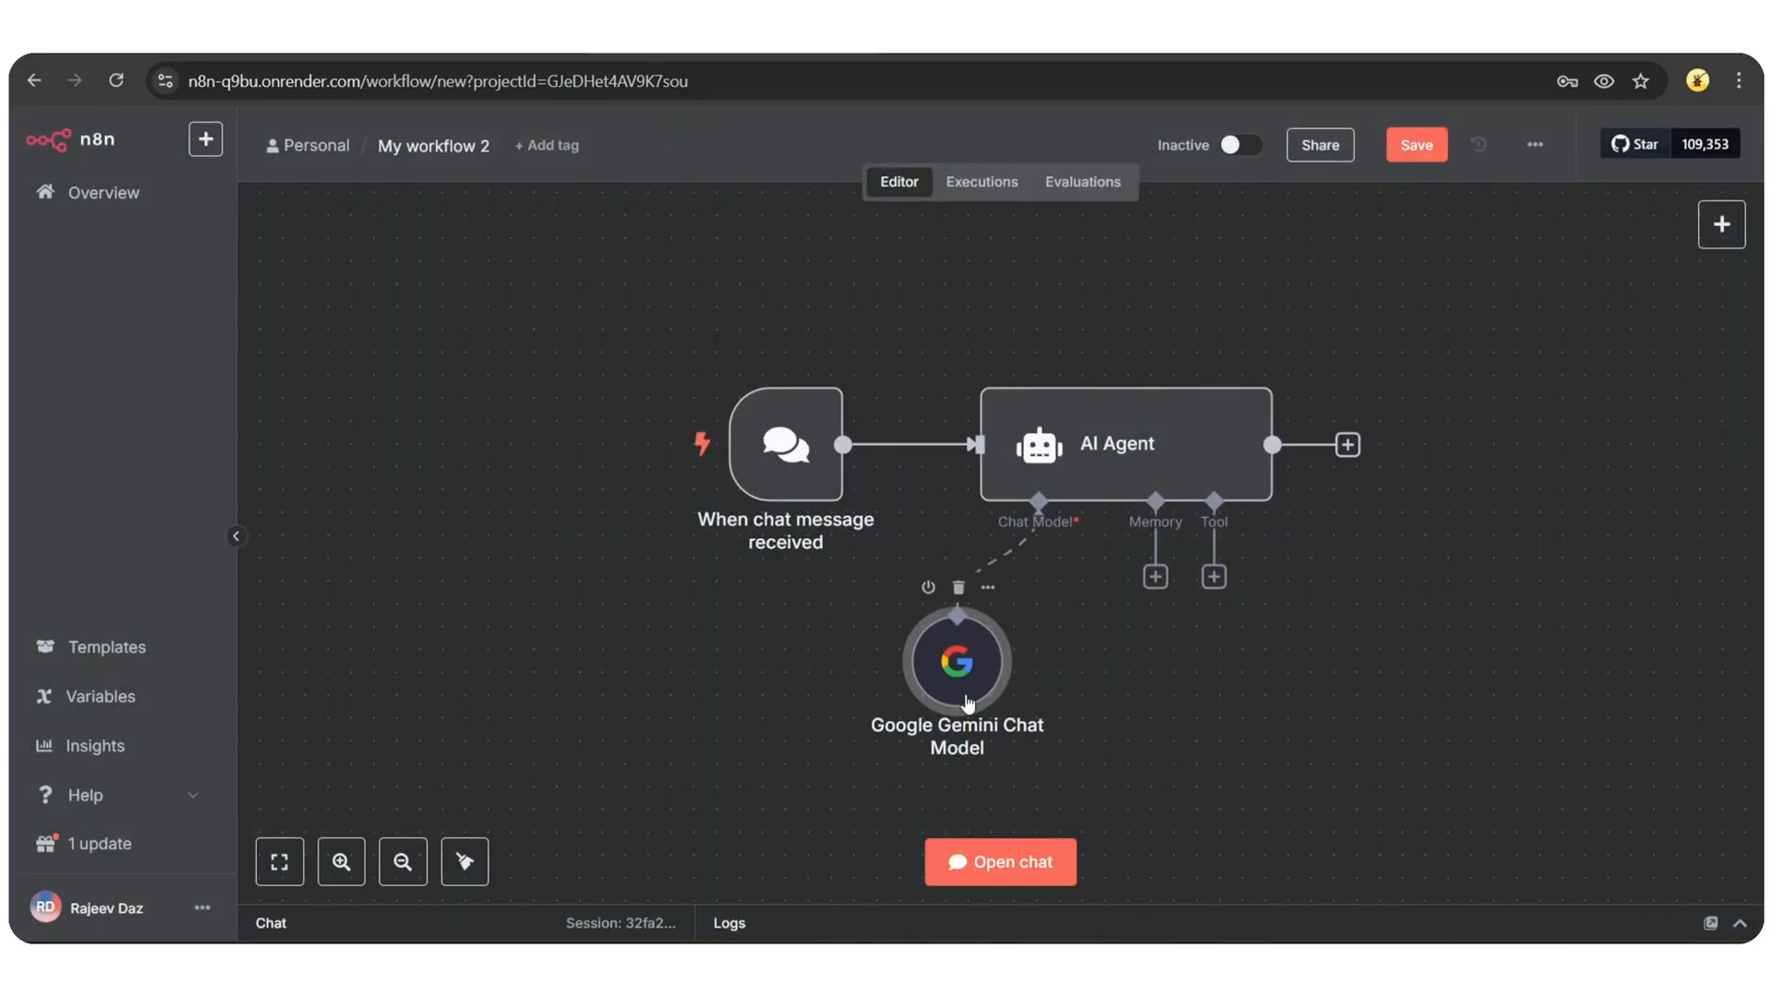
# Step: Send 'What's the capital of' in the test chat and check the Washington, D.C. reply in Logs
pyautogui.click(999, 862)
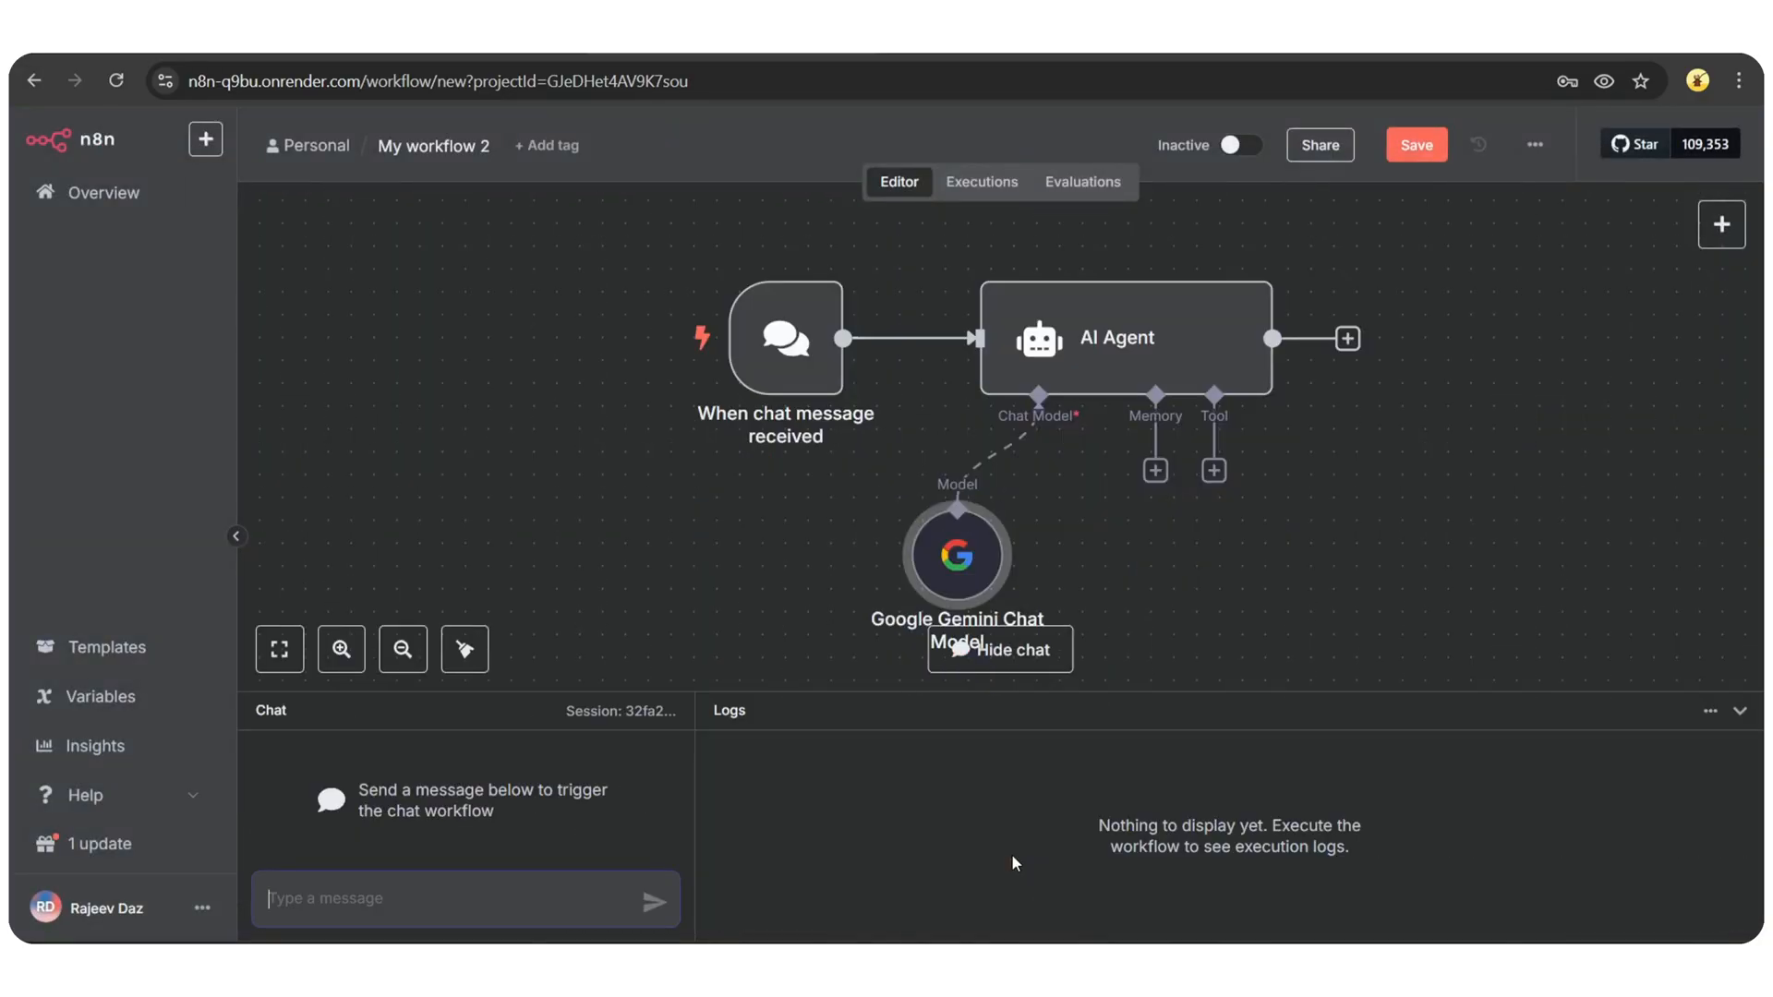
pyautogui.write("What's the capital of")
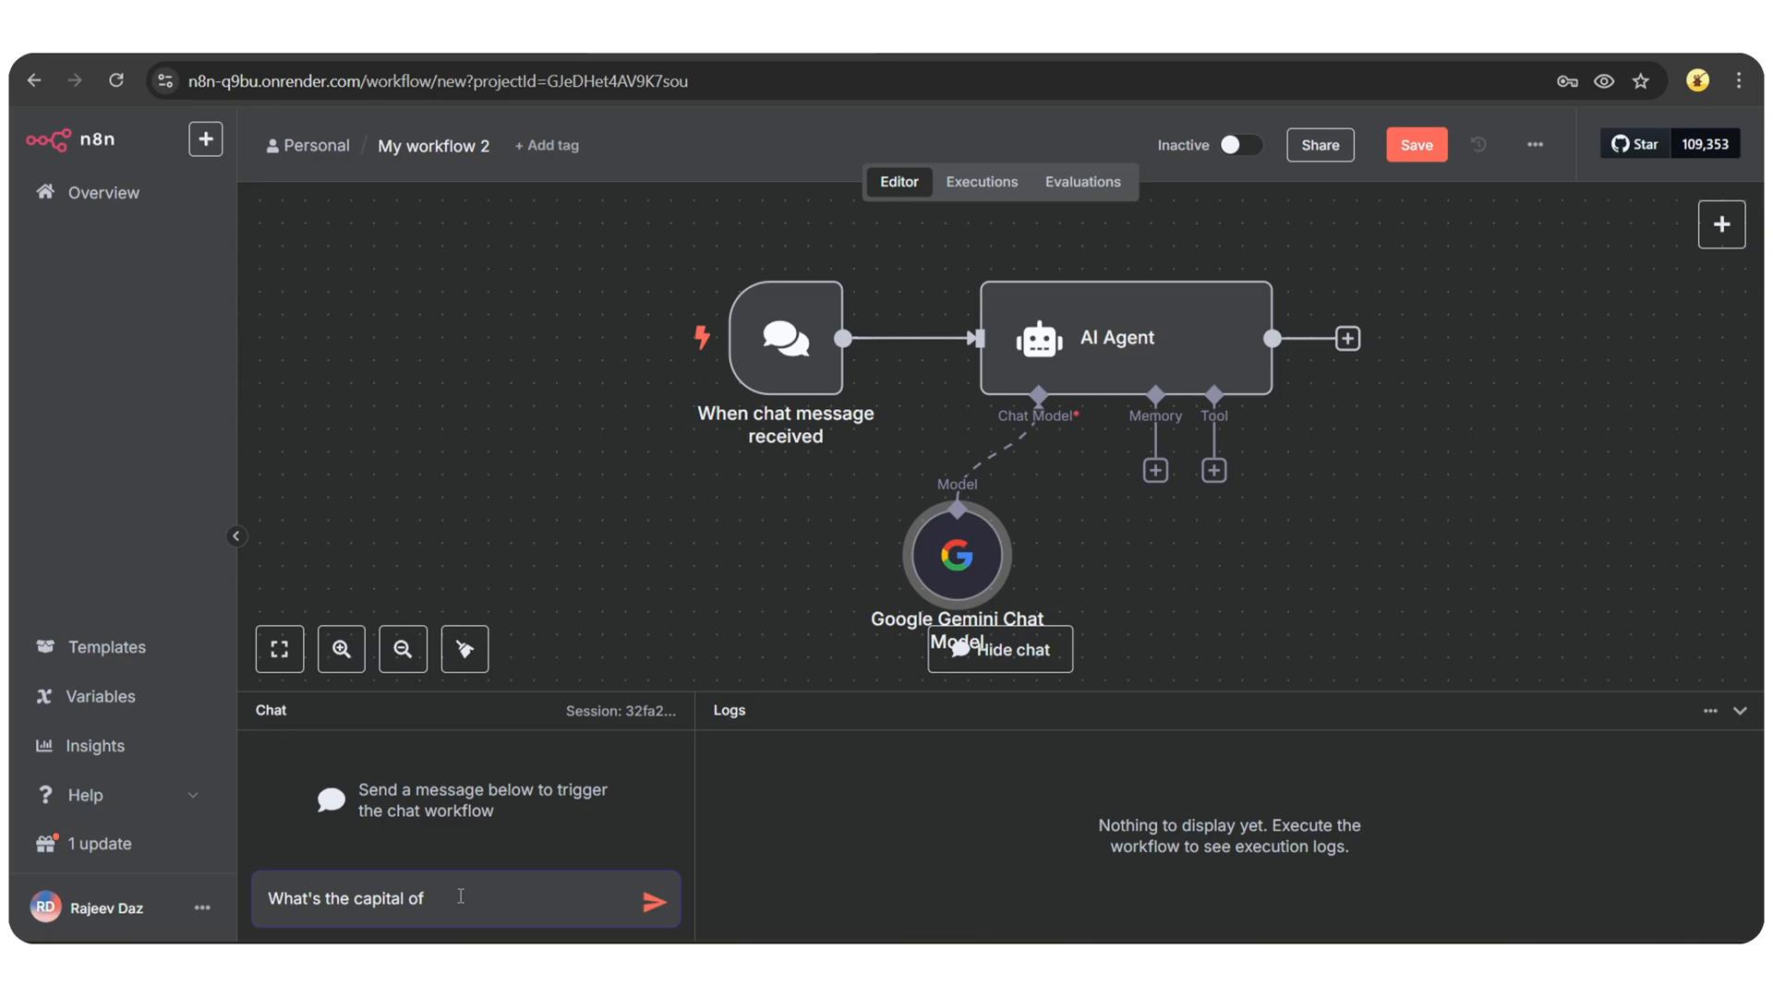
pyautogui.click(652, 899)
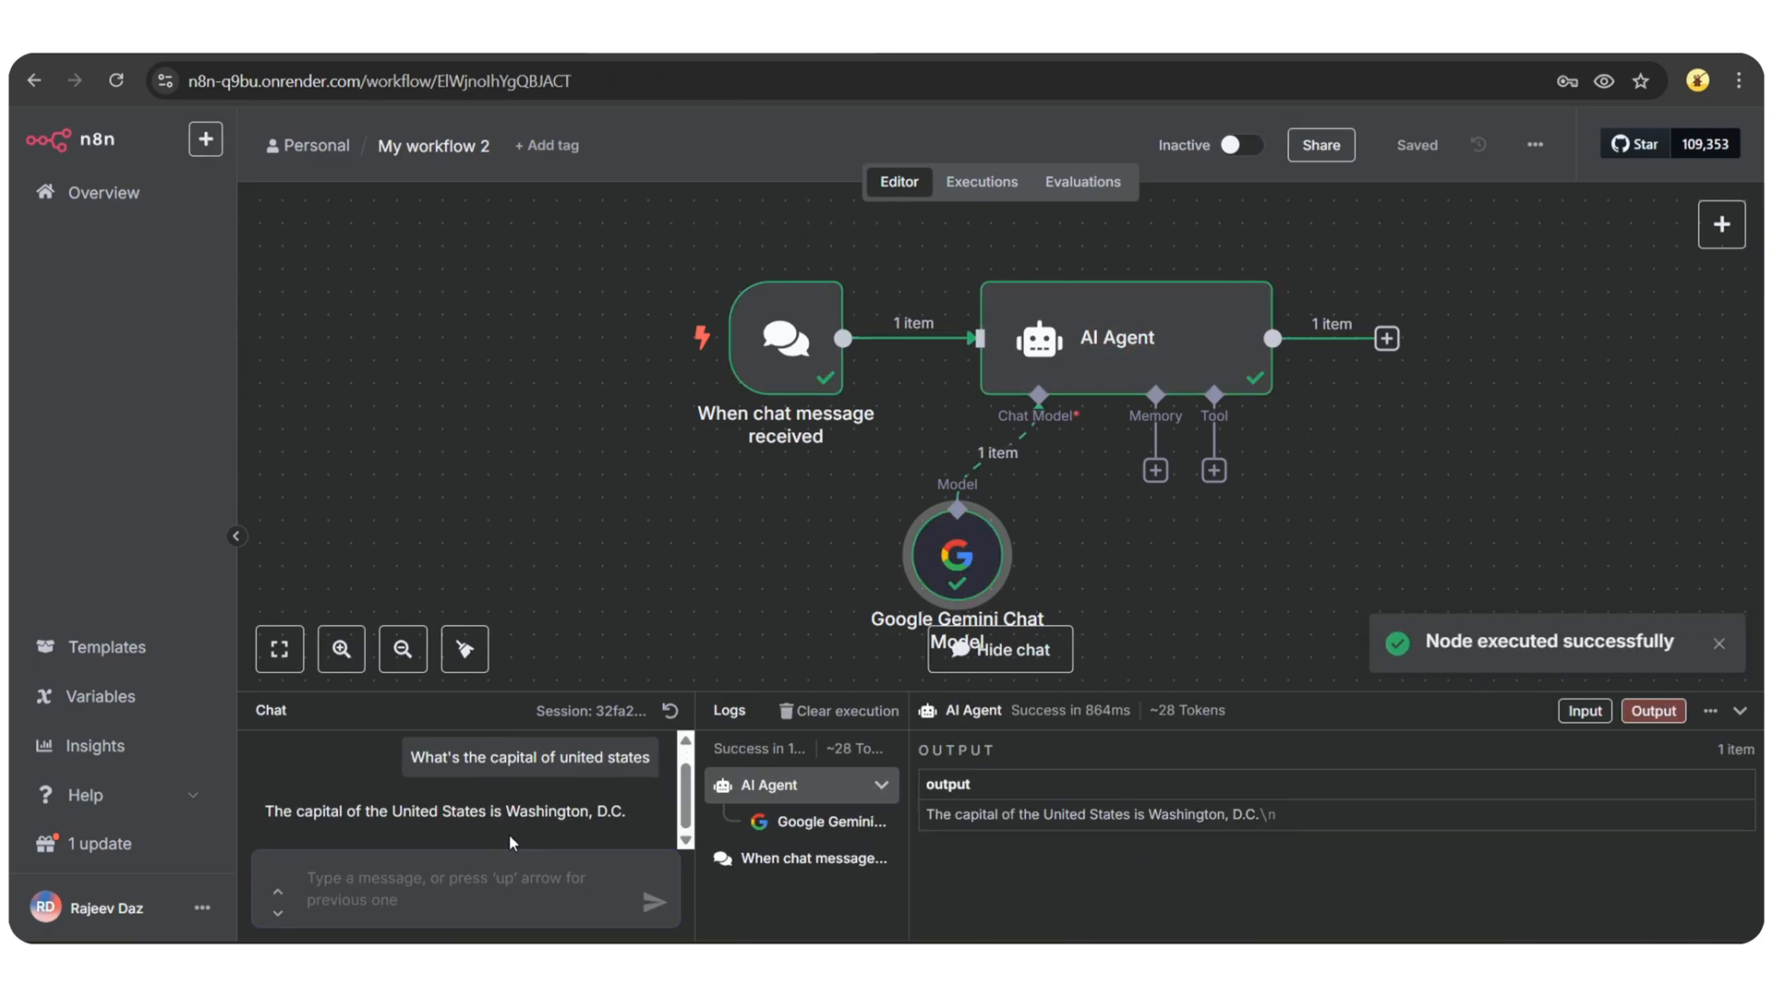
pyautogui.doubleClick(384, 833)
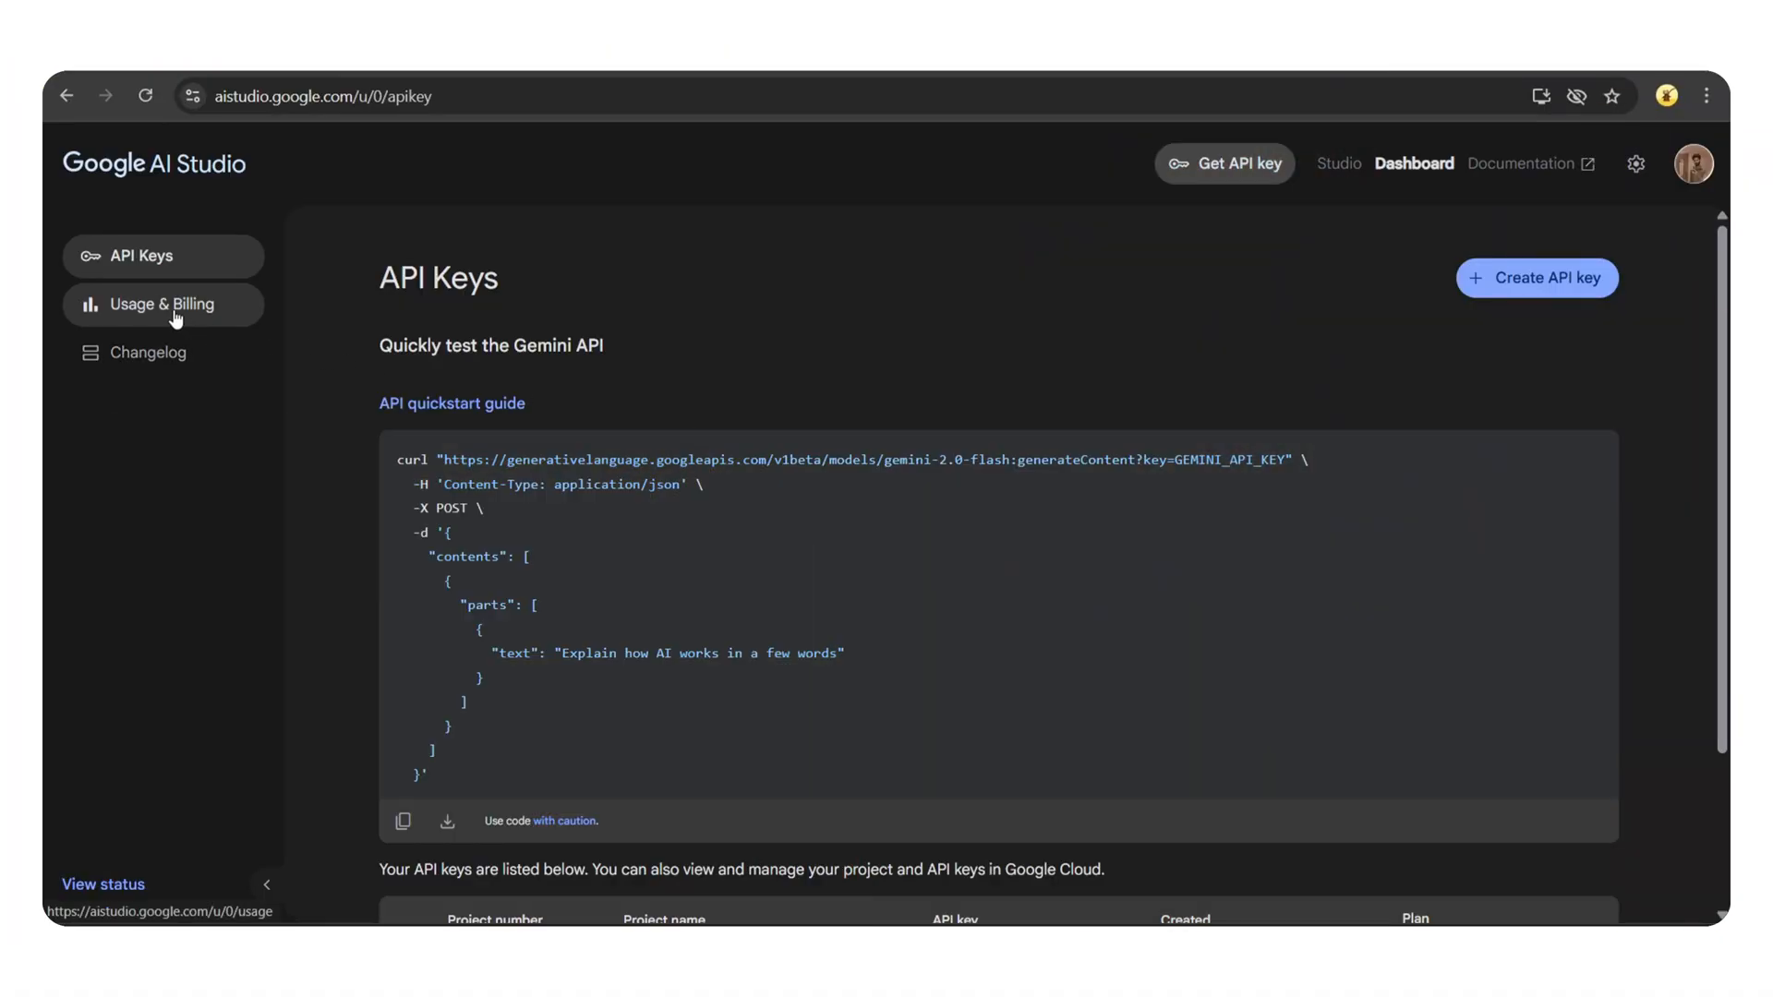
# Step: View Gemini API Usage & Billing down to the token and request count charts
pyautogui.click(162, 304)
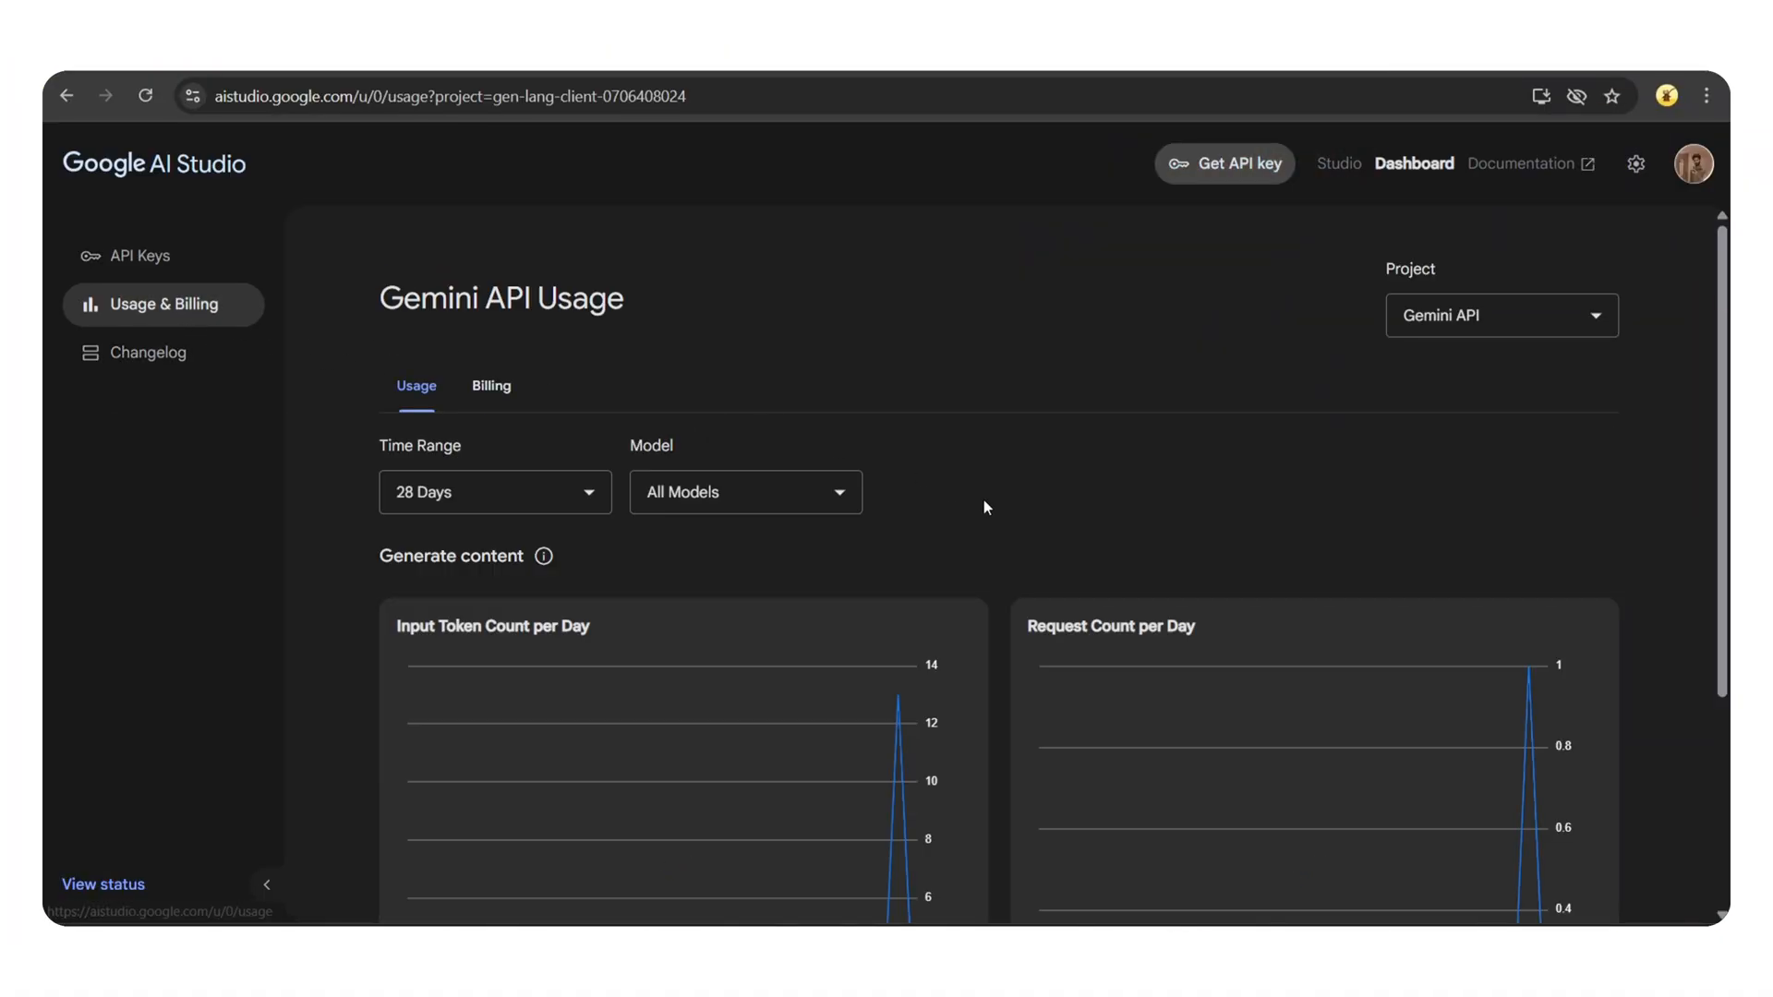
pyautogui.scroll(-3)
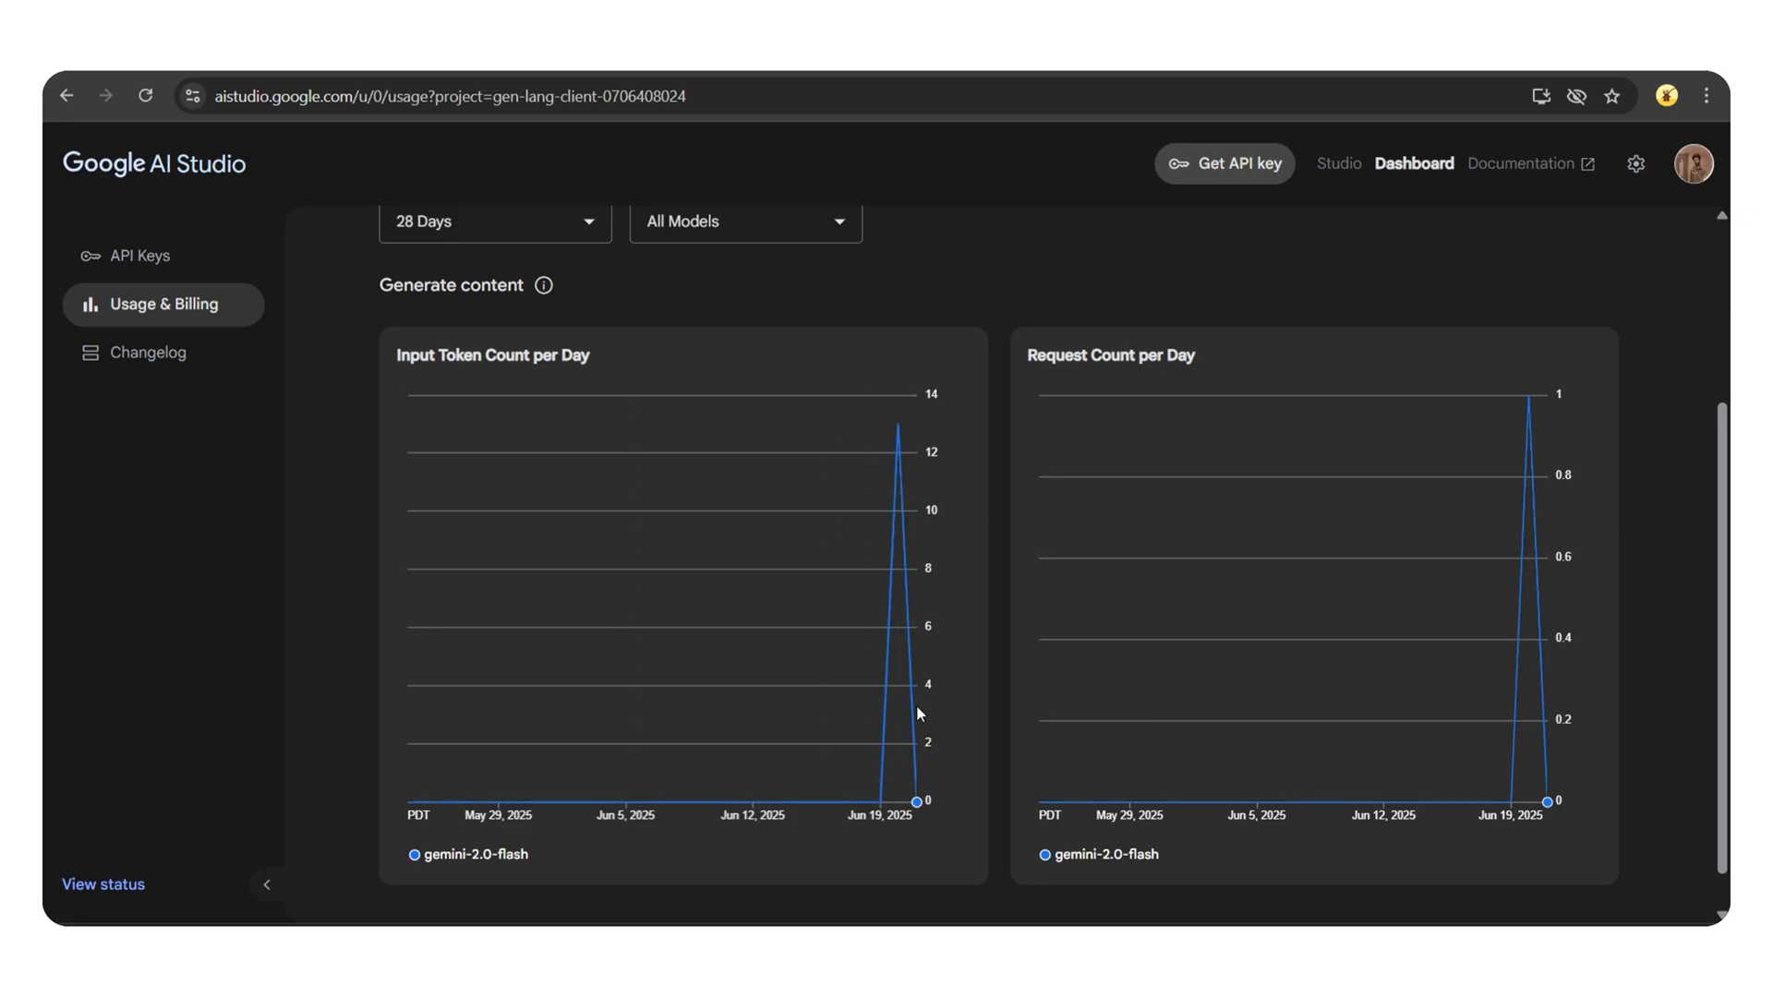
pyautogui.moveTo(1497, 703)
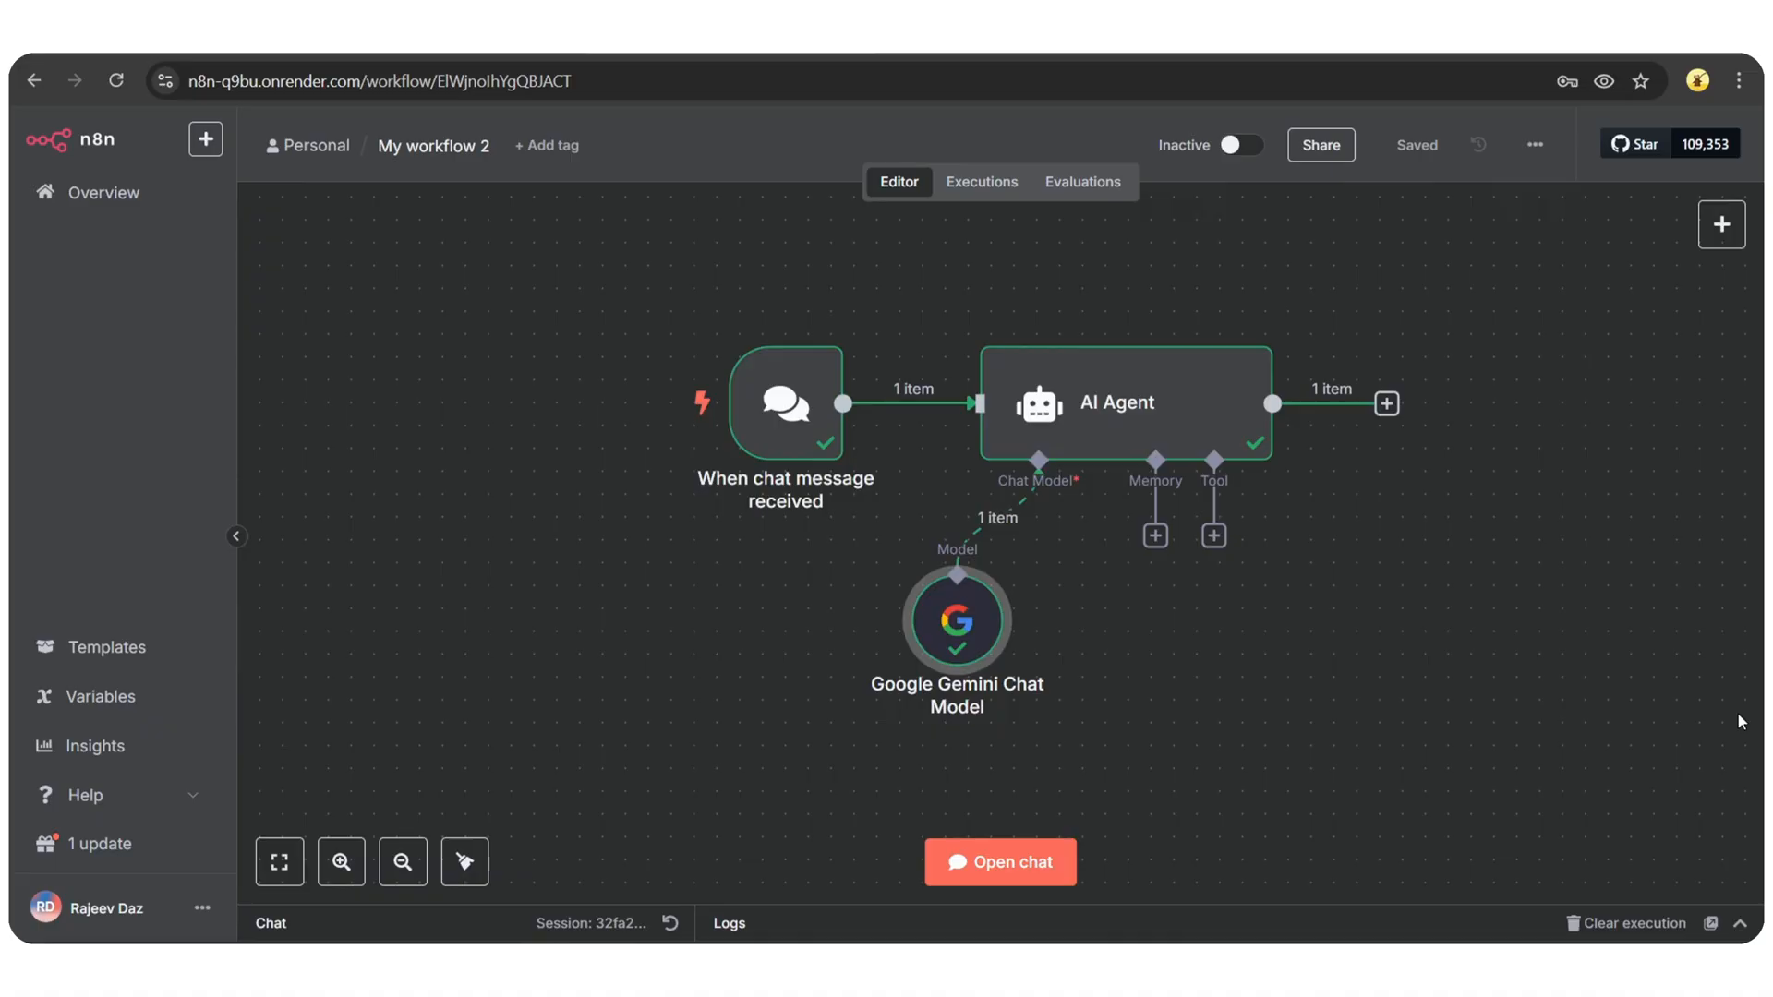
# Step: Attach a Simple Memory node to the AI Agent's memory, then bring up its tools list
pyautogui.click(1154, 536)
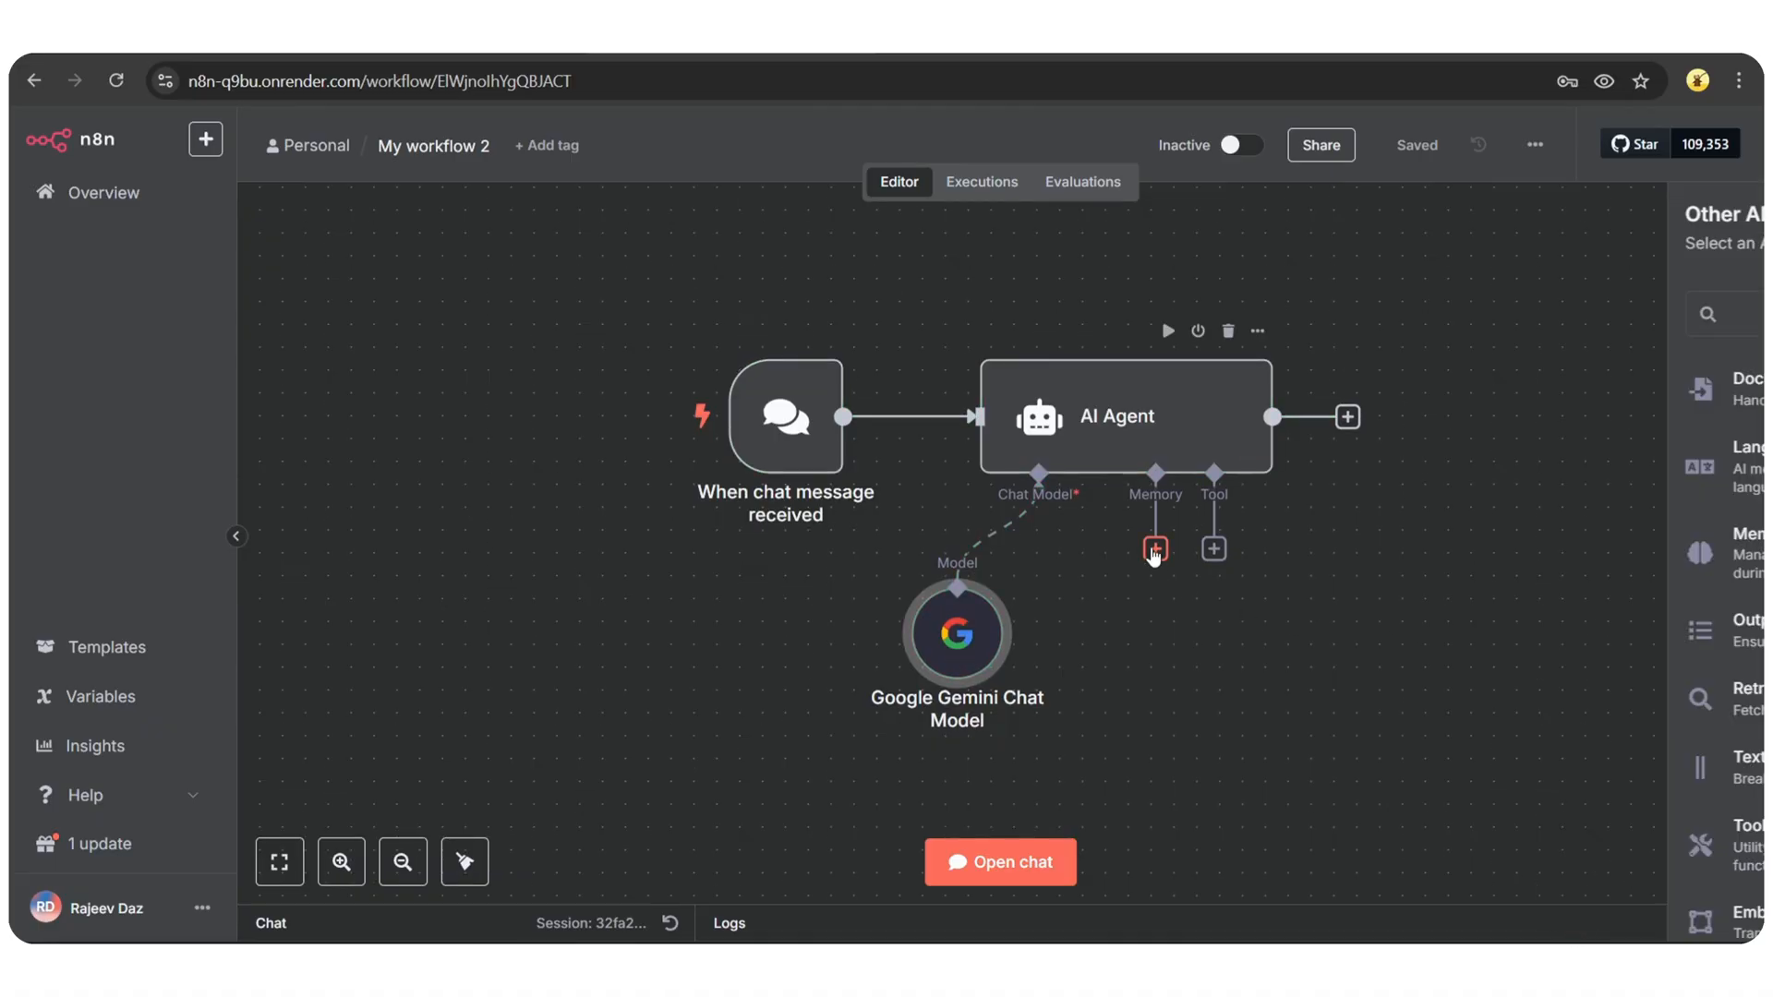
pyautogui.click(1154, 550)
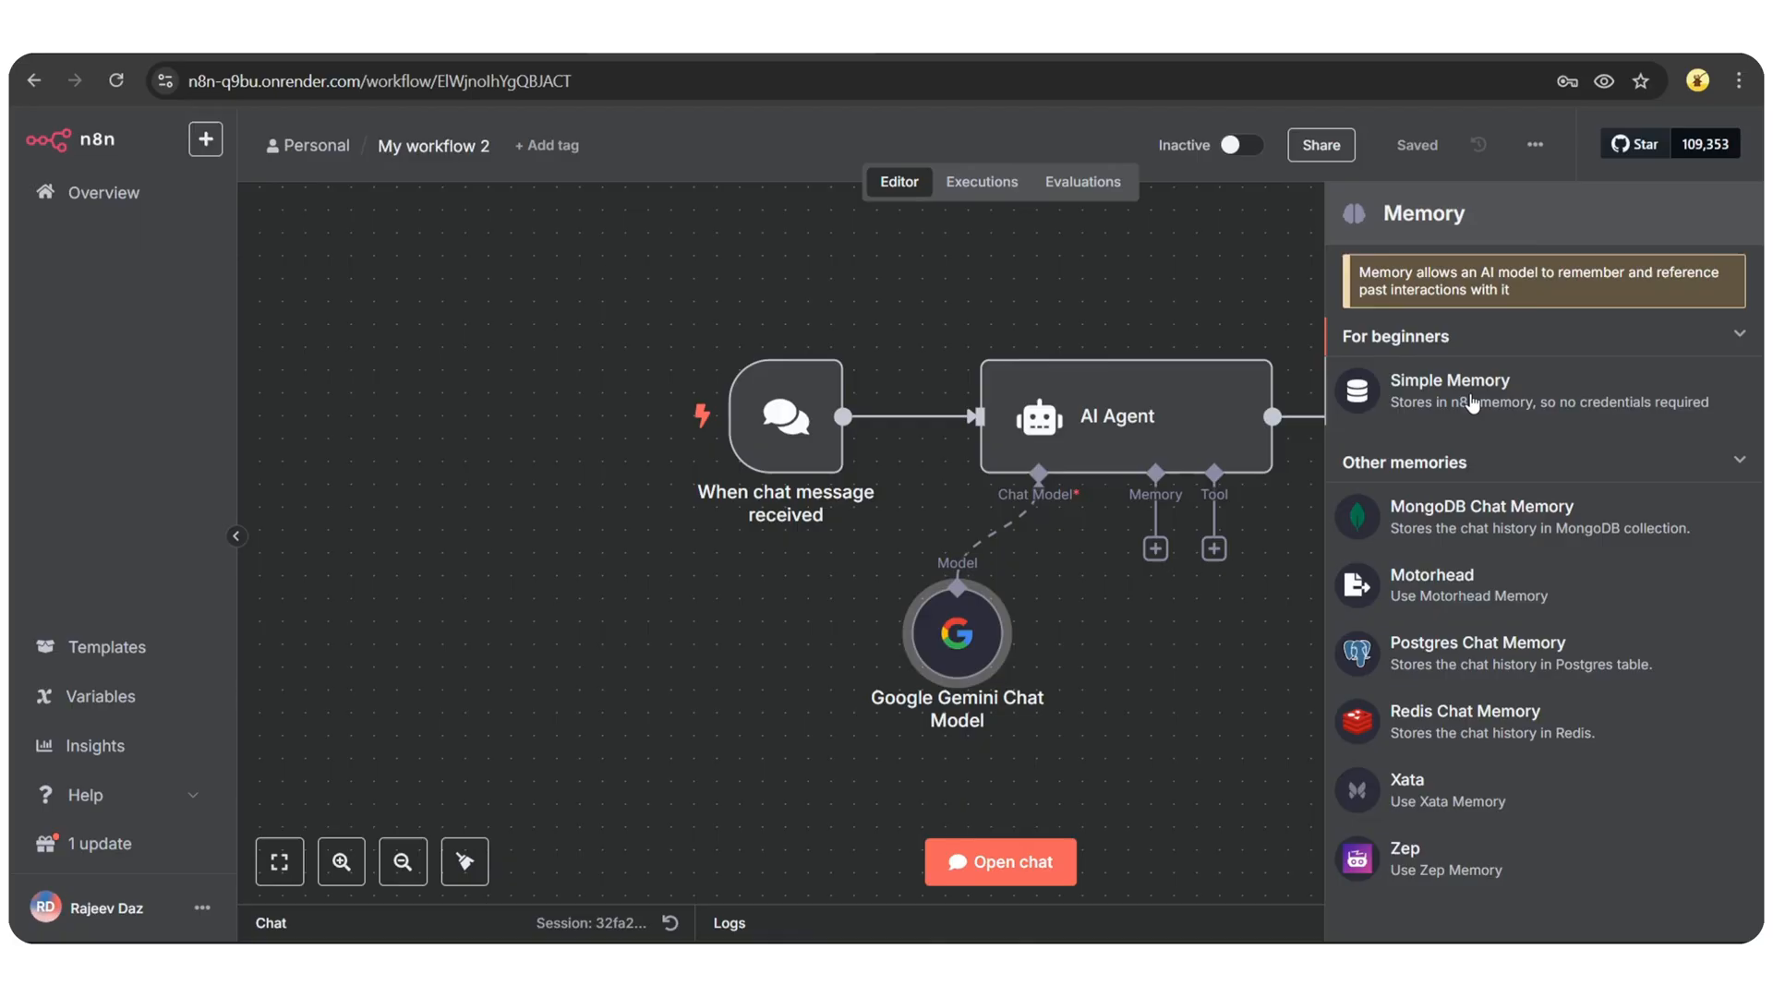
pyautogui.click(1448, 381)
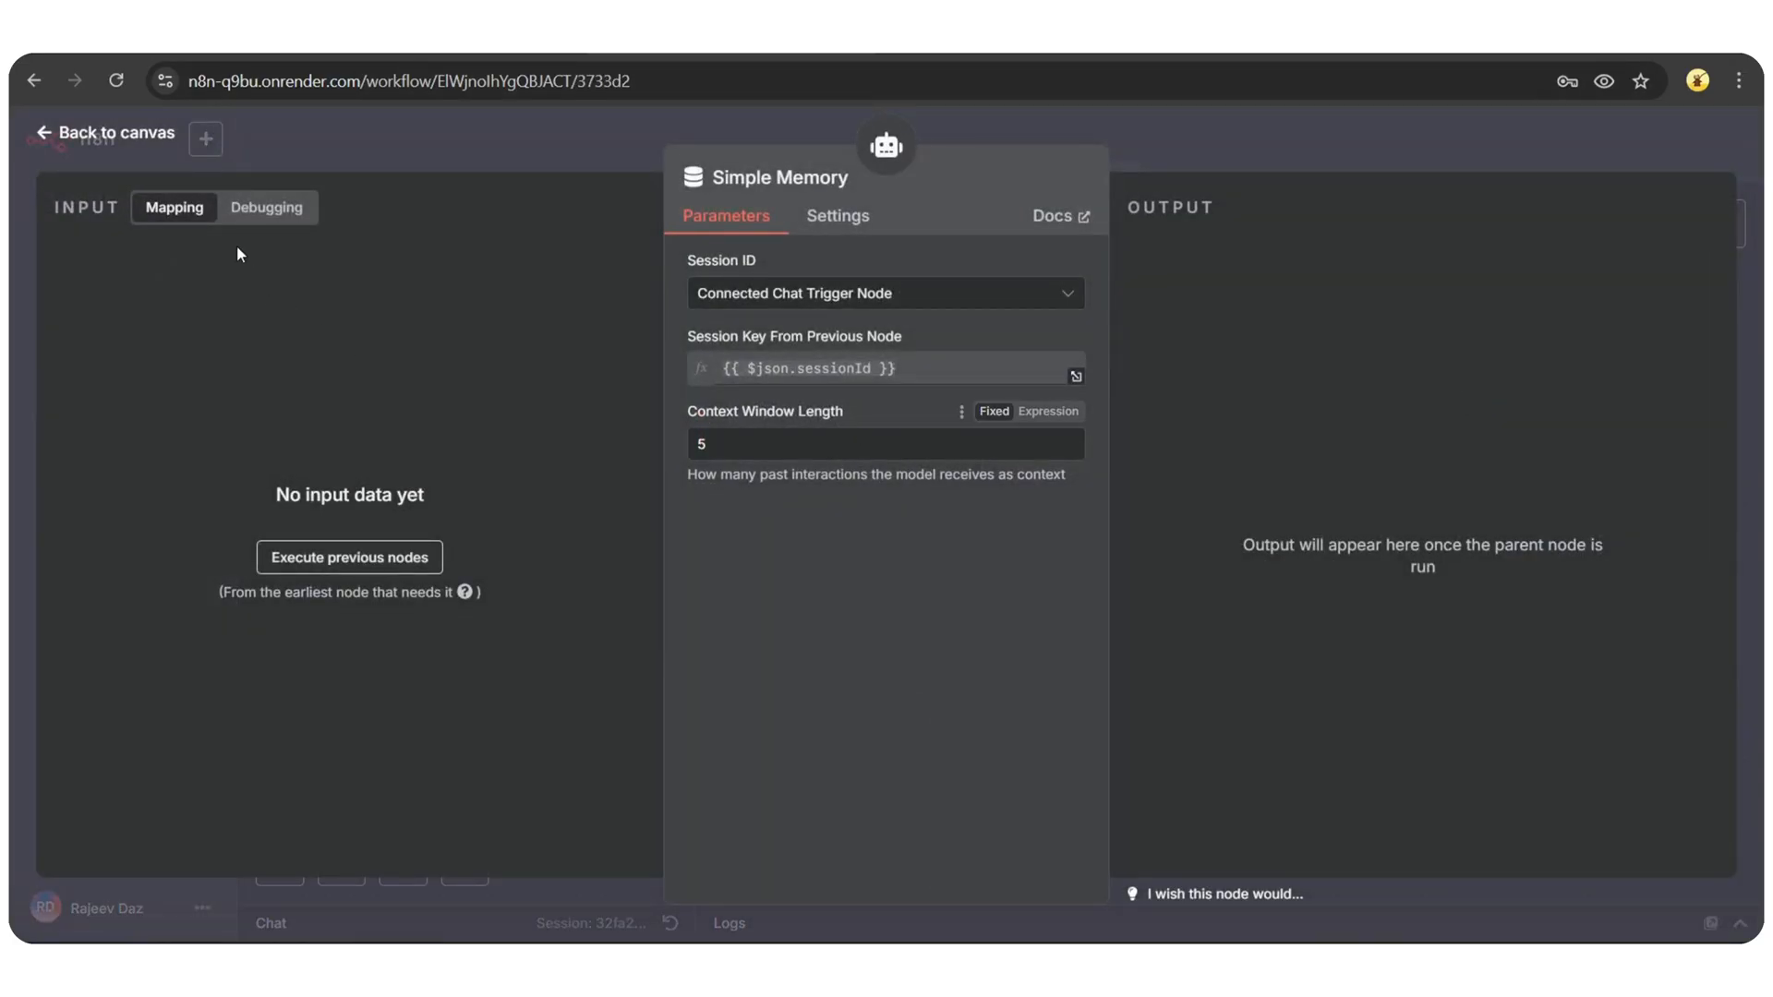
pyautogui.click(104, 133)
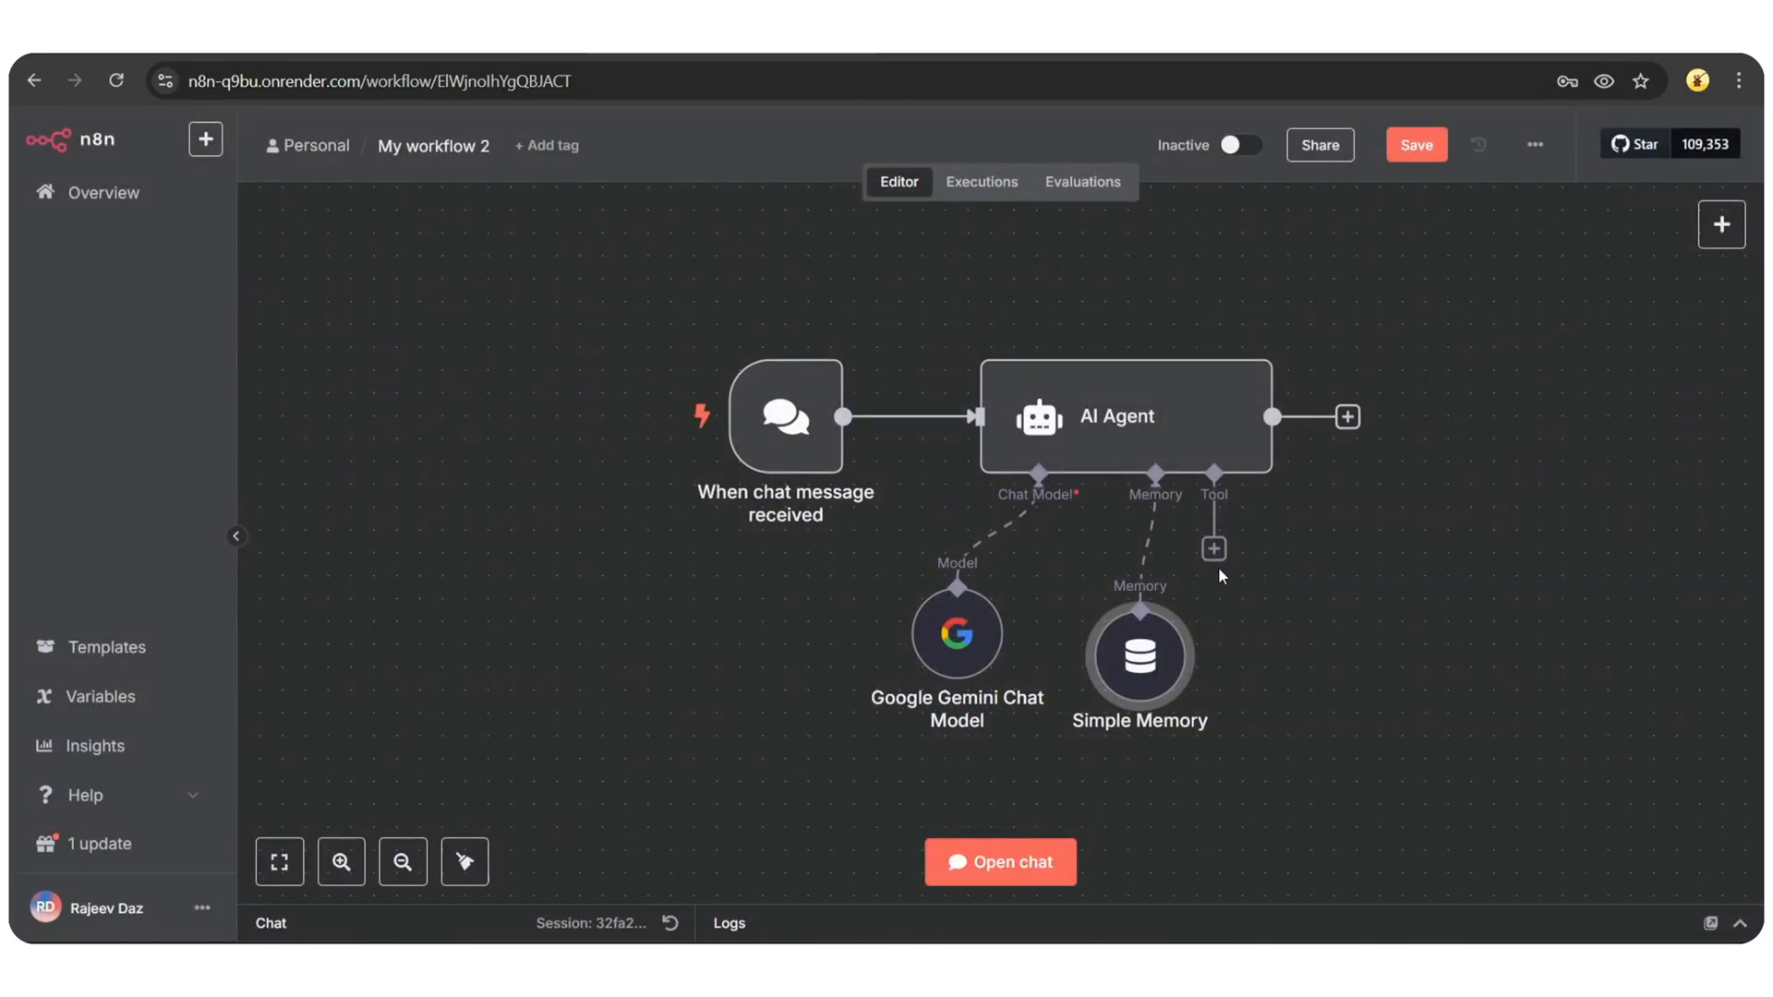
pyautogui.click(1213, 550)
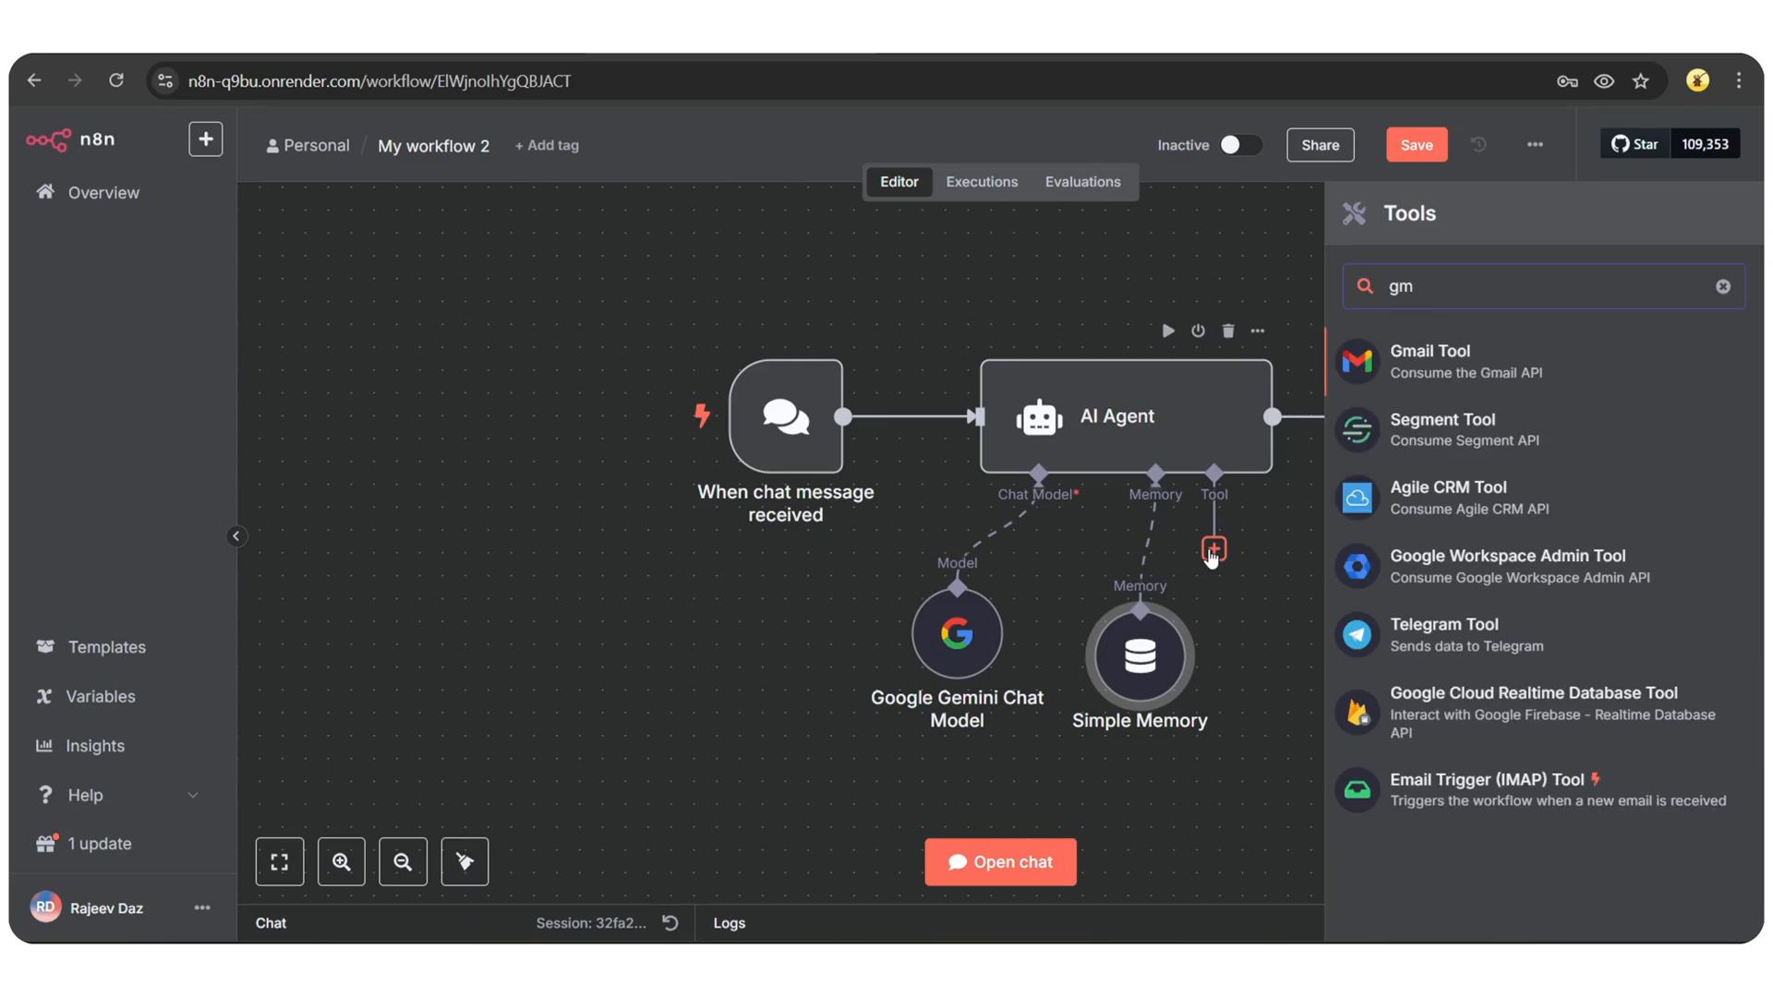